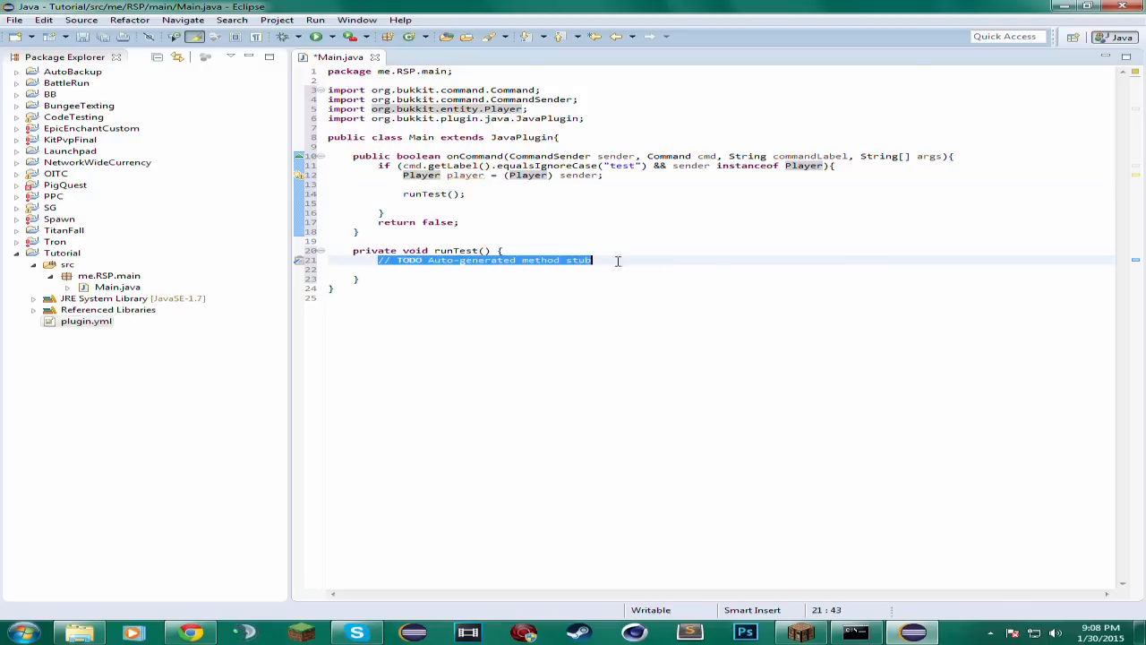
- Delete the auto-generated TODO comment, leaving blank lines in runTest's body
key("Delete")
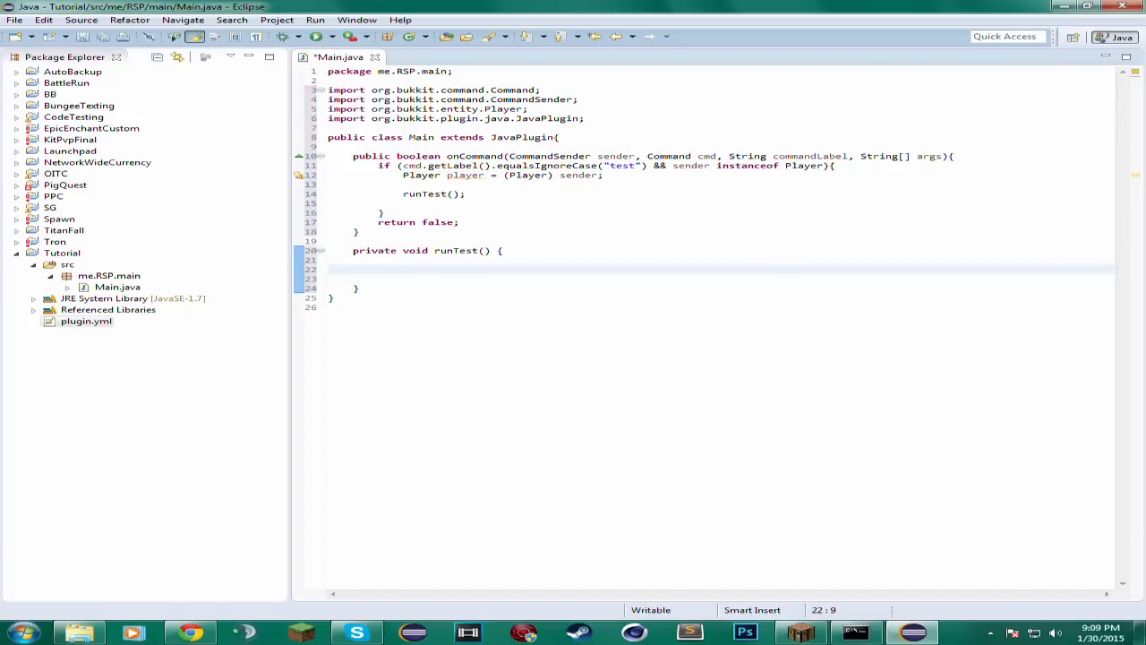
- Declare 'PacketPlayOutWorldParticles packet = new PacketPlayOutWorldParticles();' inside runTest, with its import
type("Pac")
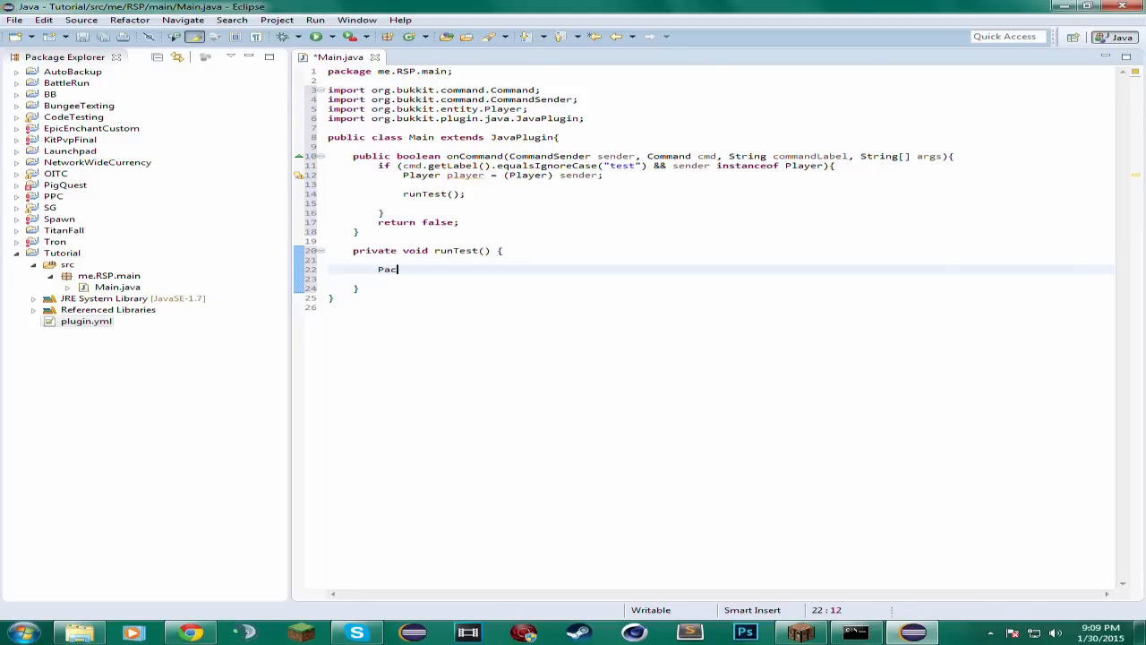
type("ket")
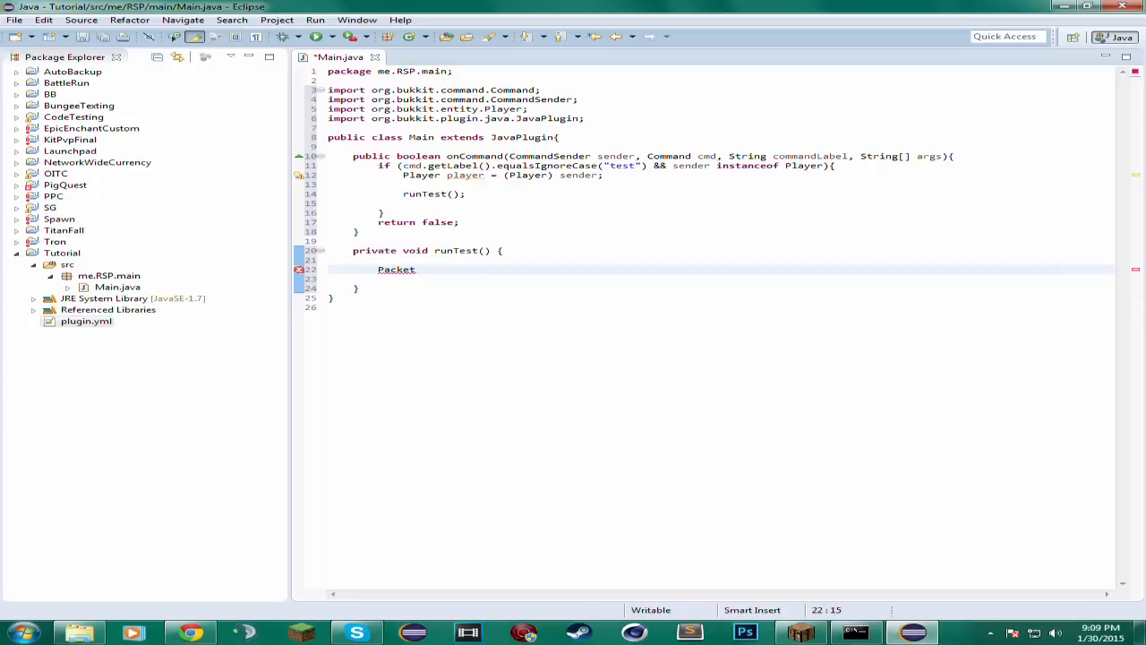
type("PlayOutWorldParticle")
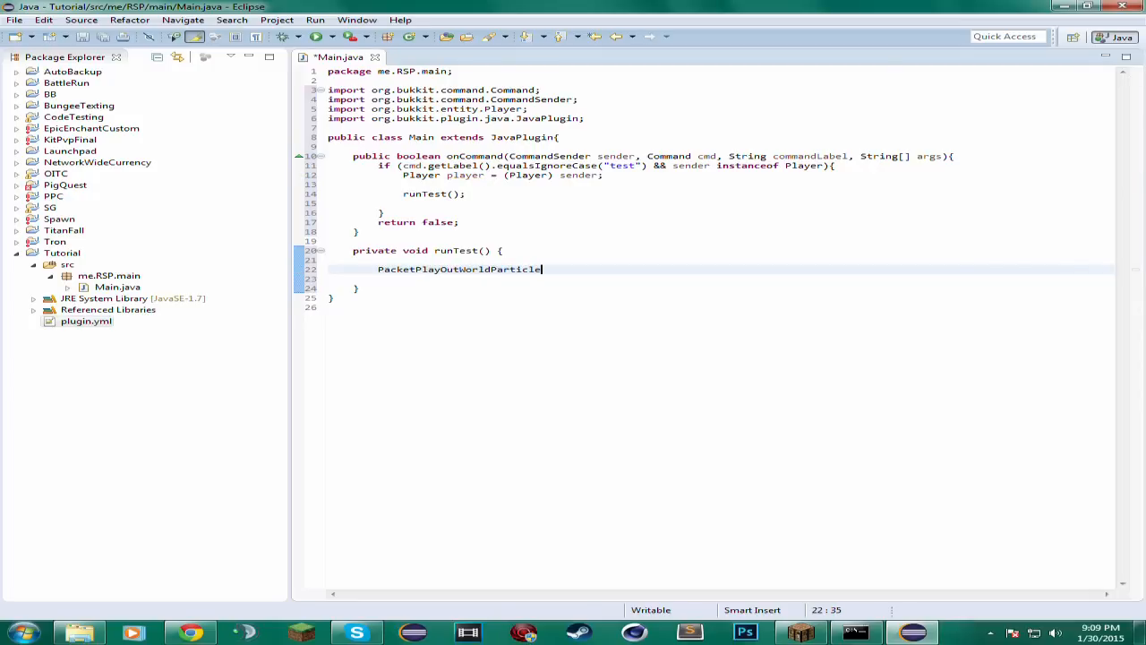
type("s packet =")
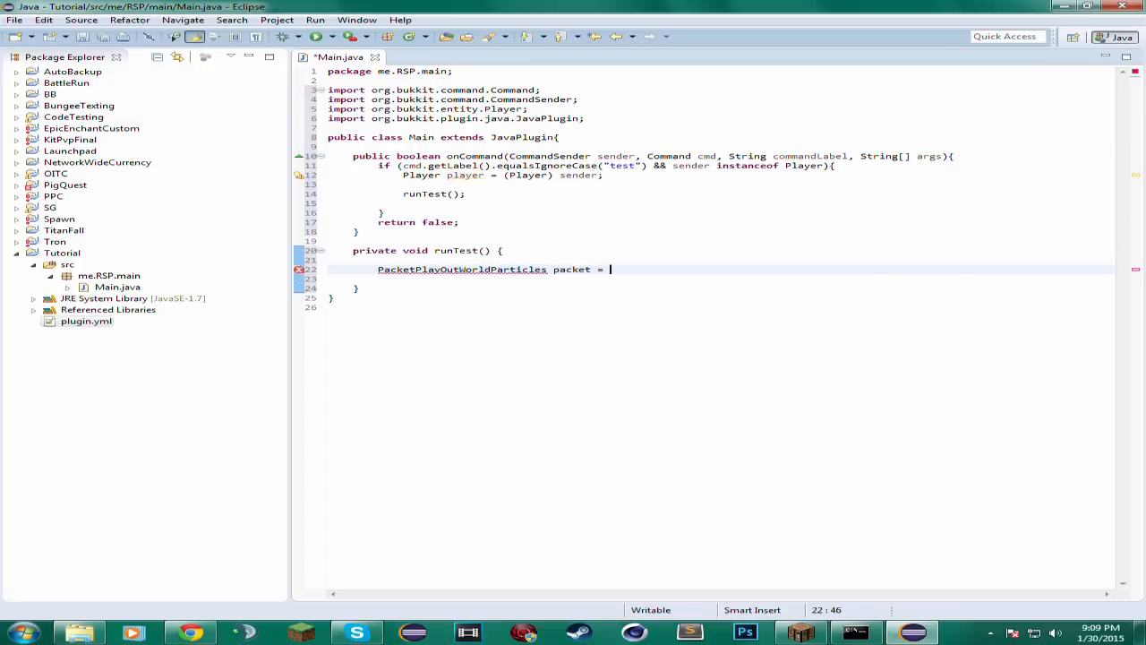
type("new Pa")
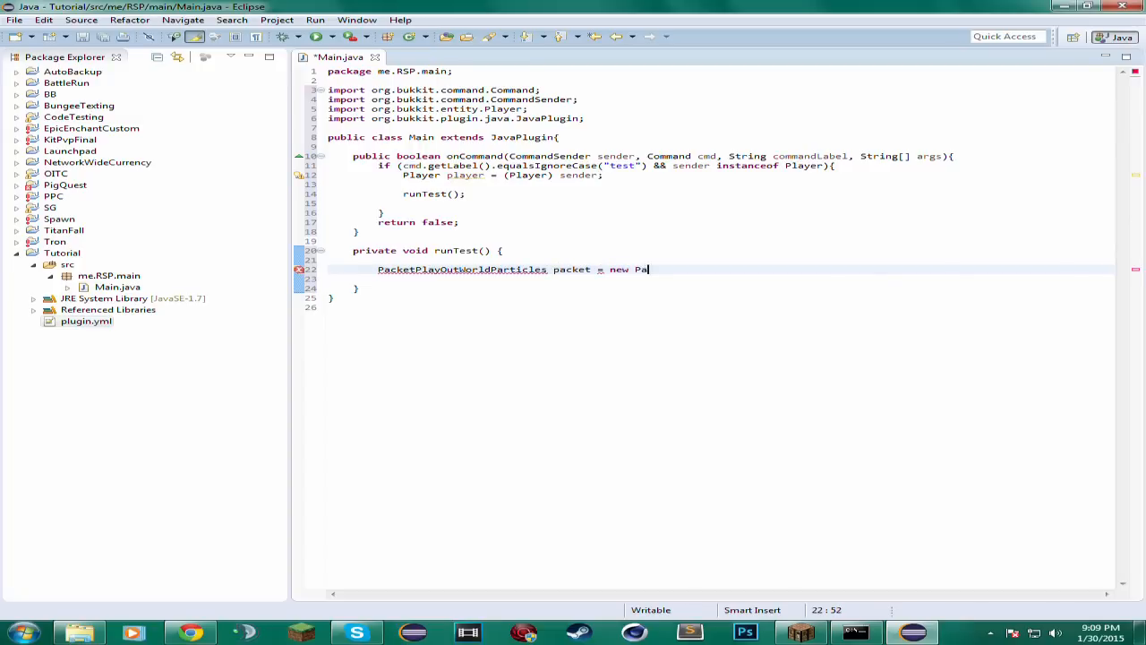
type("cketPlayOutWorldPart")
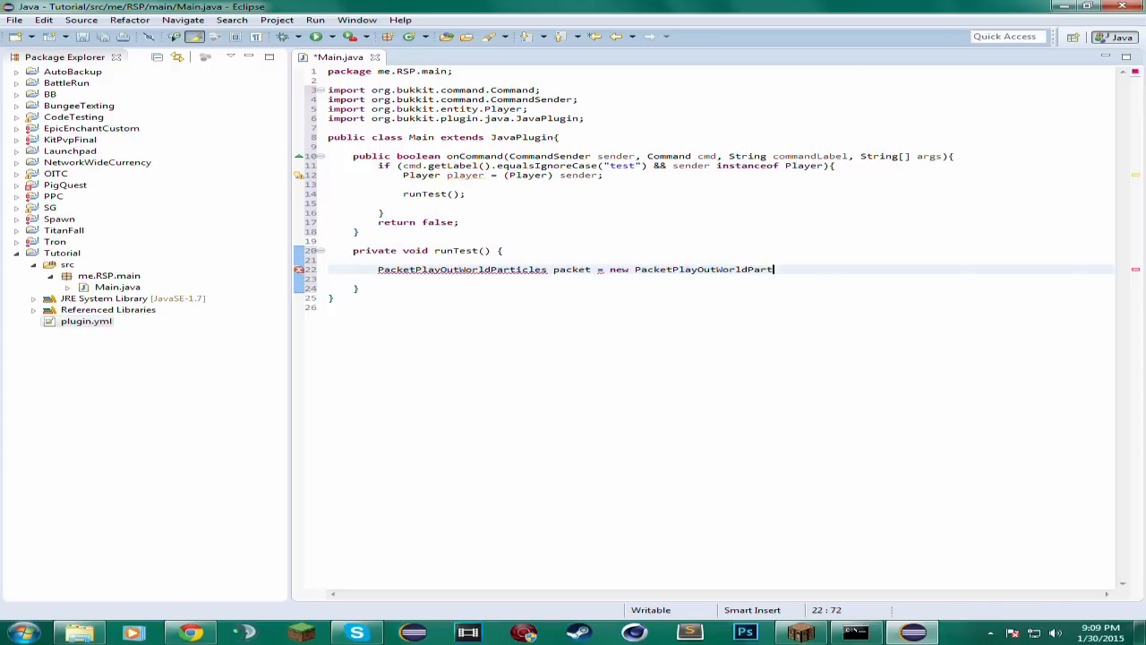
type("icles")
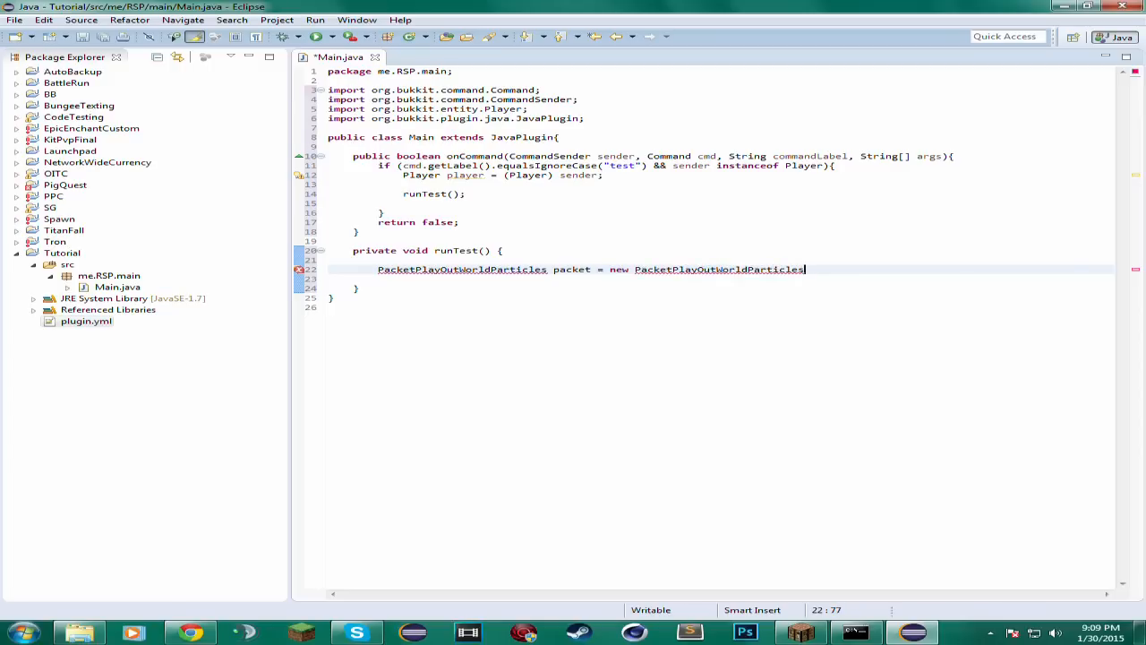
type("();")
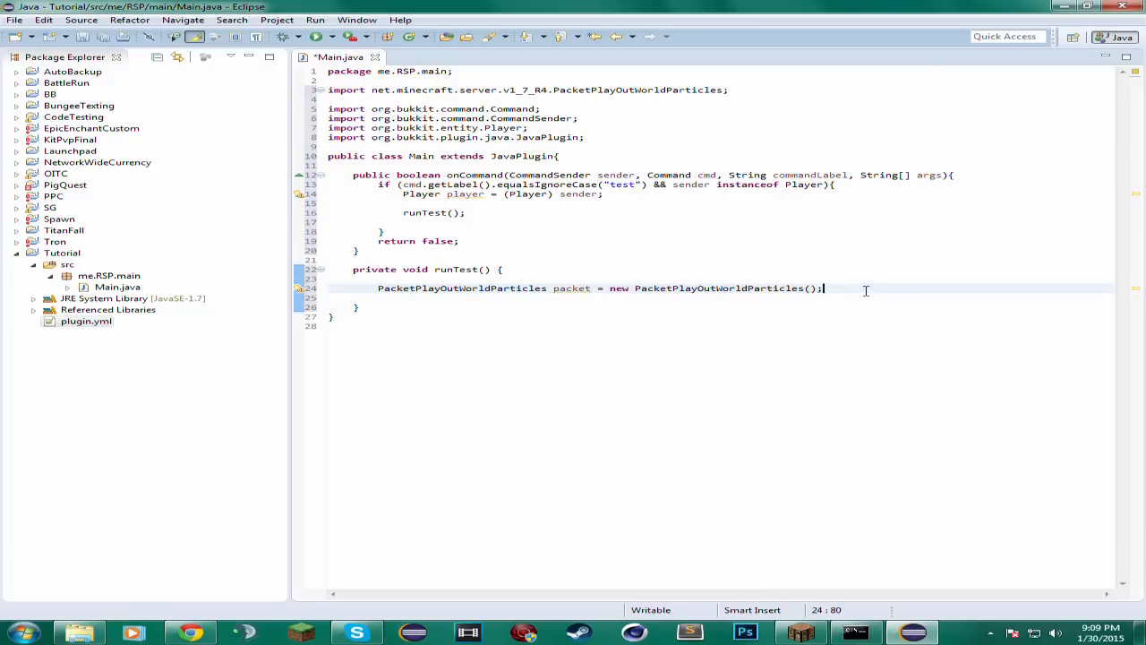
- Change the signature to runTest(Player player) and call it with runTest(player)
key("enter")
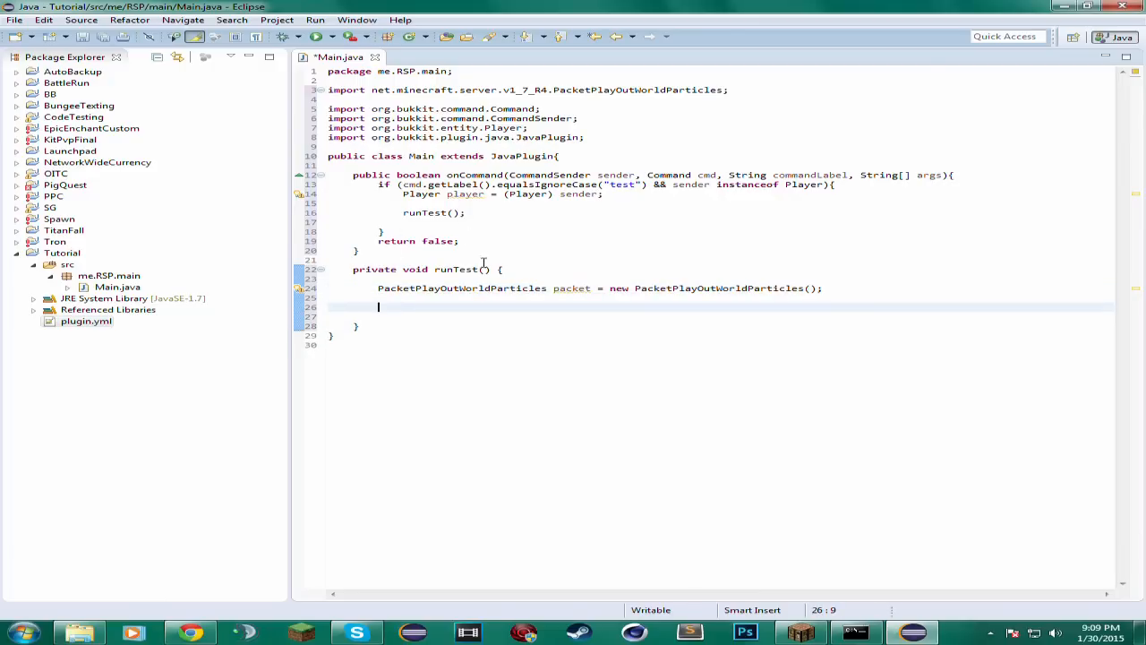
type("Player")
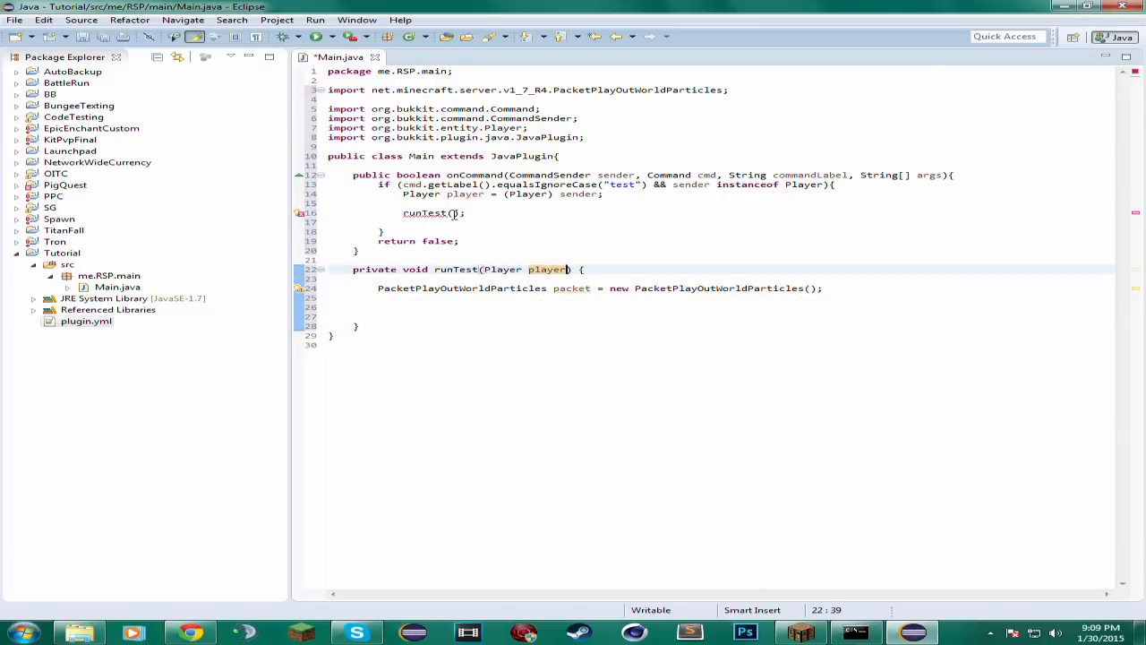
type("player")
left_click(721, 307)
type("((Craft")
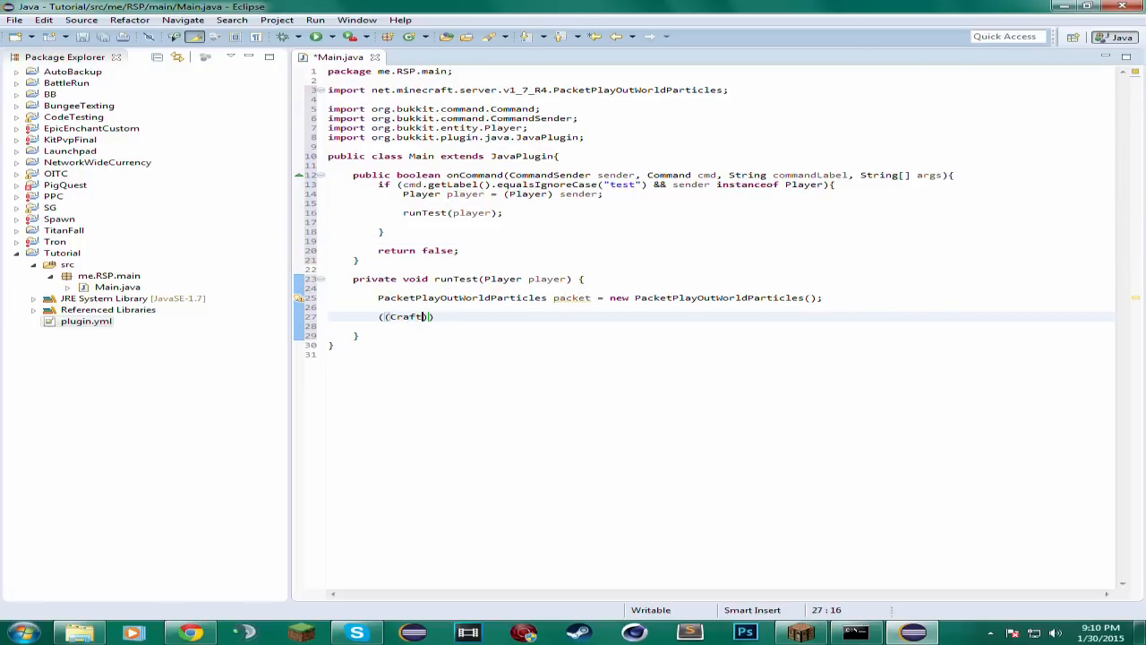
- Send the packet via ((CraftPlayer) player).getHandle().playerConnection.sendPacket(packet), importing CraftPlayer
type("Player) )")
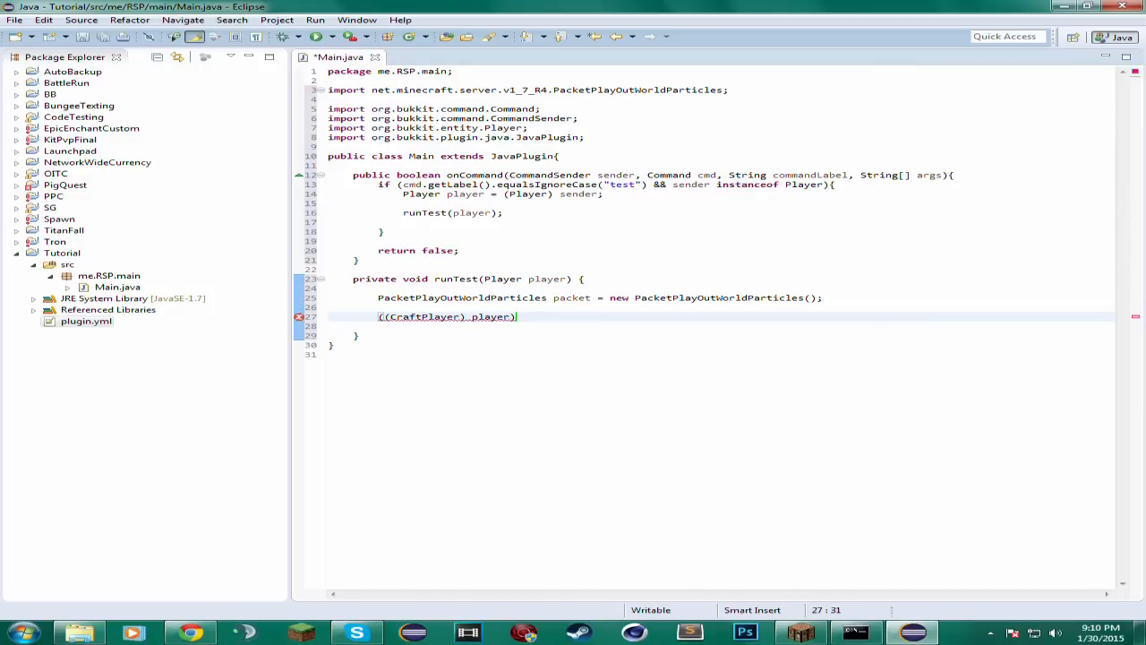
type(".")
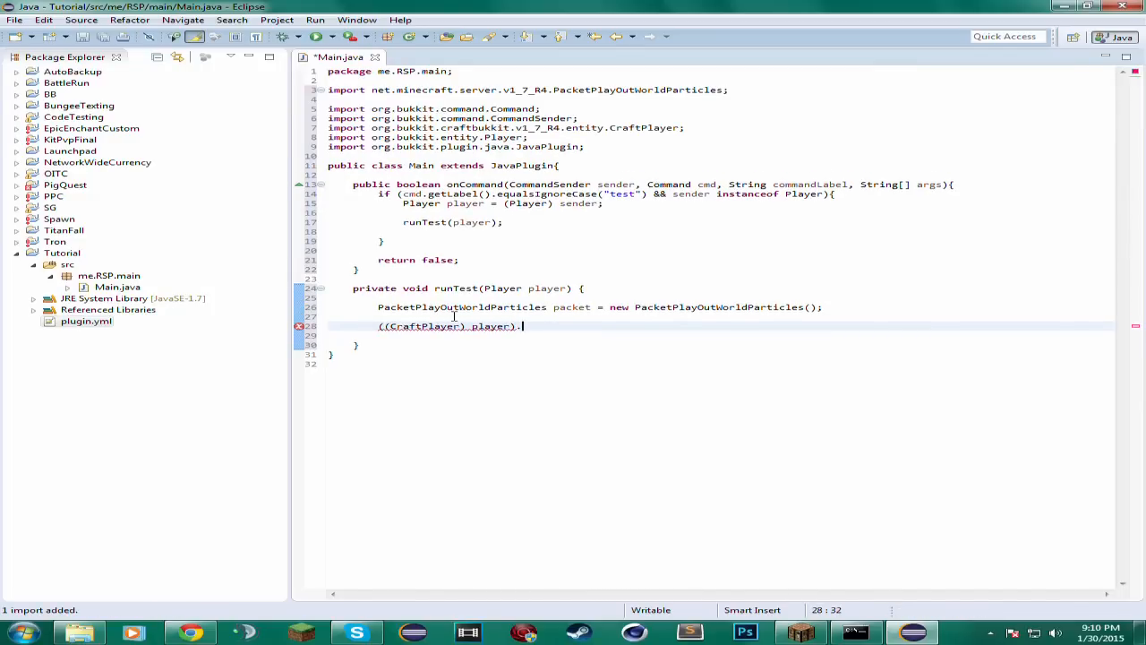
type("getHandle().")
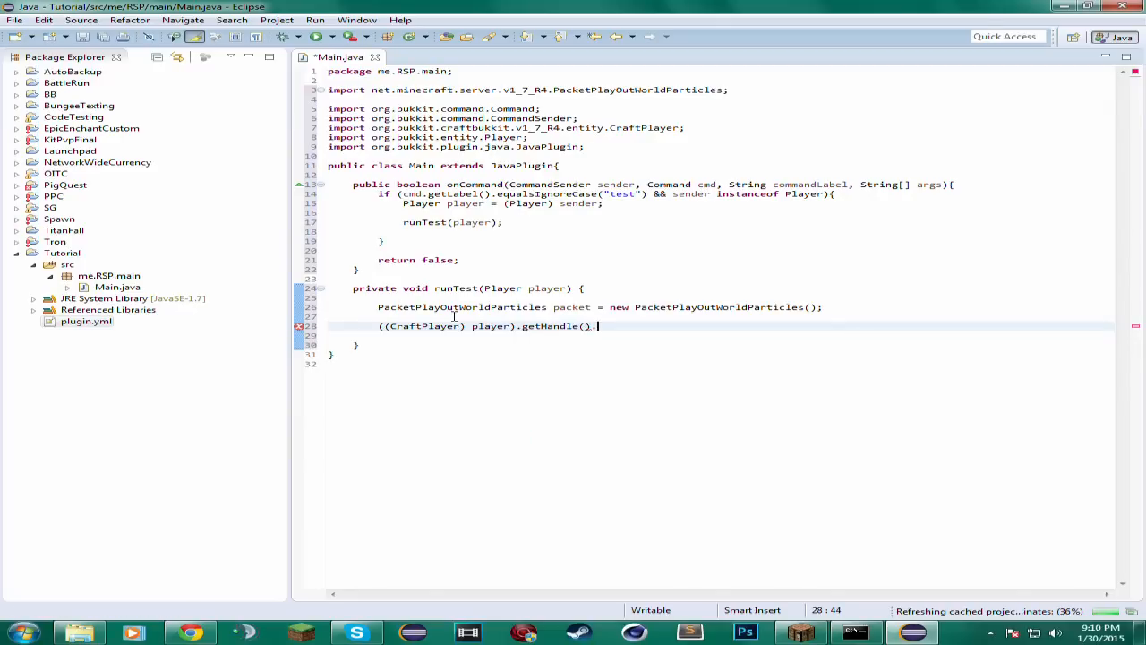
type("playerConnection.")
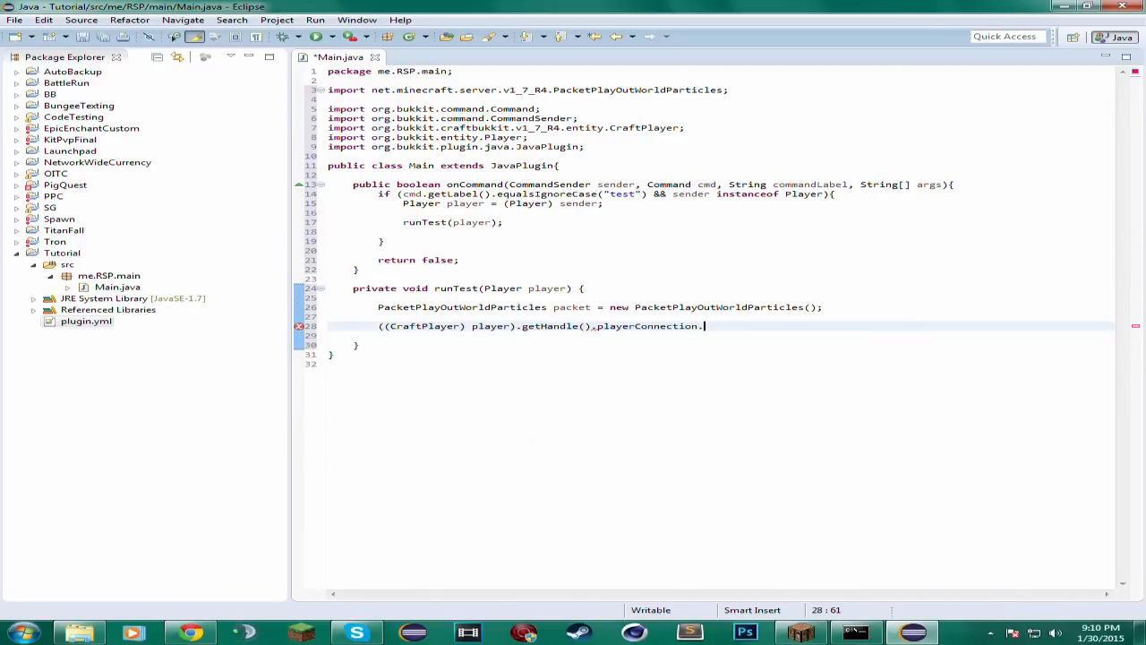
type("sendPacket(packet);")
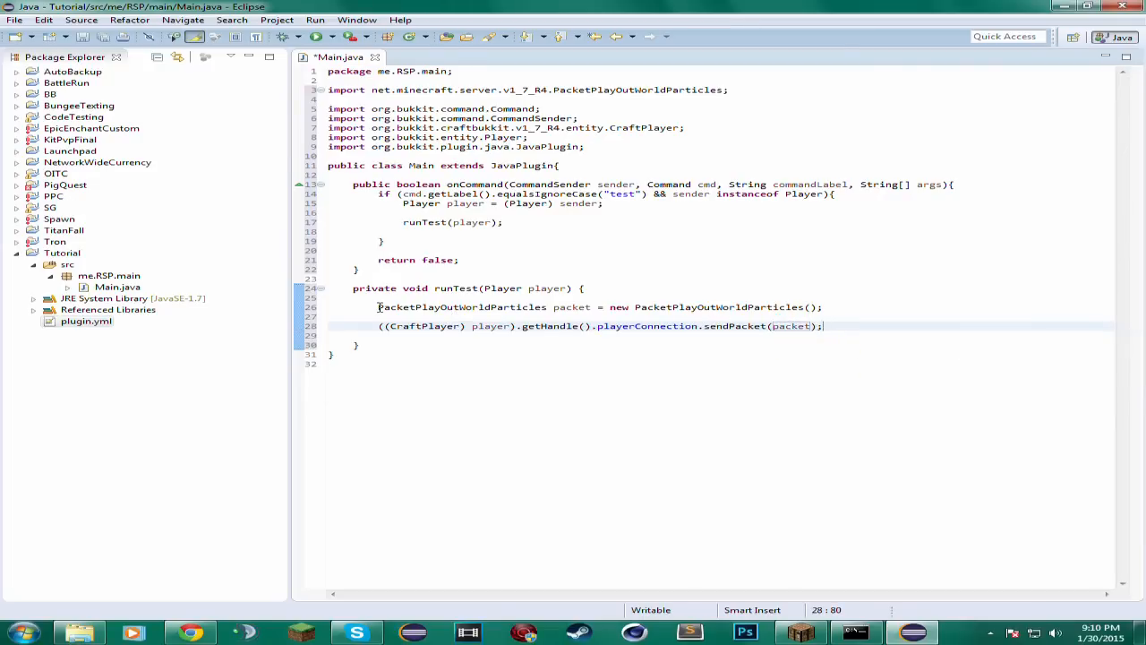
- Select the PacketPlayOutWorldParticles class name and add blank lines below the packet declaration
left_click(466, 307)
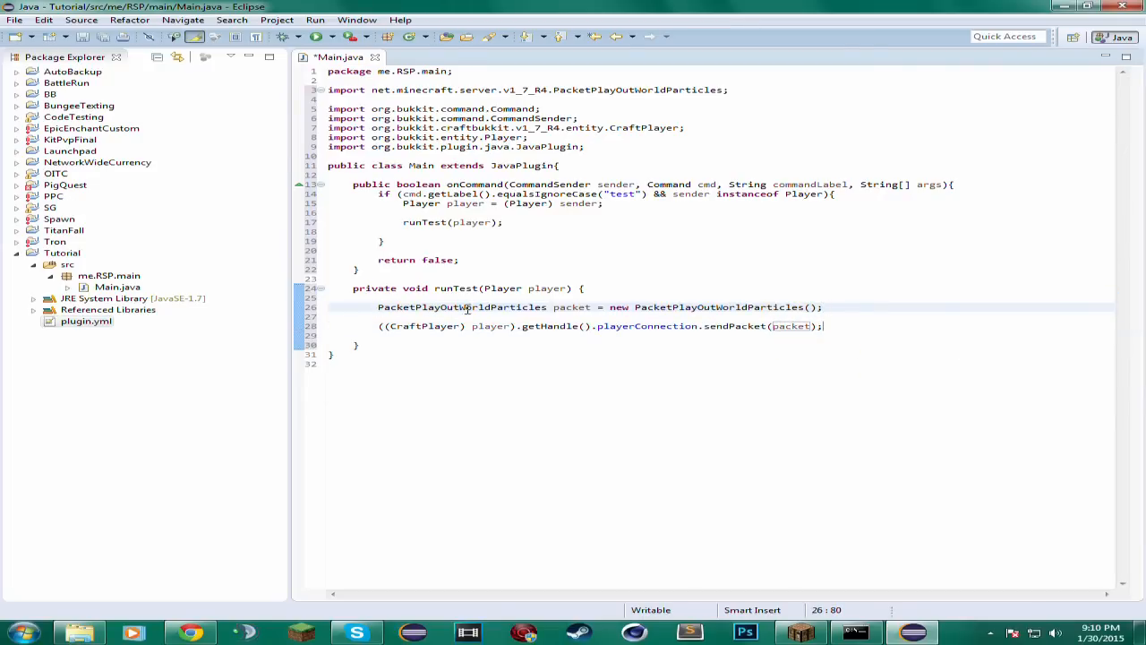
double_click(462, 307)
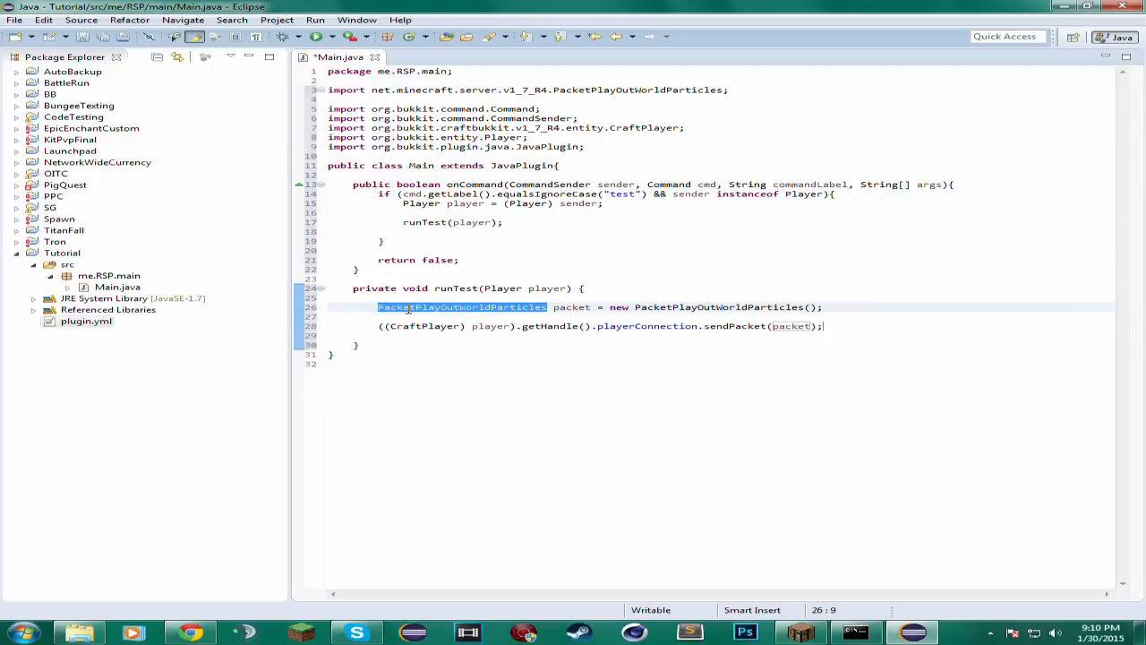
left_click(791, 325)
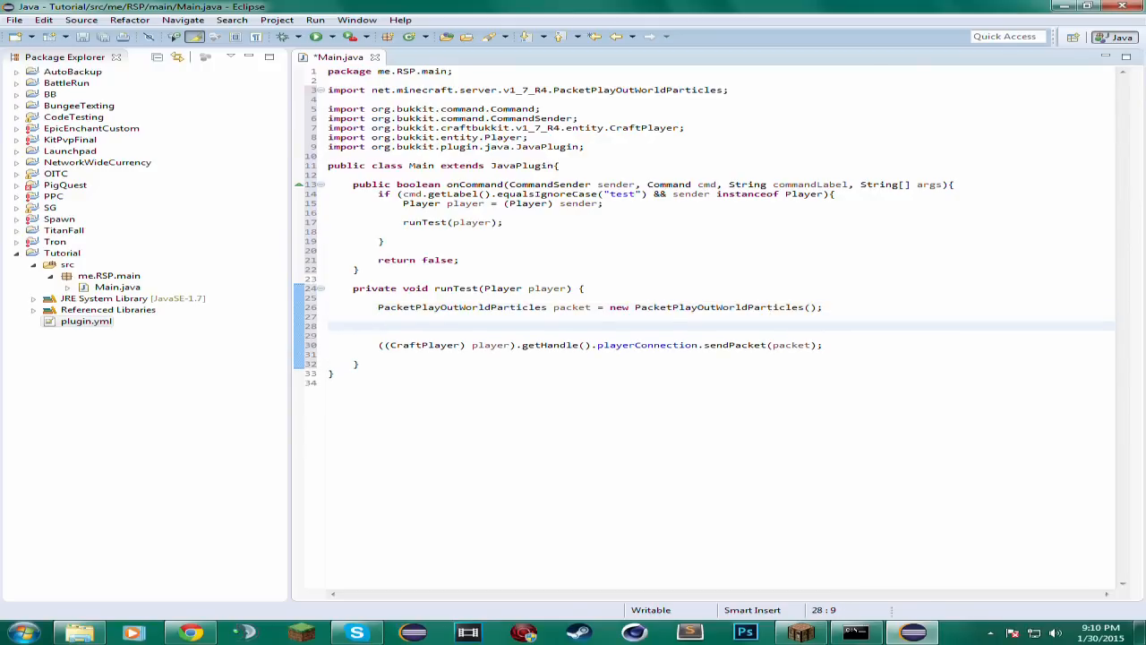
- Pass "flame" as the packet constructor's first argument, moving the closing ); to the next line
left_click(810, 307)
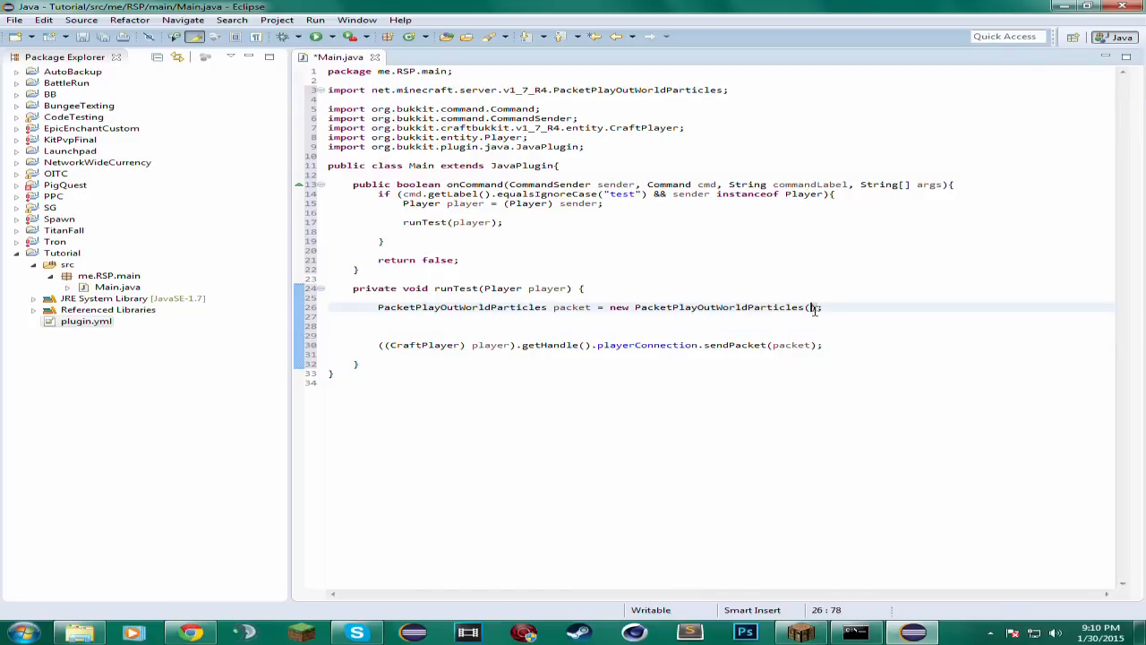
mouse_move(692, 311)
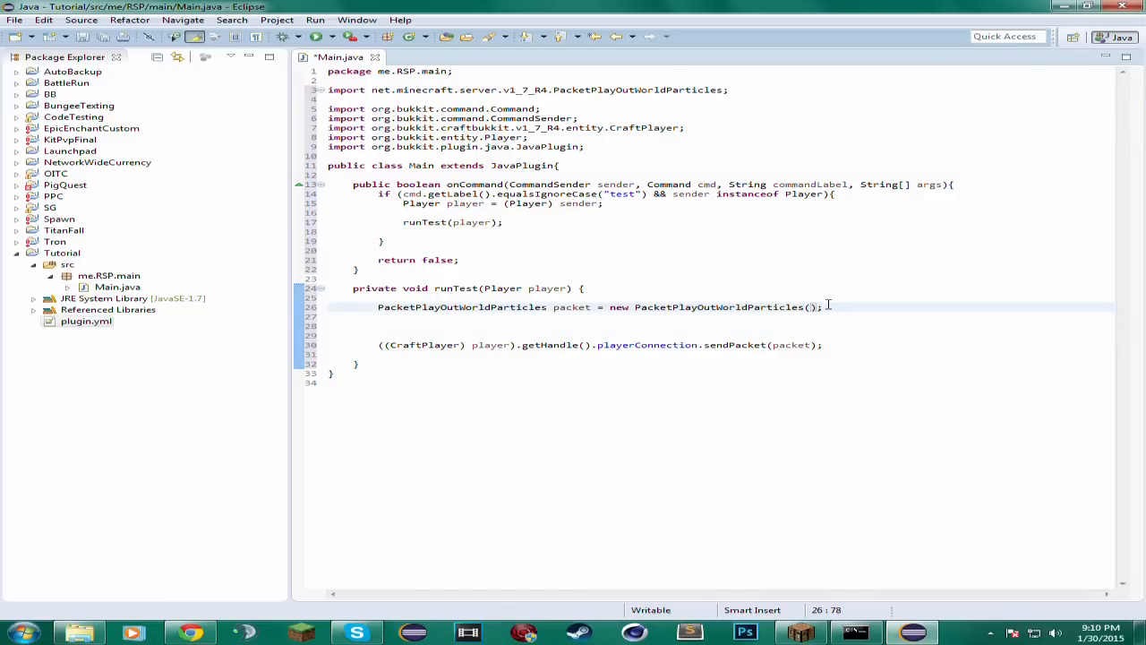
type("\"")
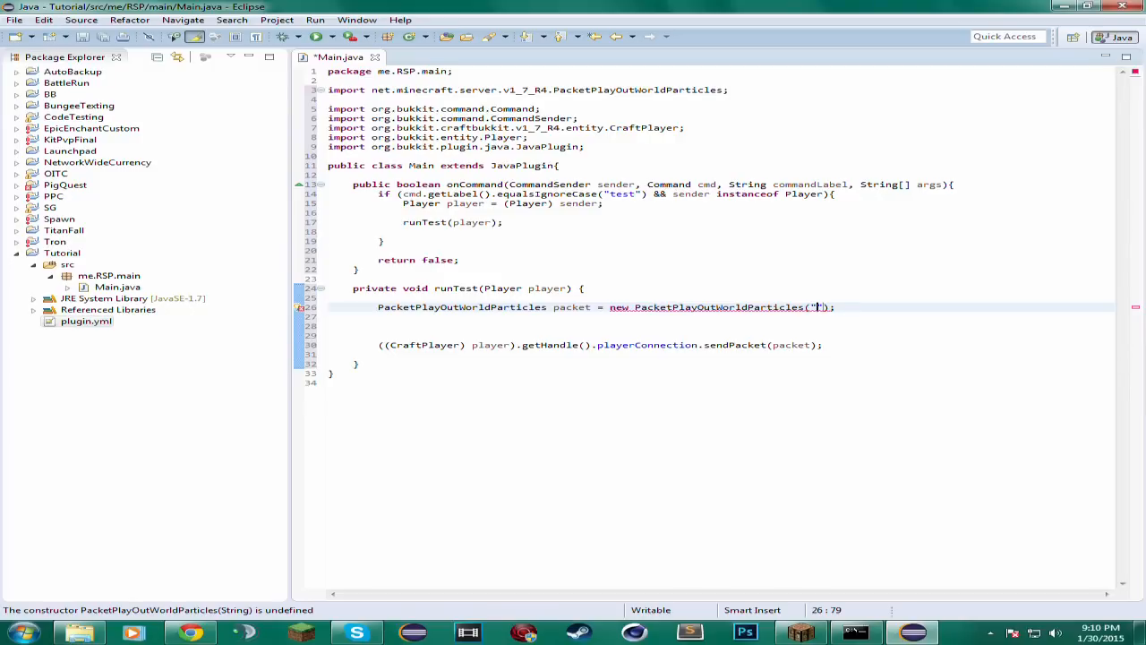
type("flame")
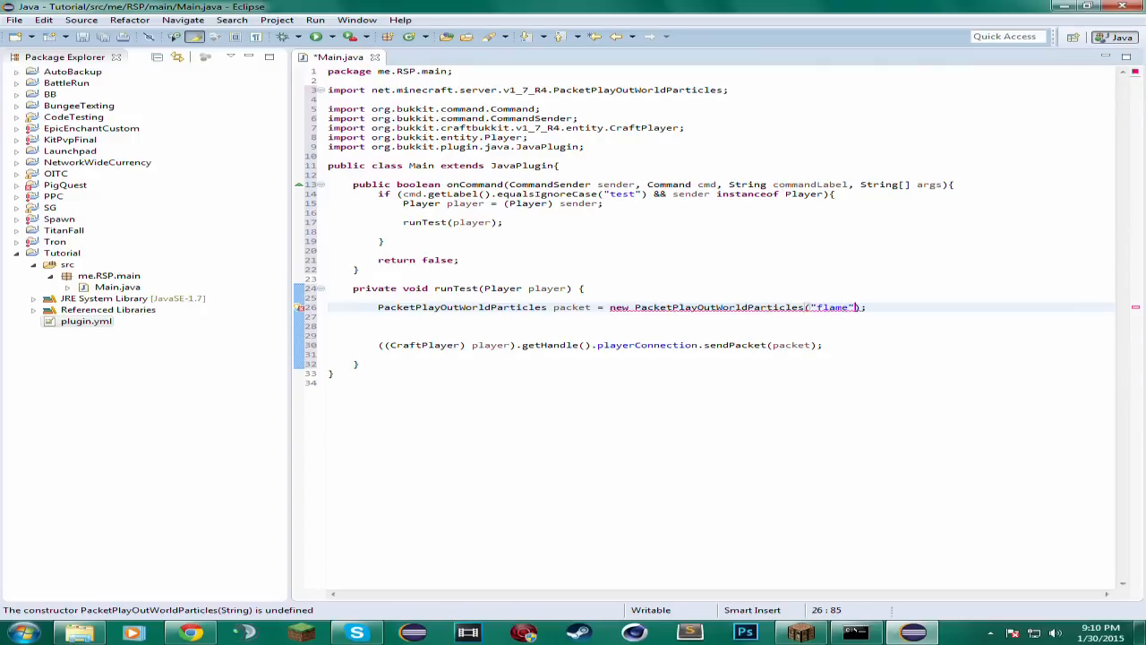
type(",")
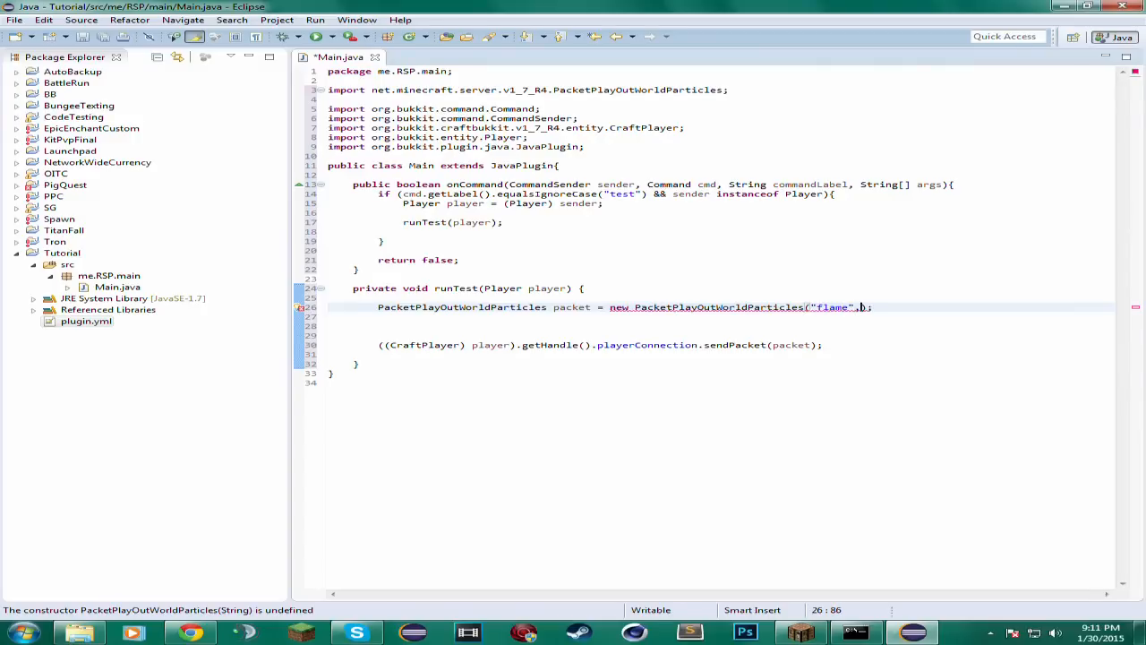
type(",")
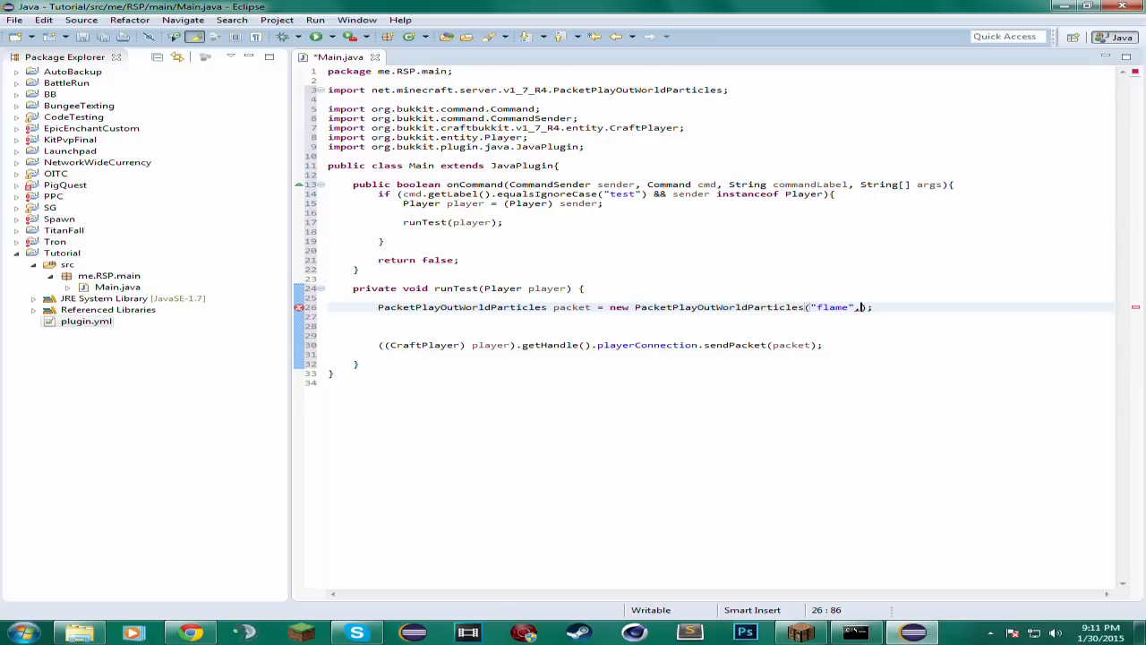
mouse_move(860, 307)
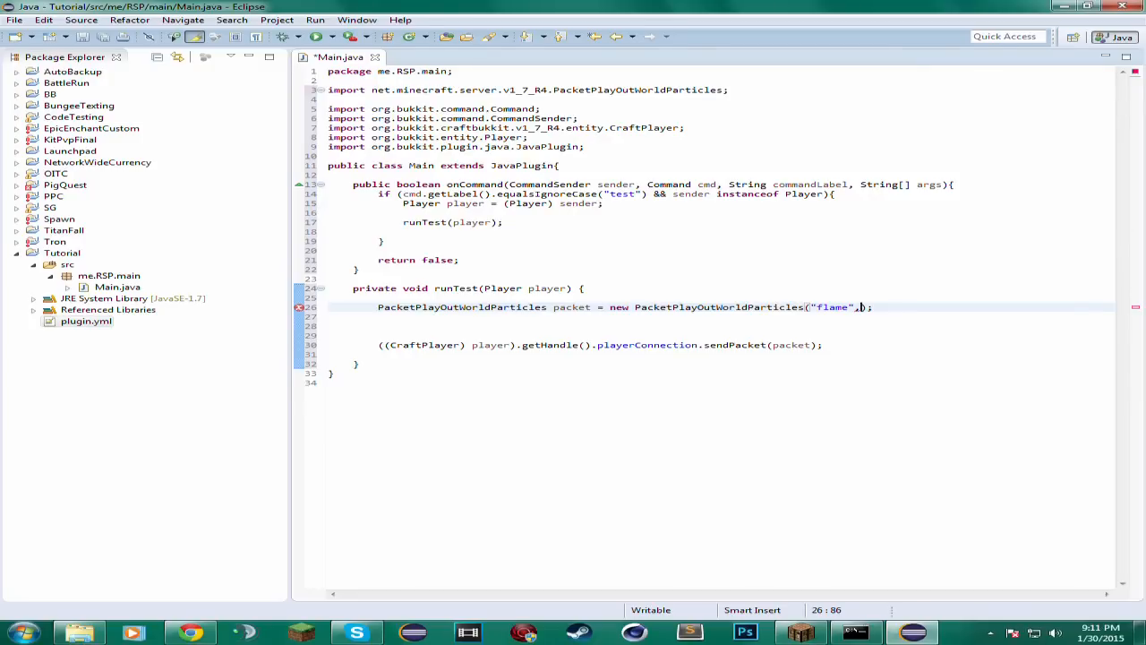
type(",")
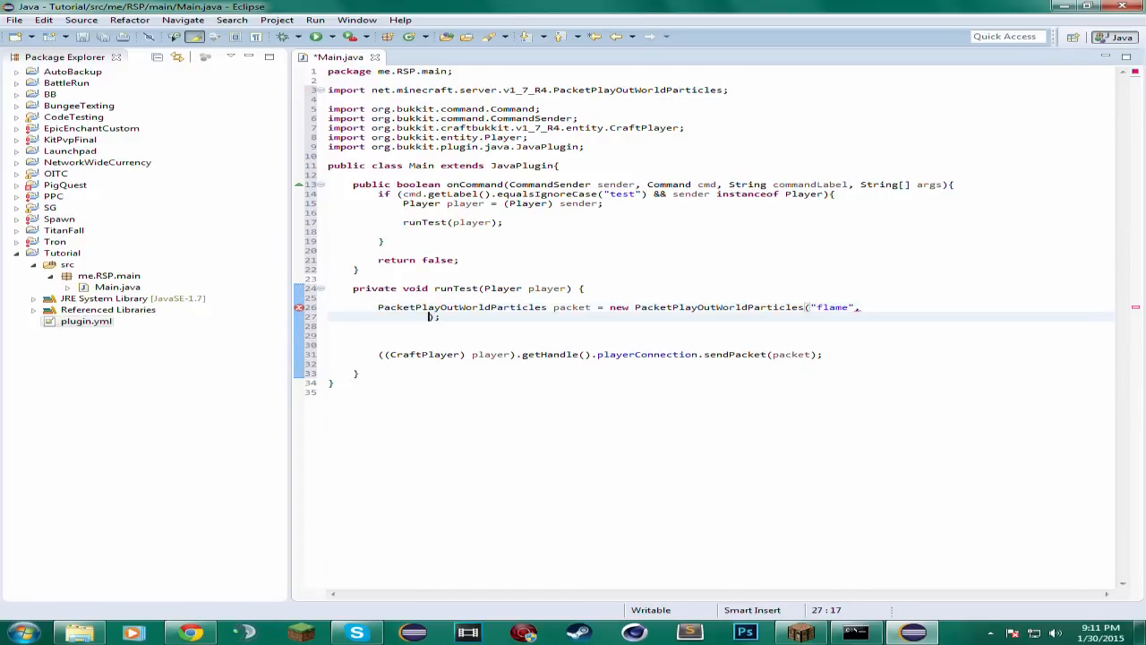
left_click(915, 317)
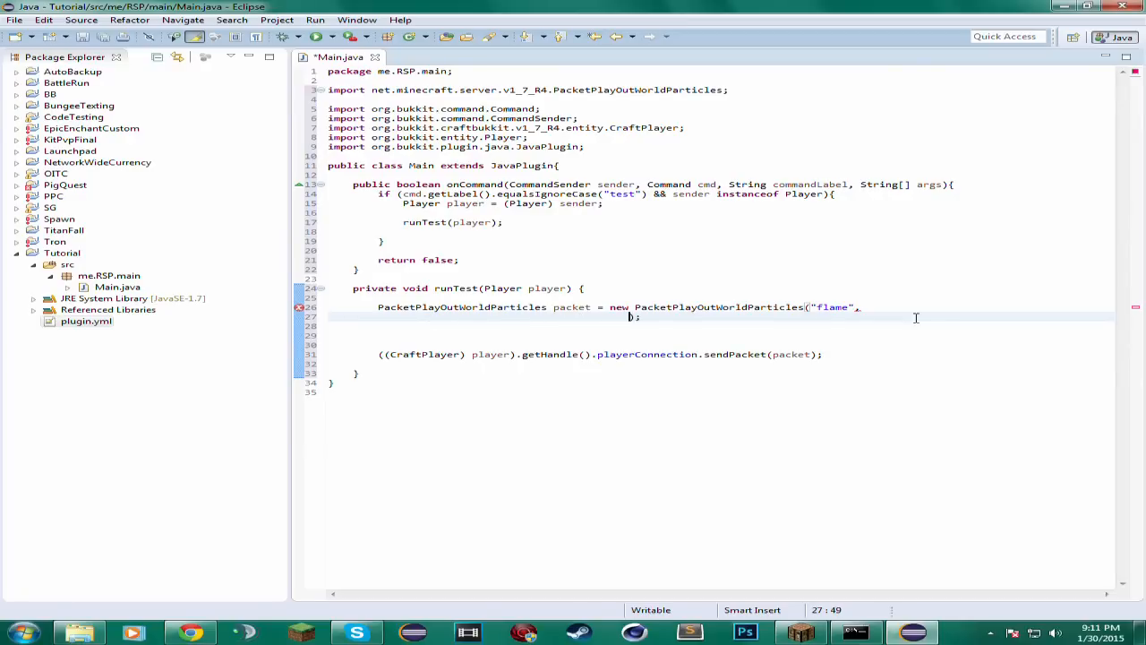
left_click(585, 288)
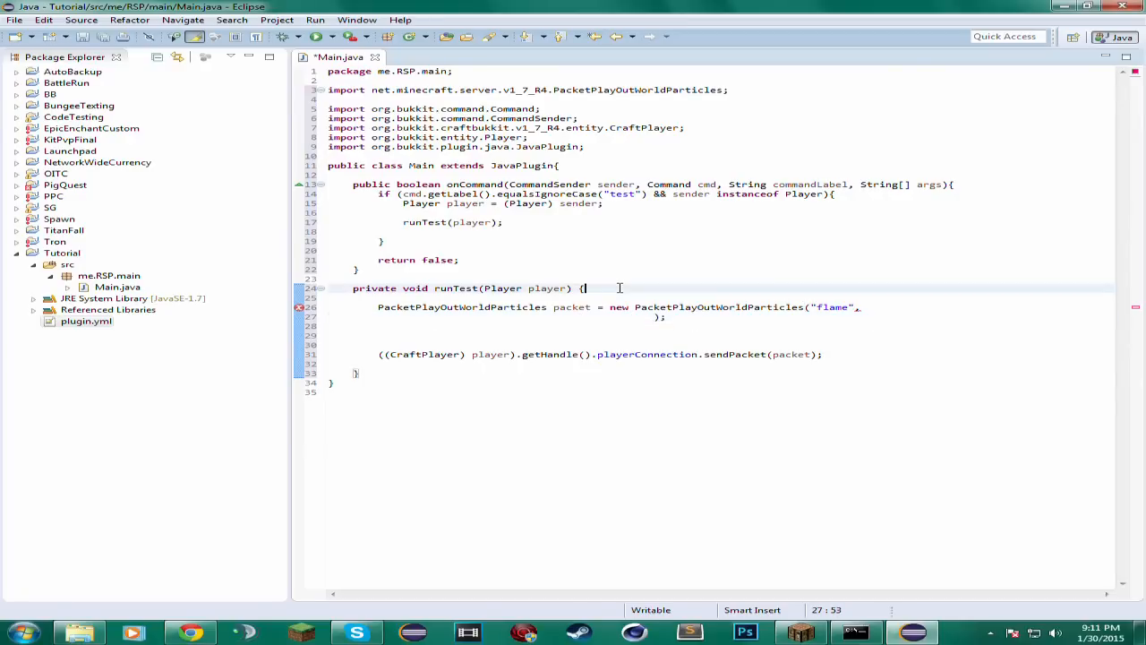
- Add 'Location l = player.getLocation();' at the top of runTest and import org.bukkit.Location
type("Local")
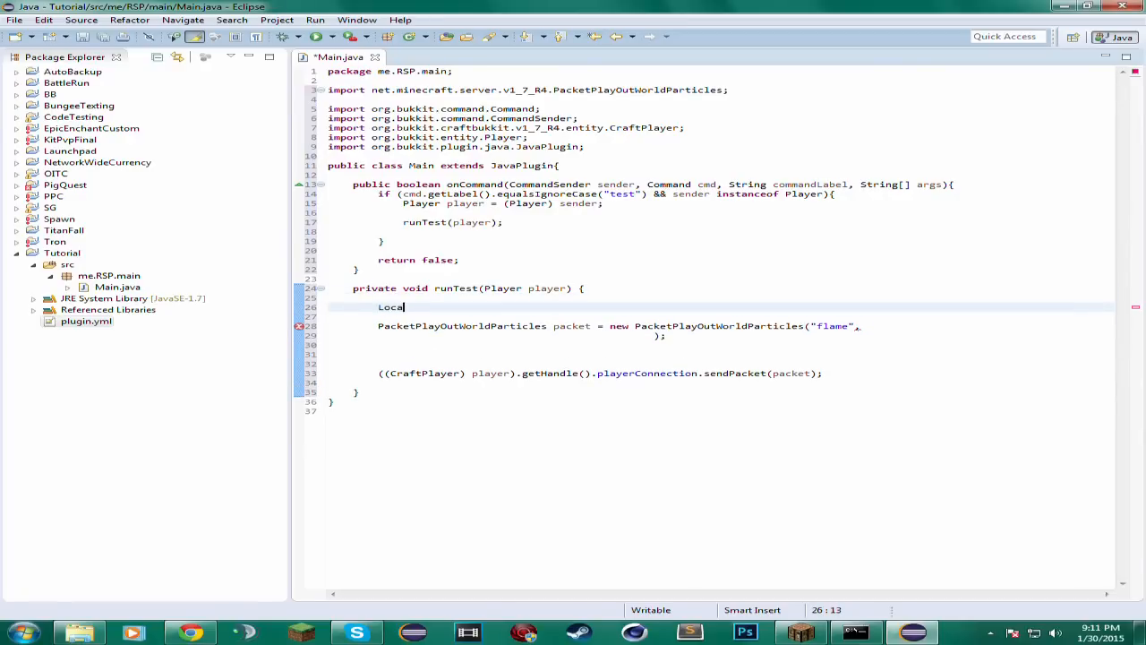
type("tion l")
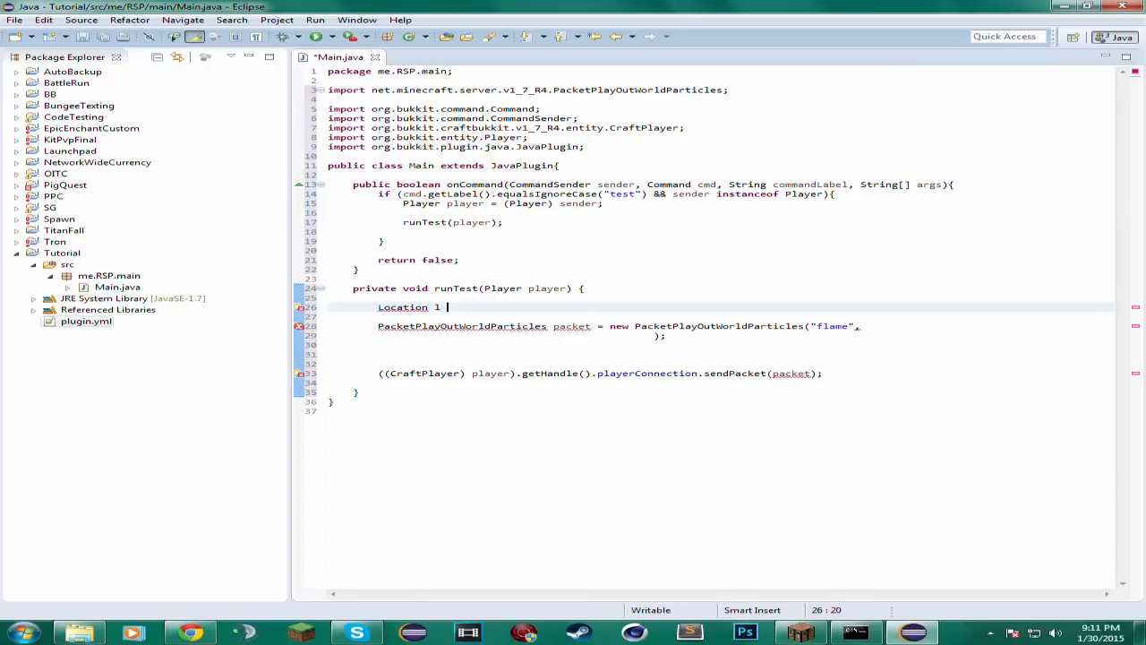
type("= playe")
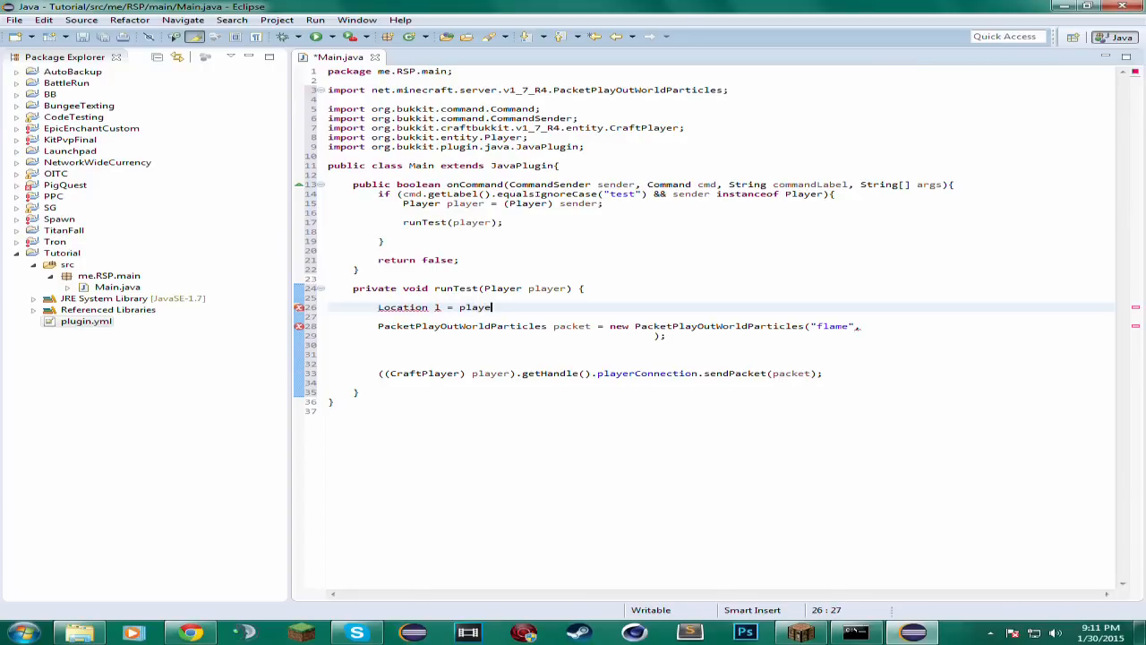
type("r.getLo")
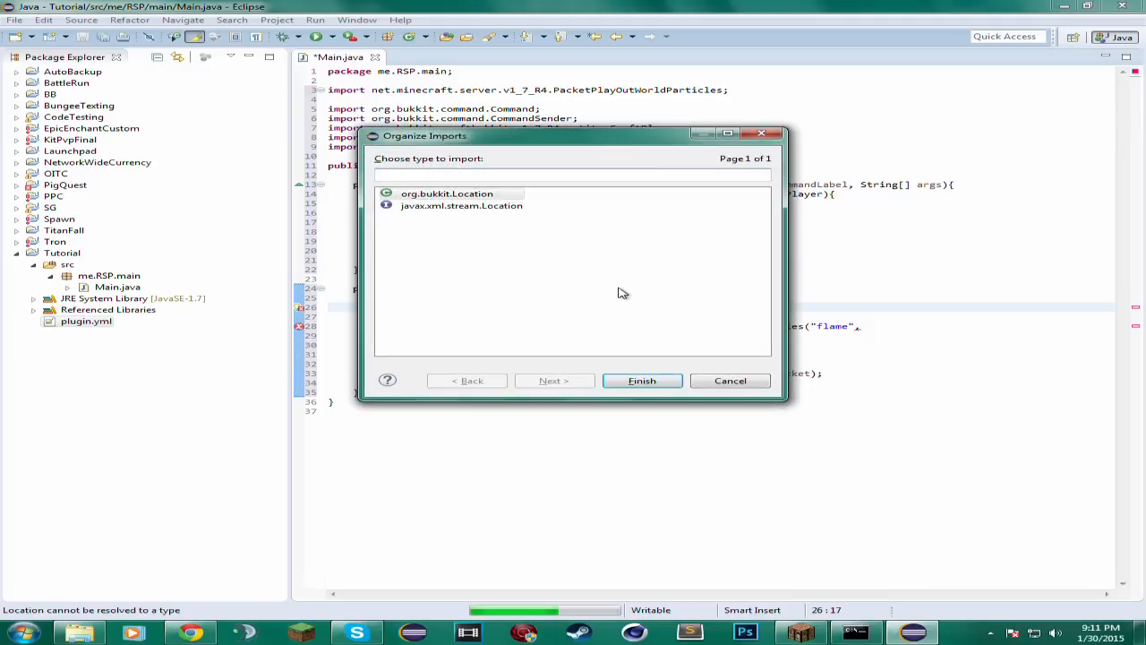
left_click(642, 381)
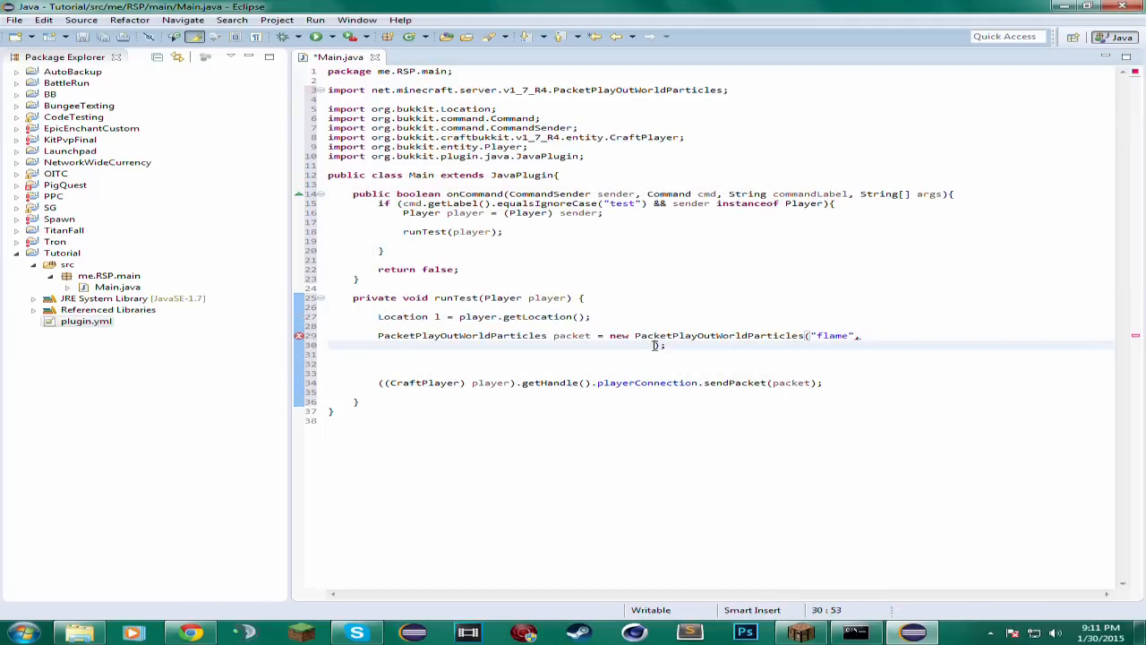
- Give the flame packet (float) l.getX(), l.getY(), l.getZ(), then 0, 0, 0, 1, 0
type("l.getX(), l")
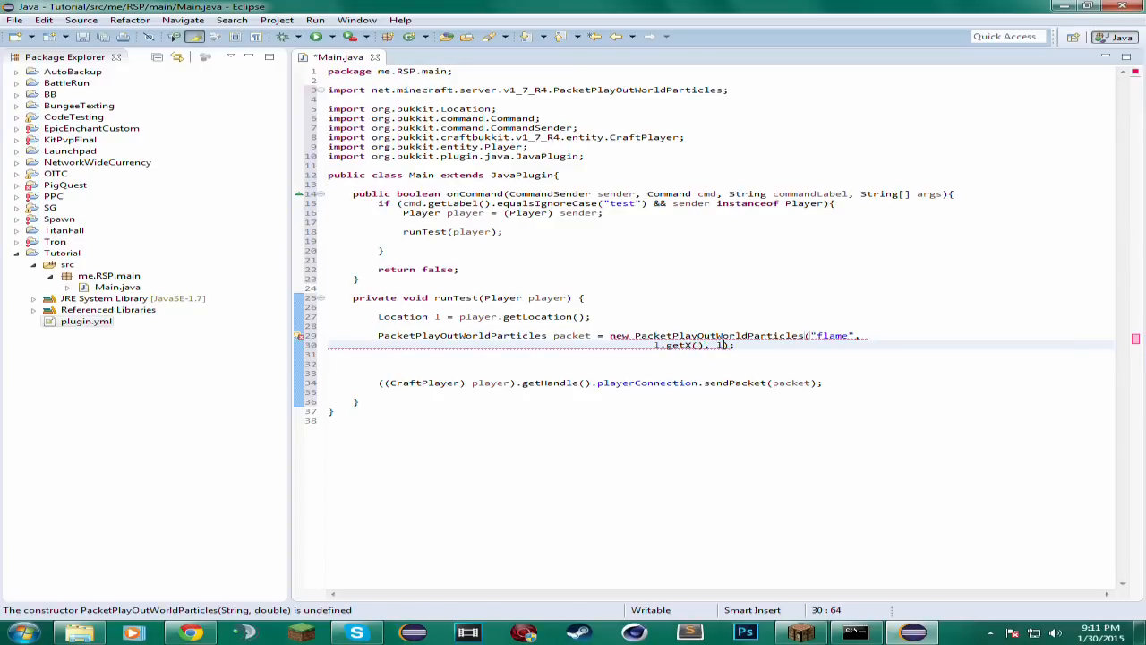
type(".getY(")
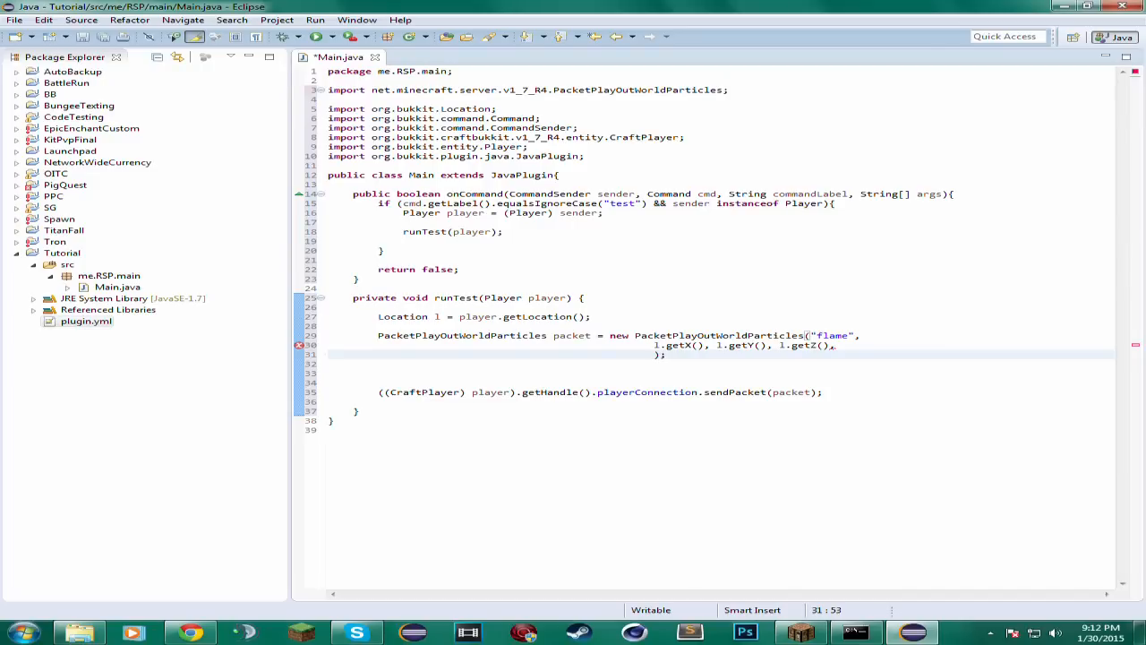
type(".")
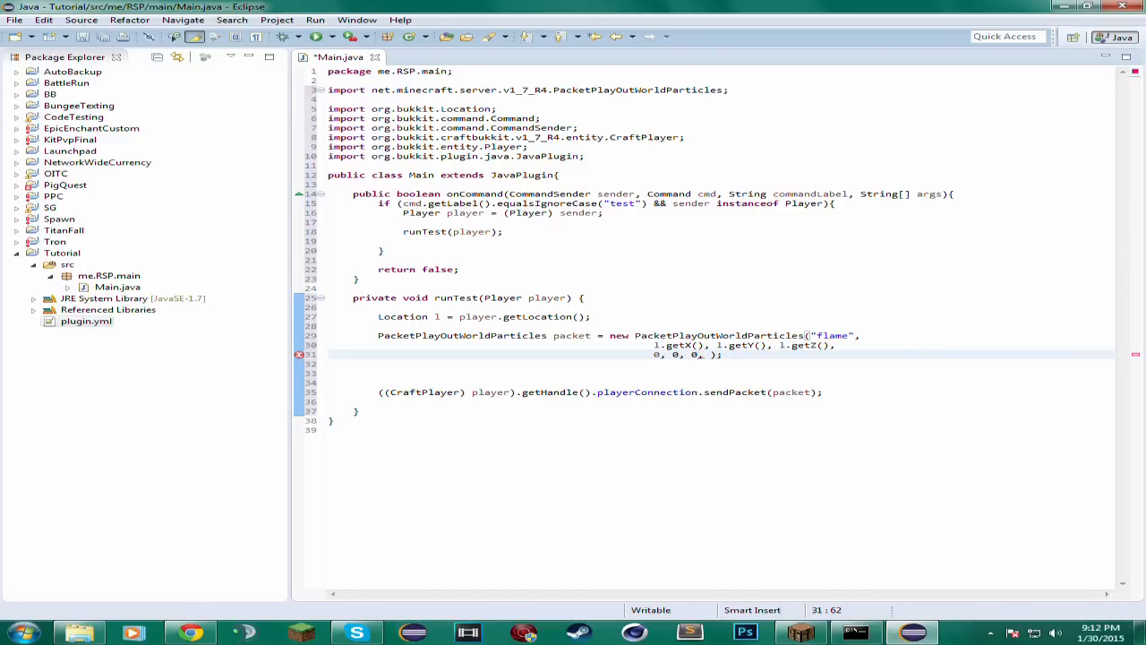
type("1")
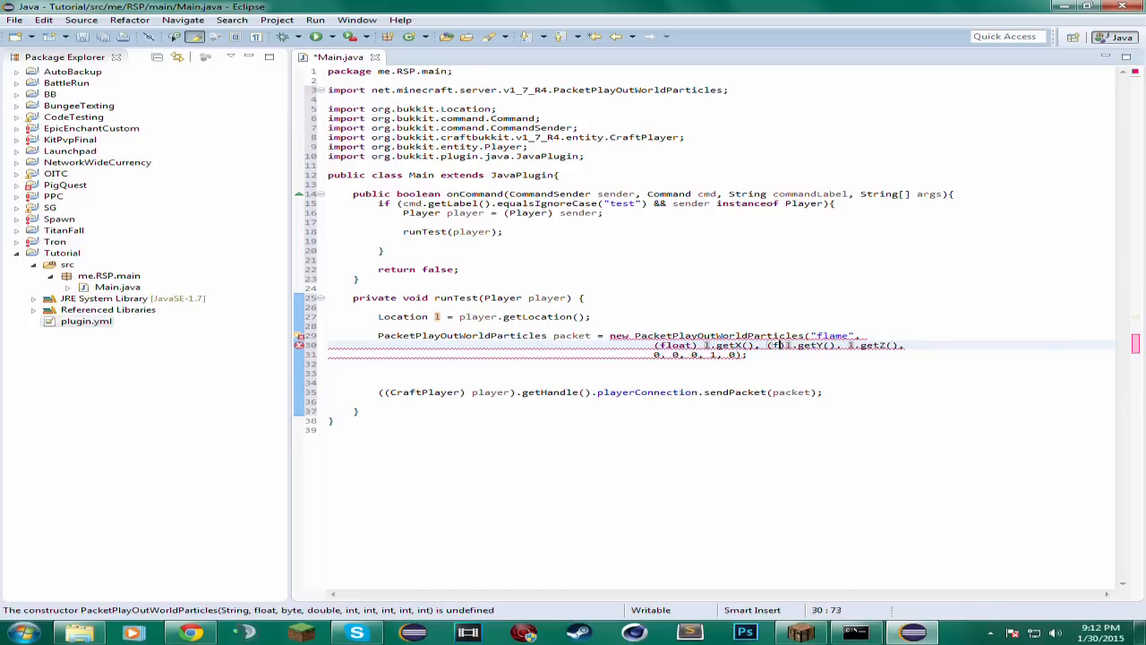
type("(float)")
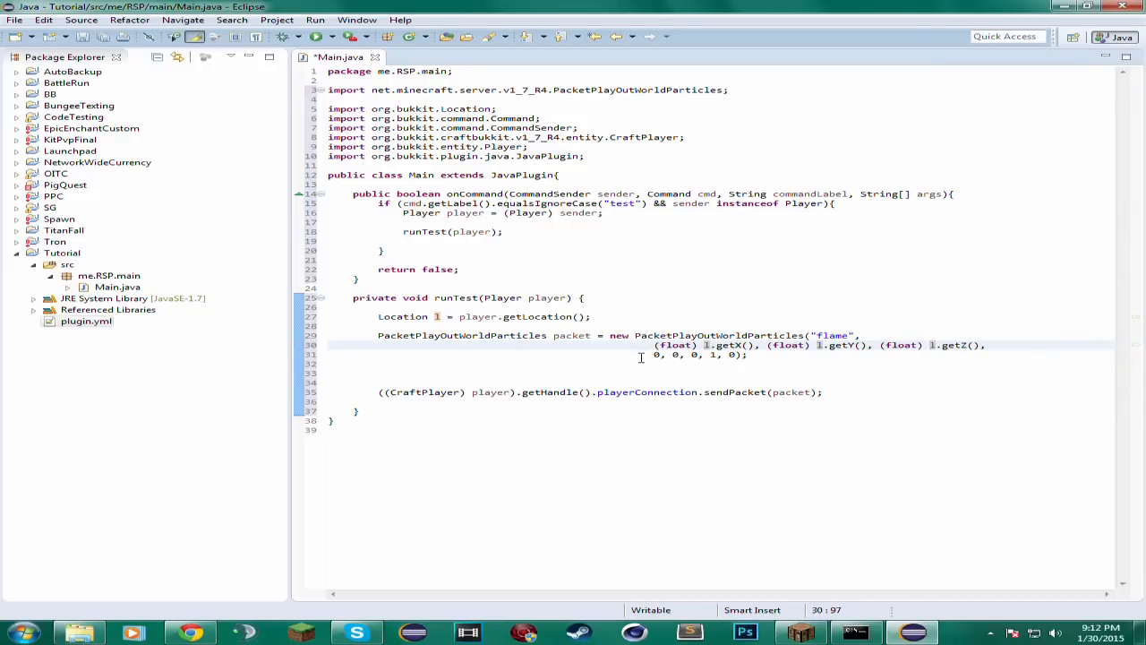
left_click_drag(377, 335, 856, 345)
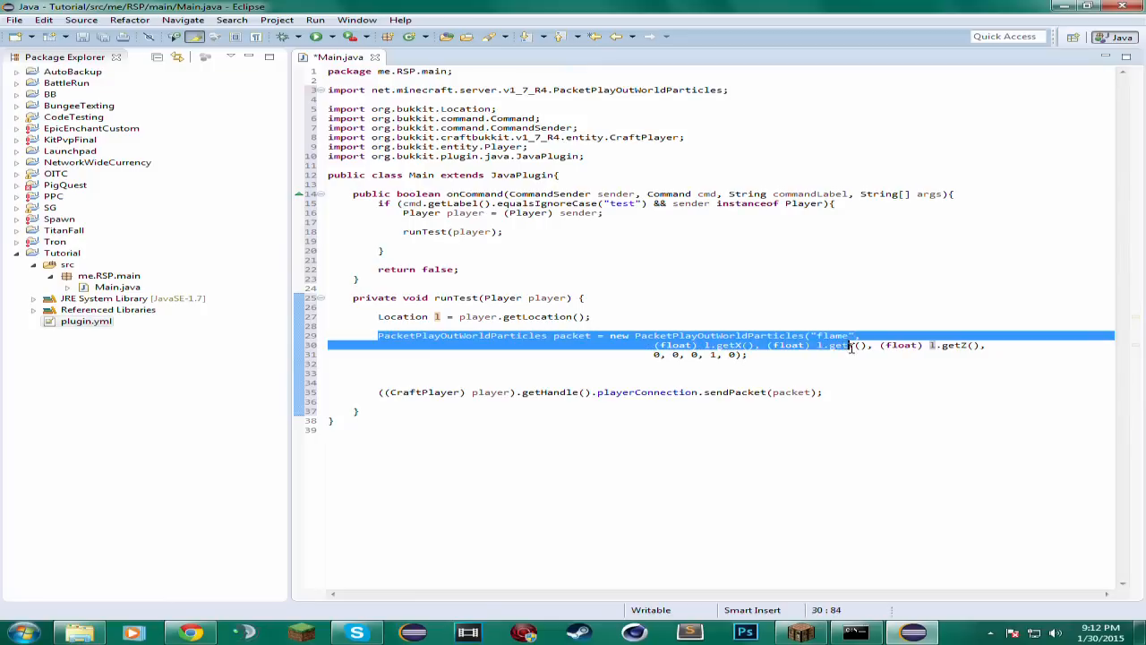
left_click(755, 354)
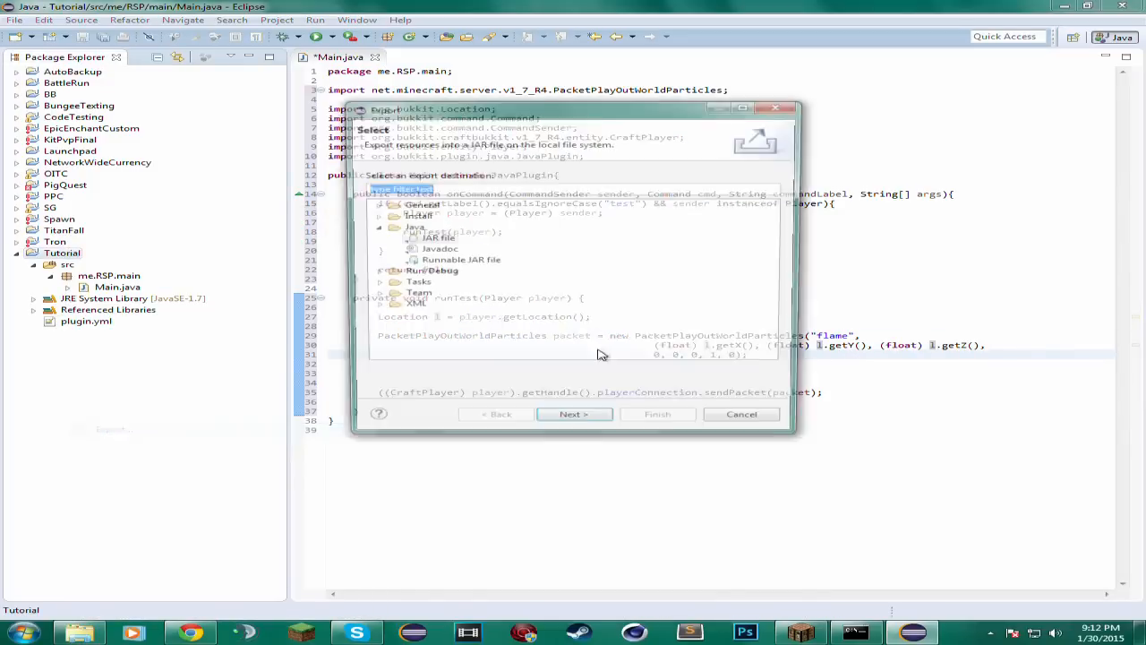
- Export the Tutorial project as Tutorial.jar into Minecraft Servers\Tutorial\plugins, saving Main.java
left_click(574, 414)
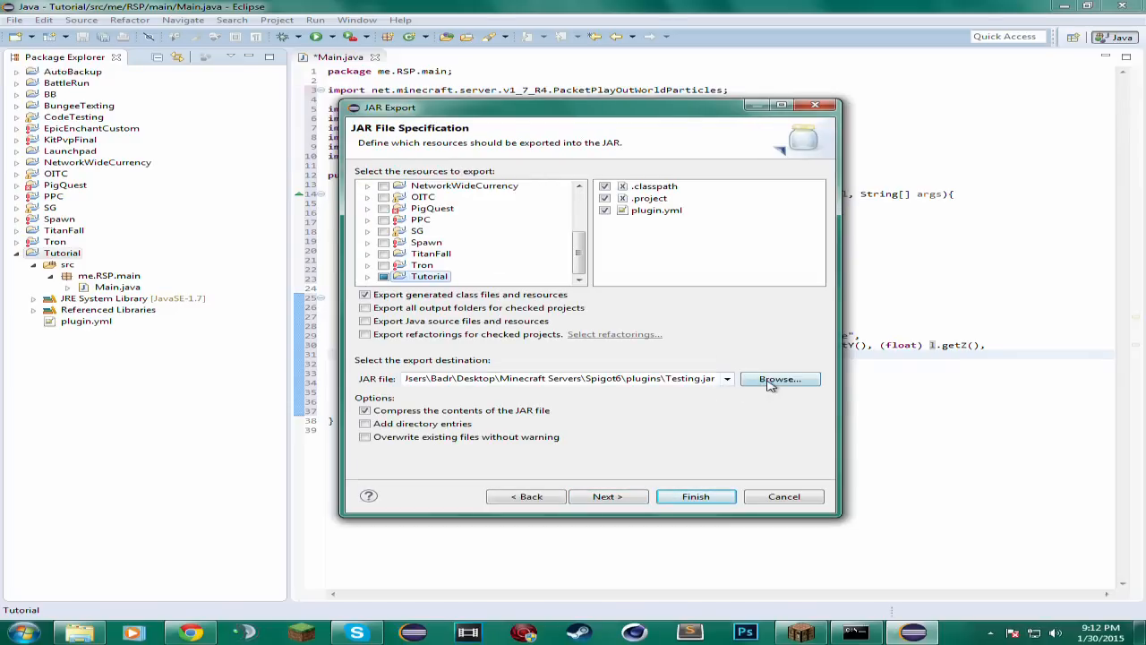
left_click(779, 378)
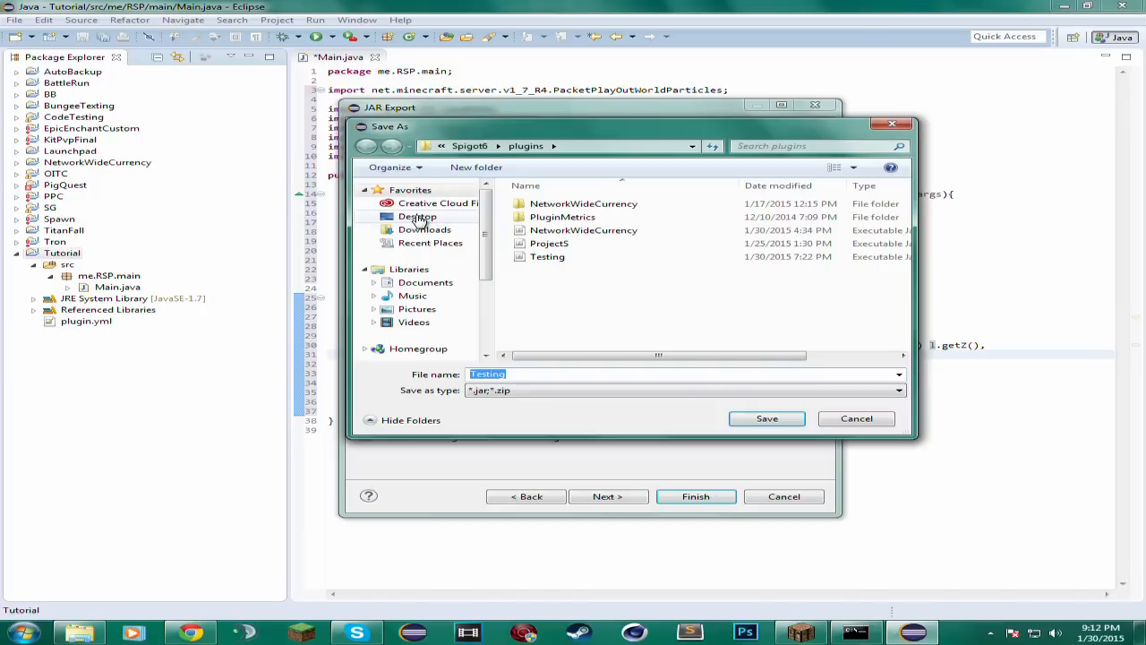
left_click(417, 216)
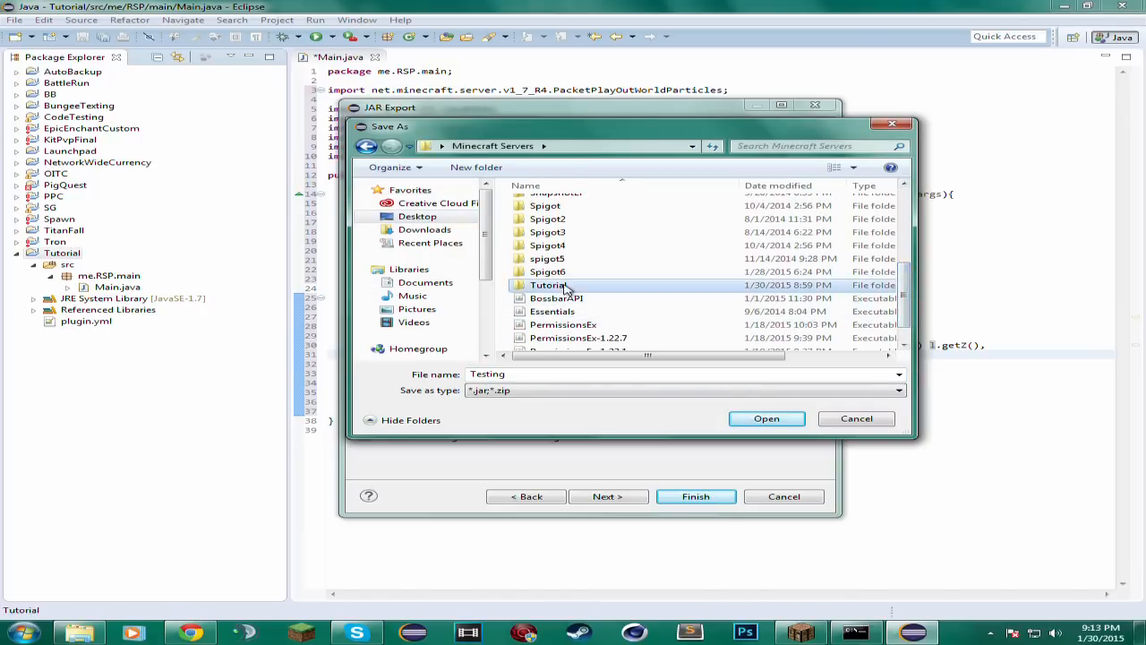
double_click(548, 284)
type("T")
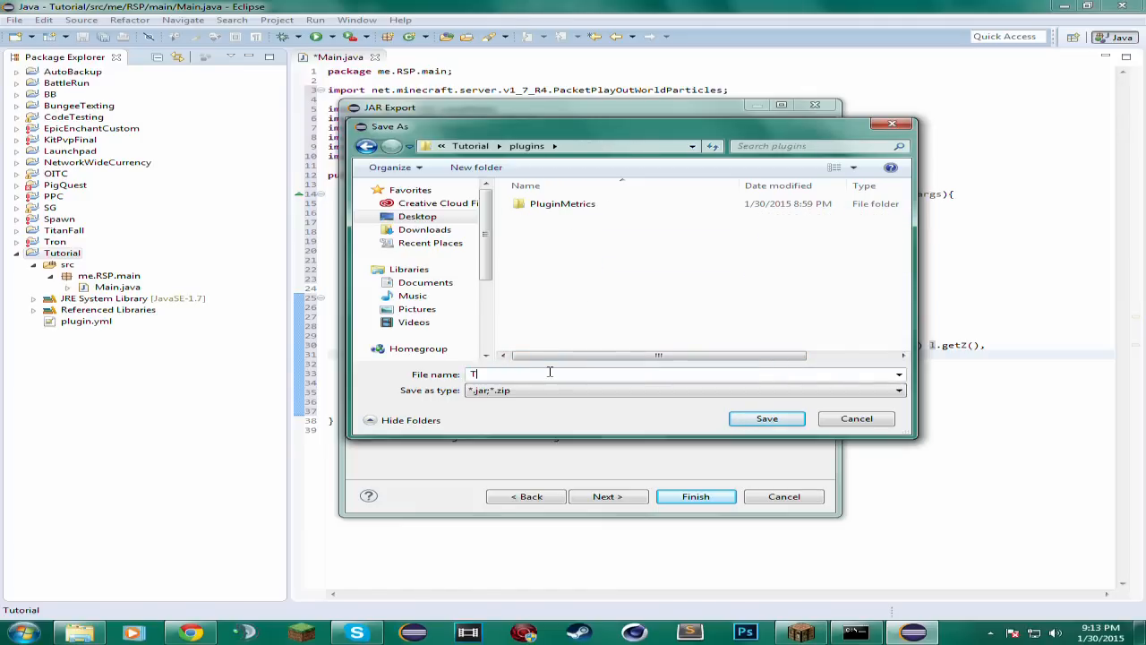
type("utorial")
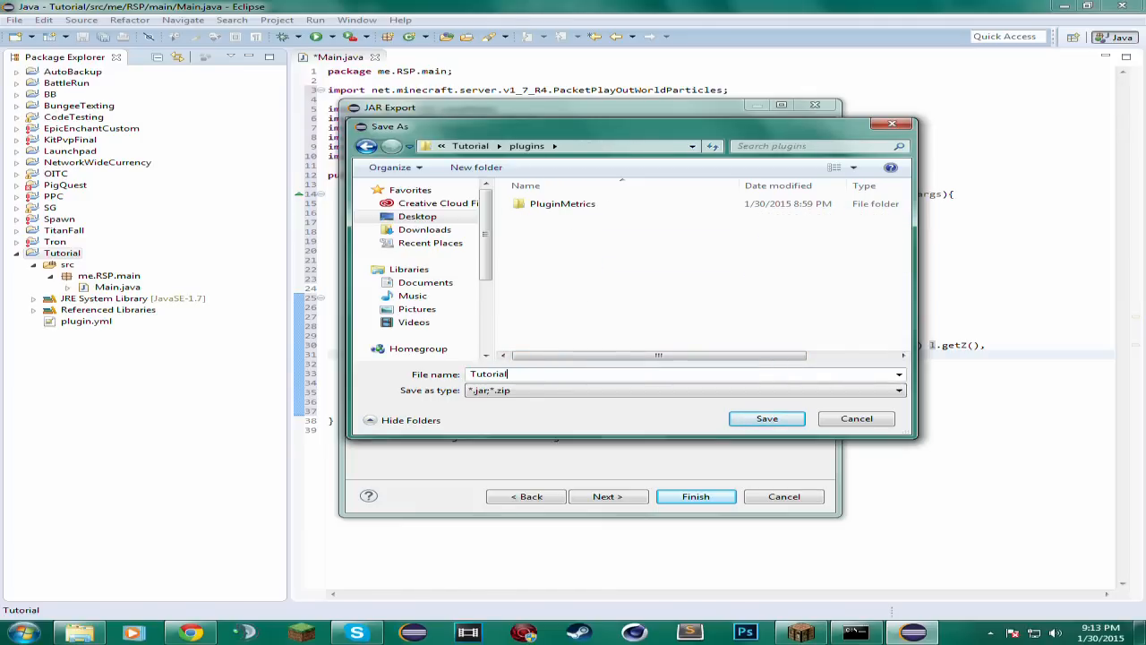
left_click(766, 418)
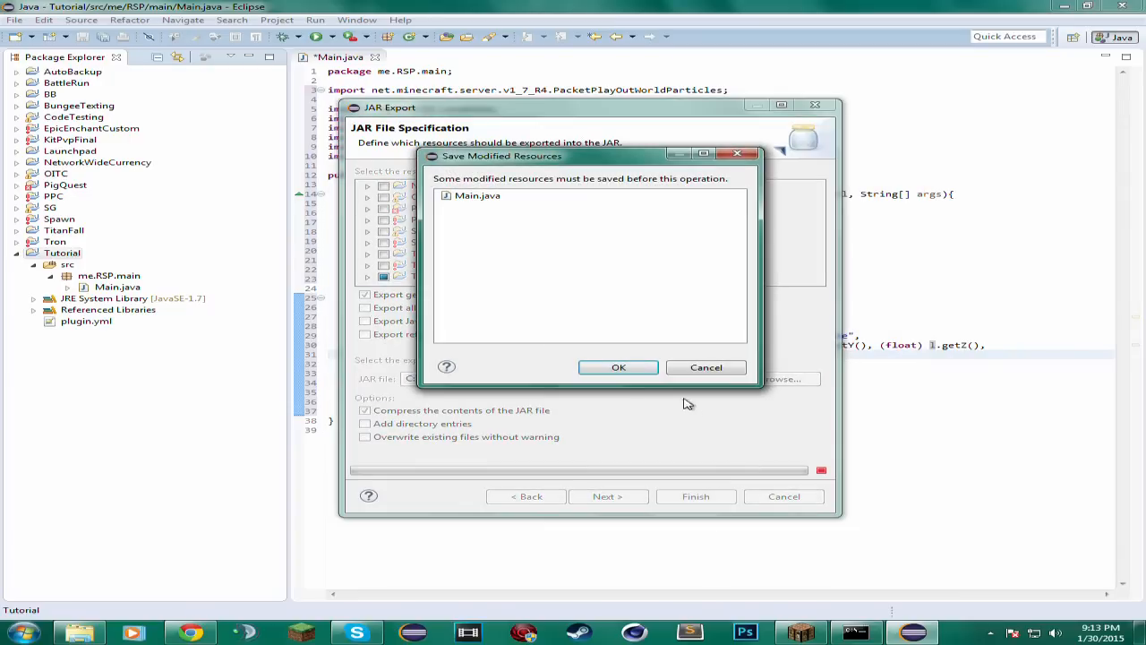
left_click(618, 367)
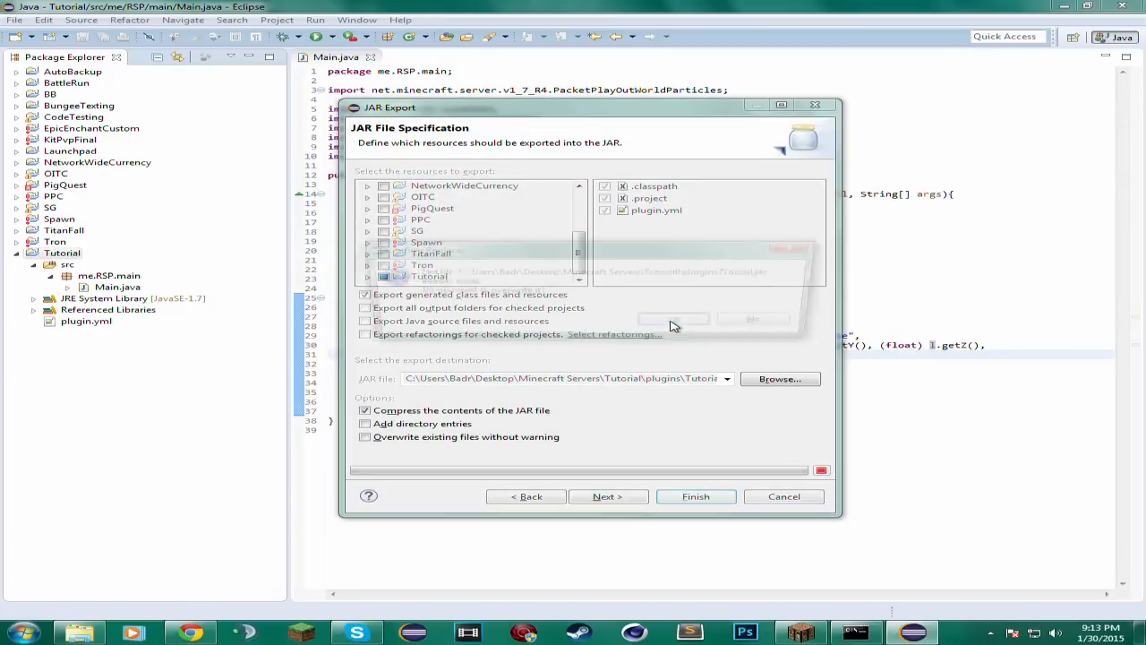
left_click(855, 633)
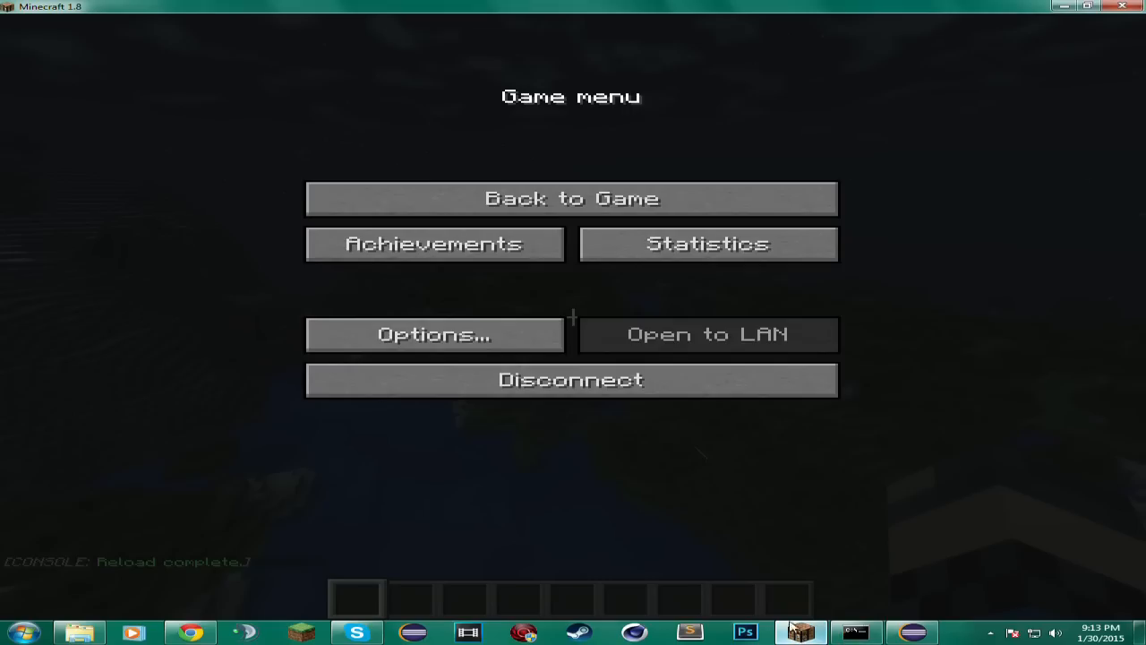
left_click(572, 198)
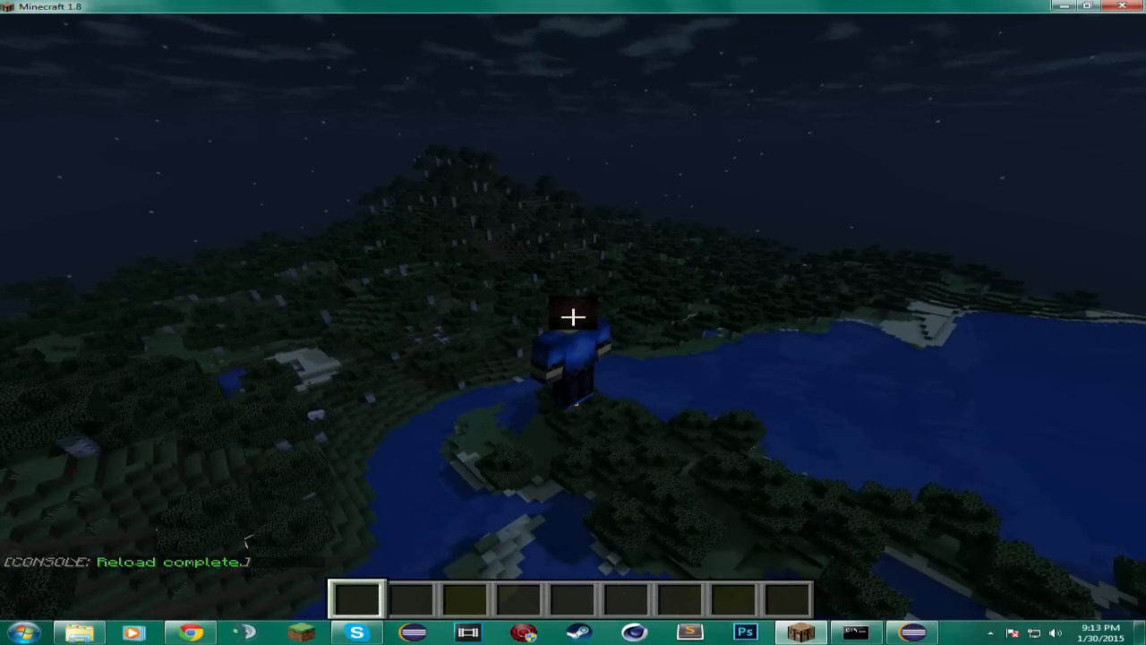
key("Escape")
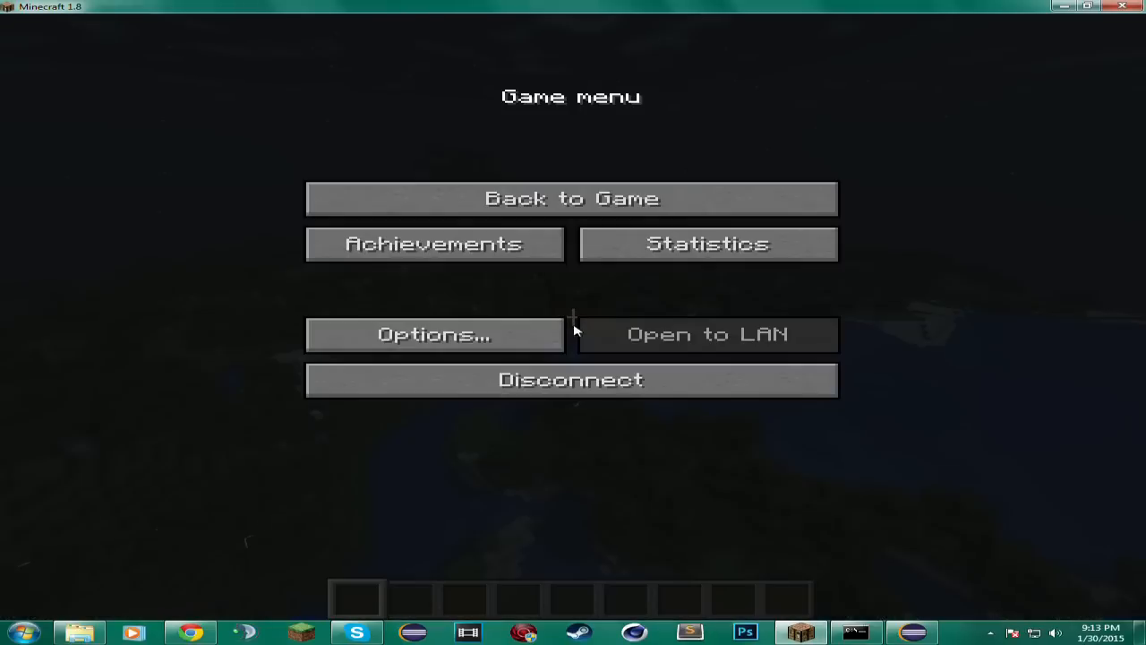
left_click(912, 633)
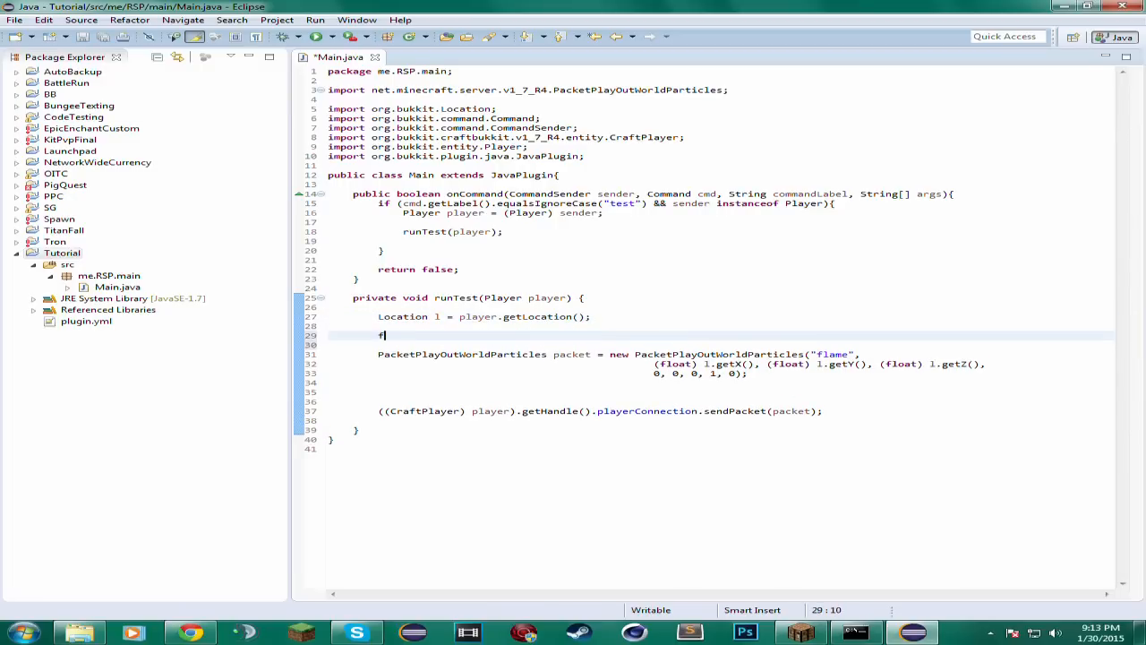
- Begin a 'for (double y = 0; y < )' loop header above the flame packet declaration
type("or (b")
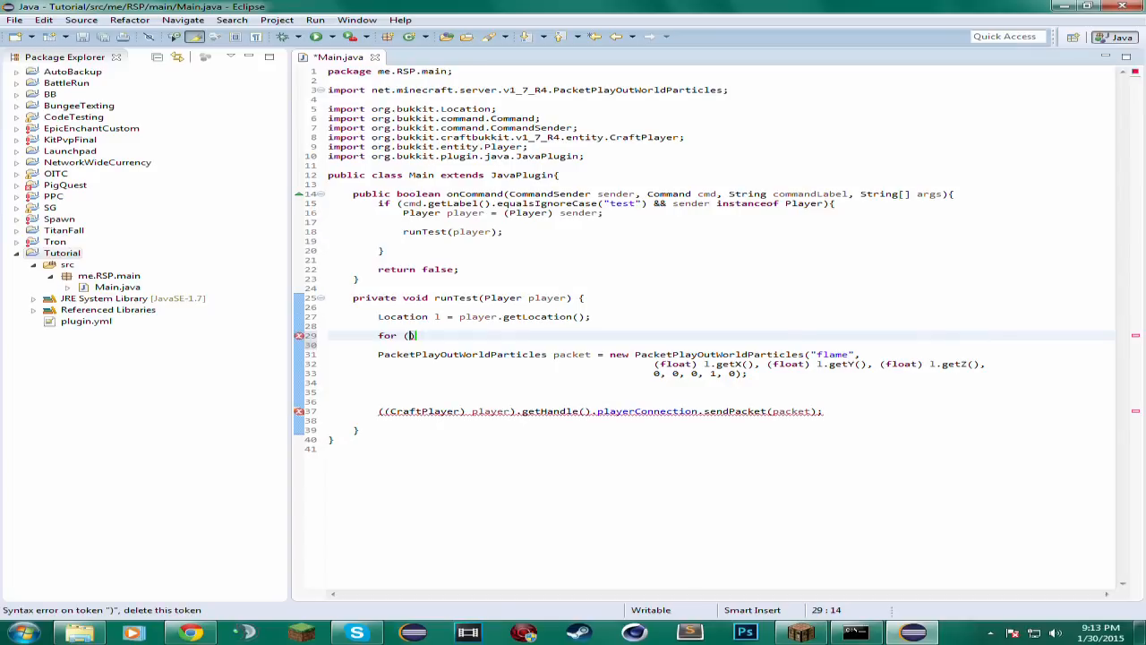
type("int")
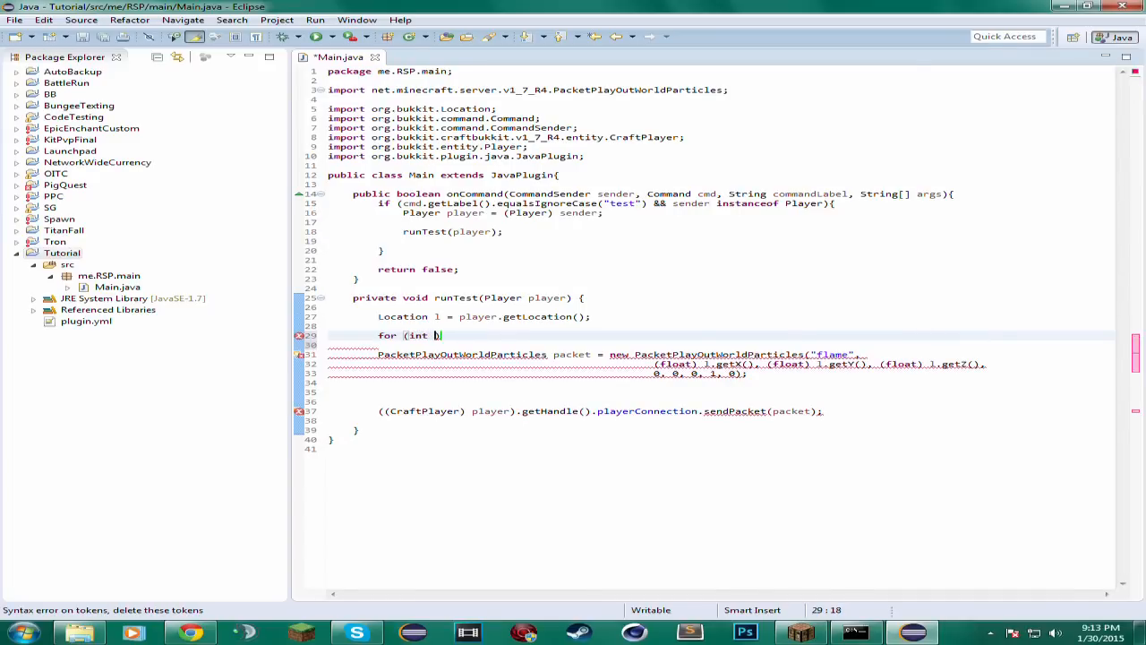
type("double")
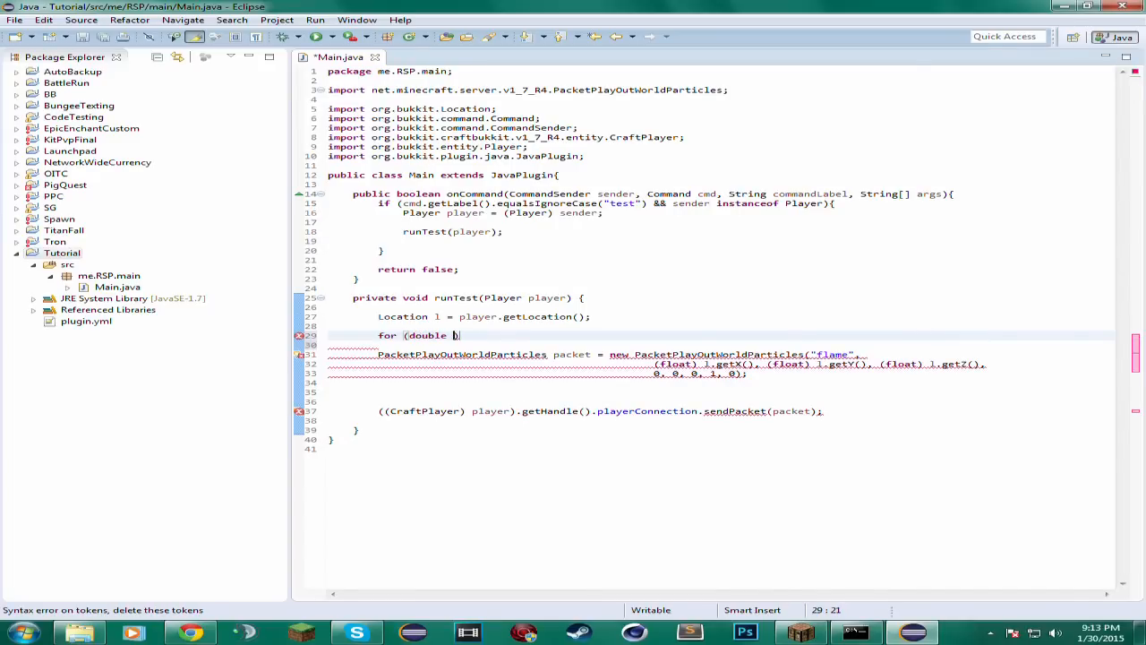
type("y")
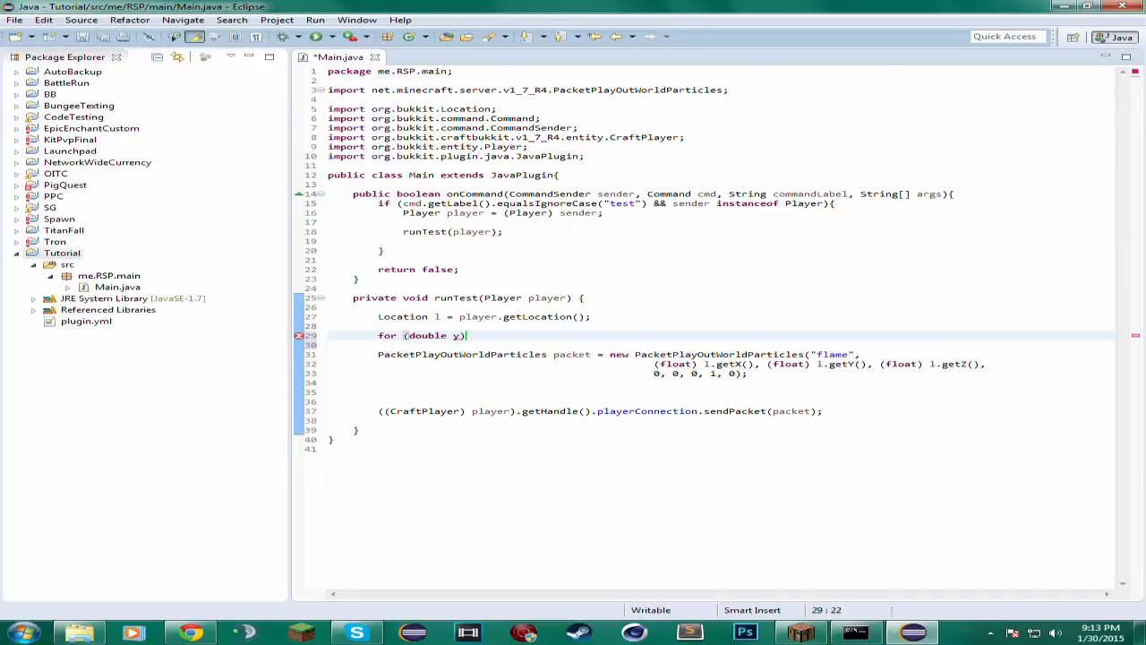
type("= 0; y <")
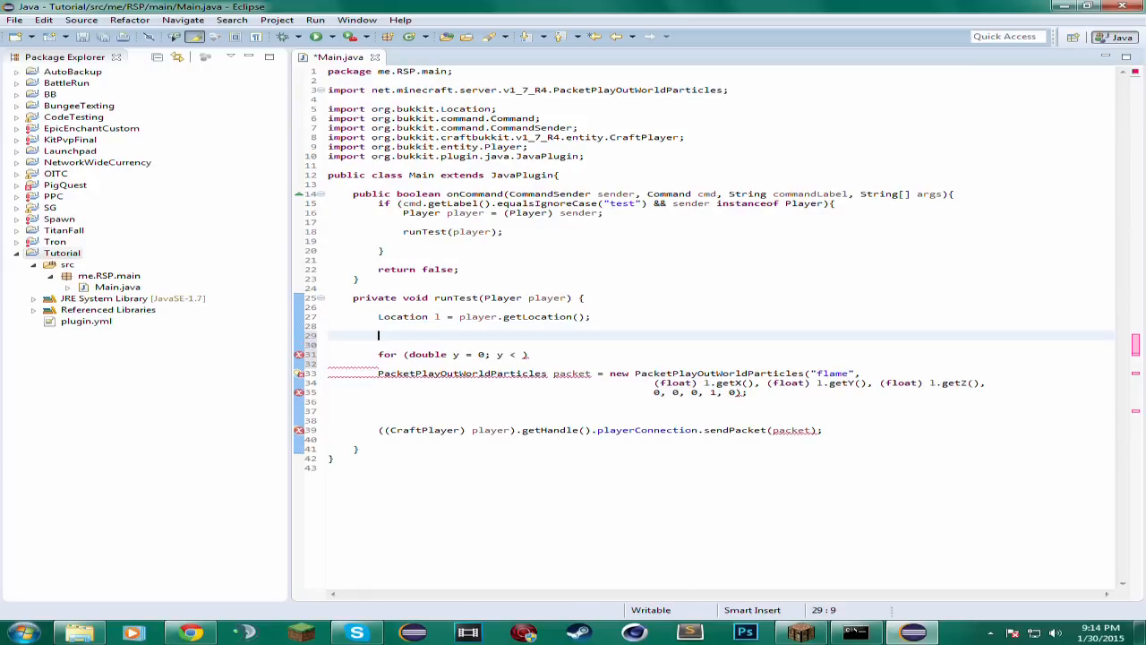
- Declare 'double radius = 2;' and 'double maxHeight = 5;' in runTest
type("double")
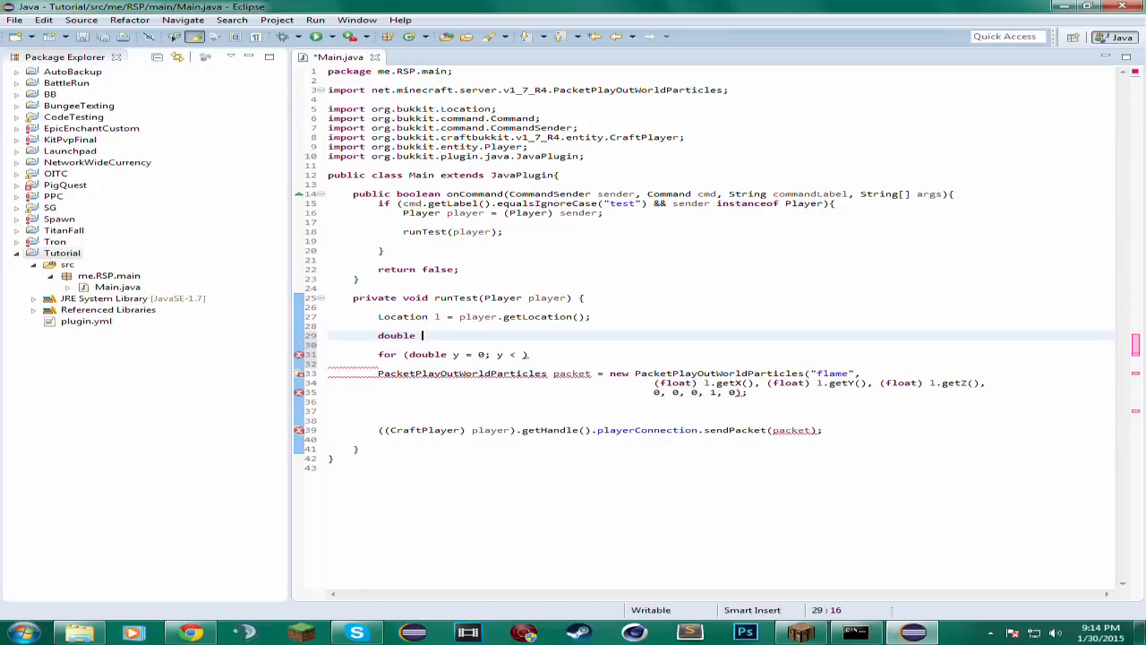
type("radius")
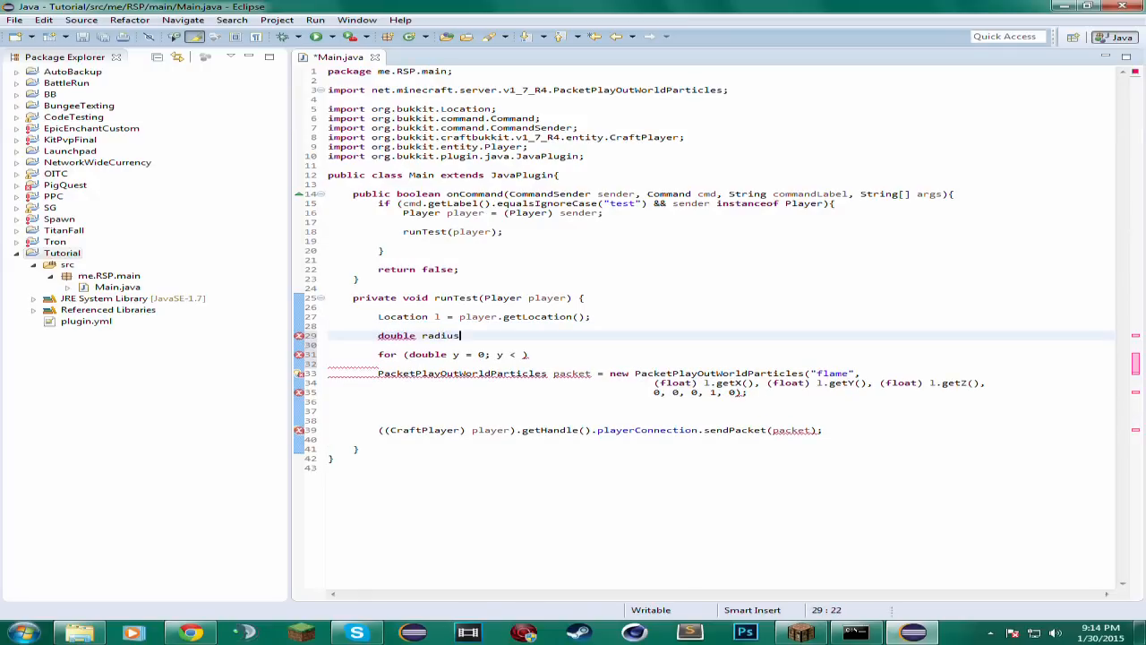
type("= 2;")
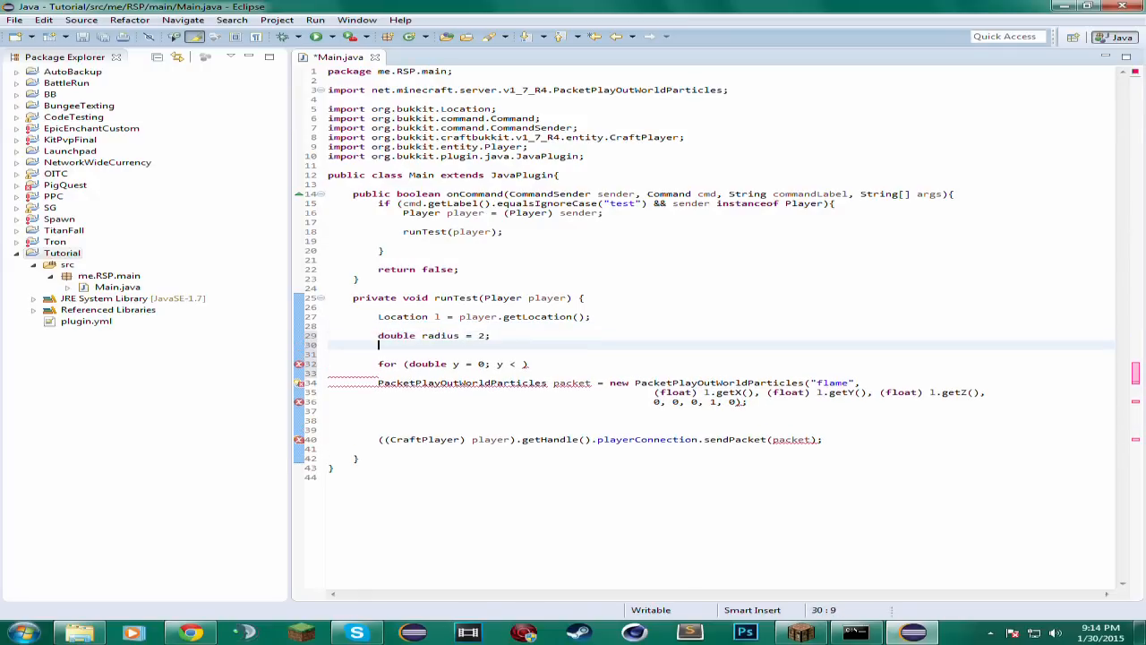
type("double")
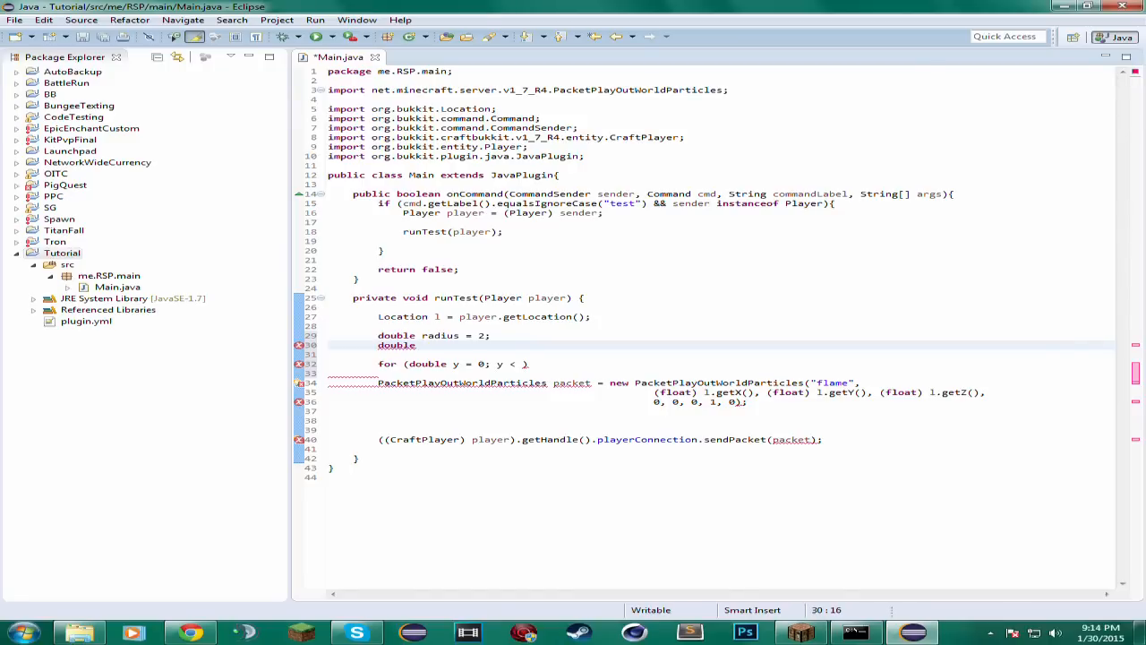
type("maxHeig")
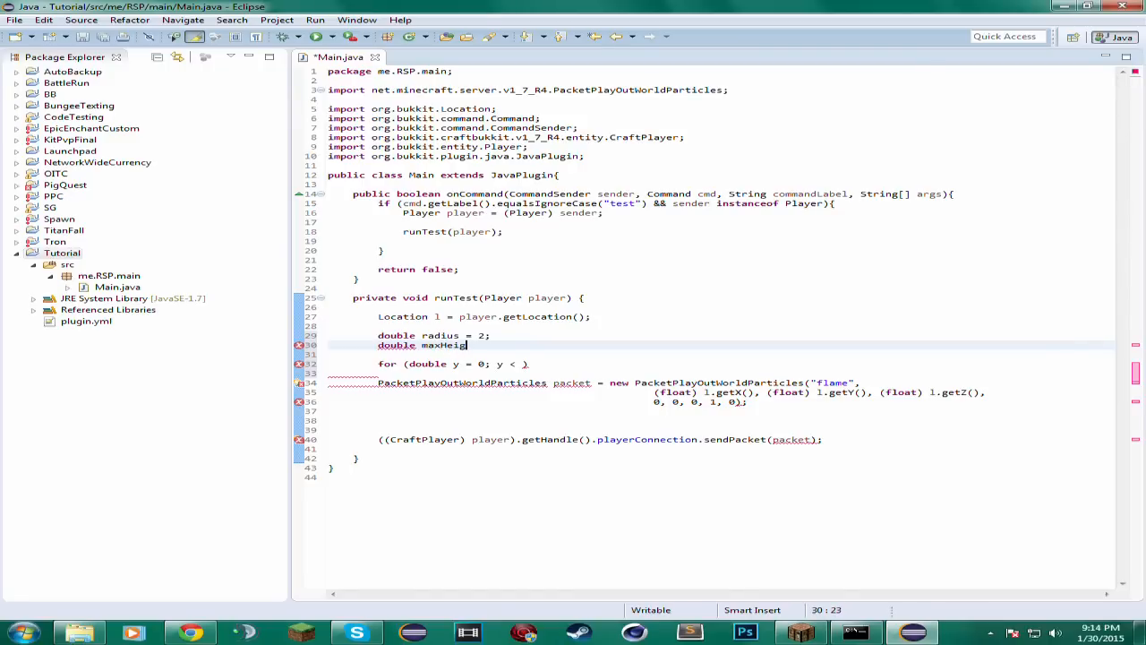
type("Height = 5;")
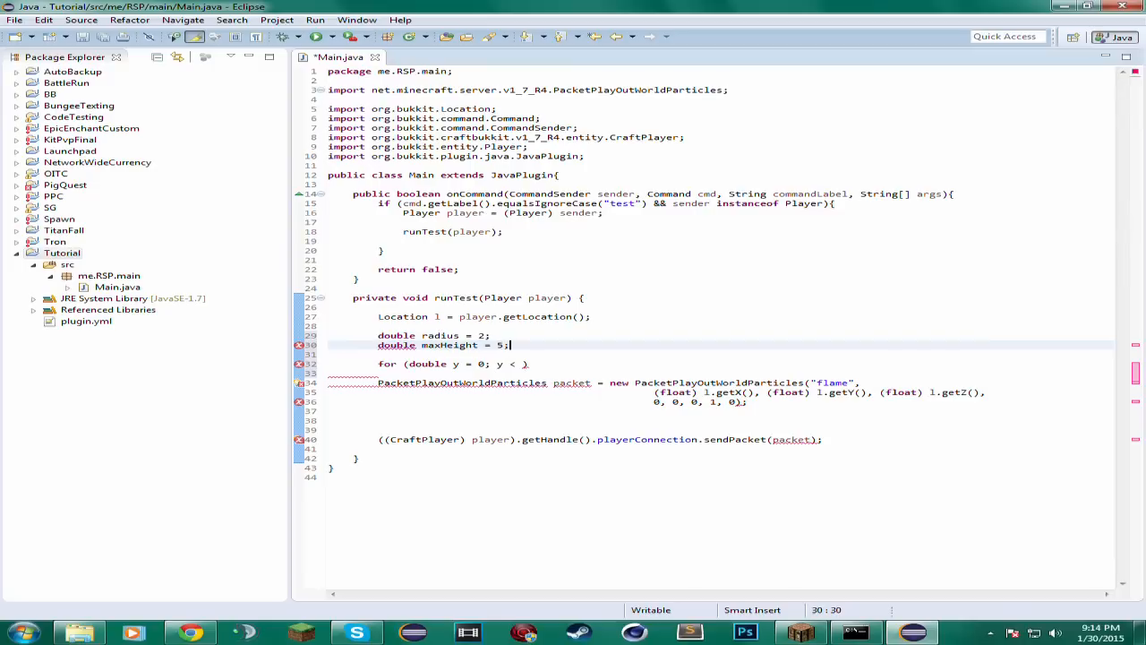
- Complete the loop header as 'y < 5; y += 0.05'
left_click(522, 364)
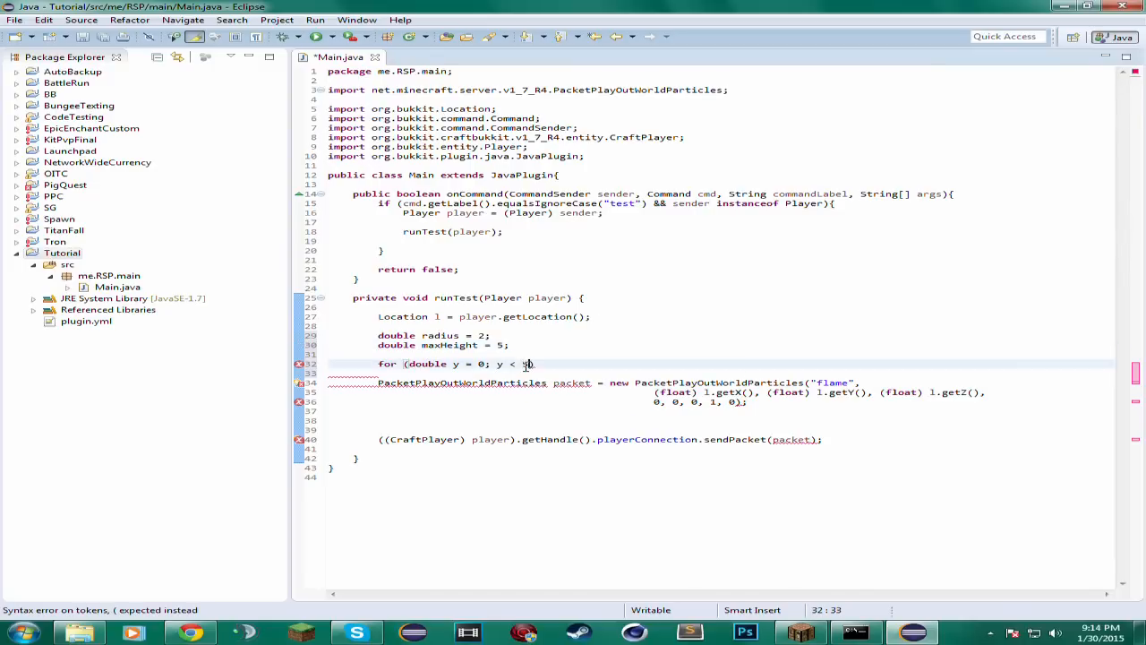
type("5; )")
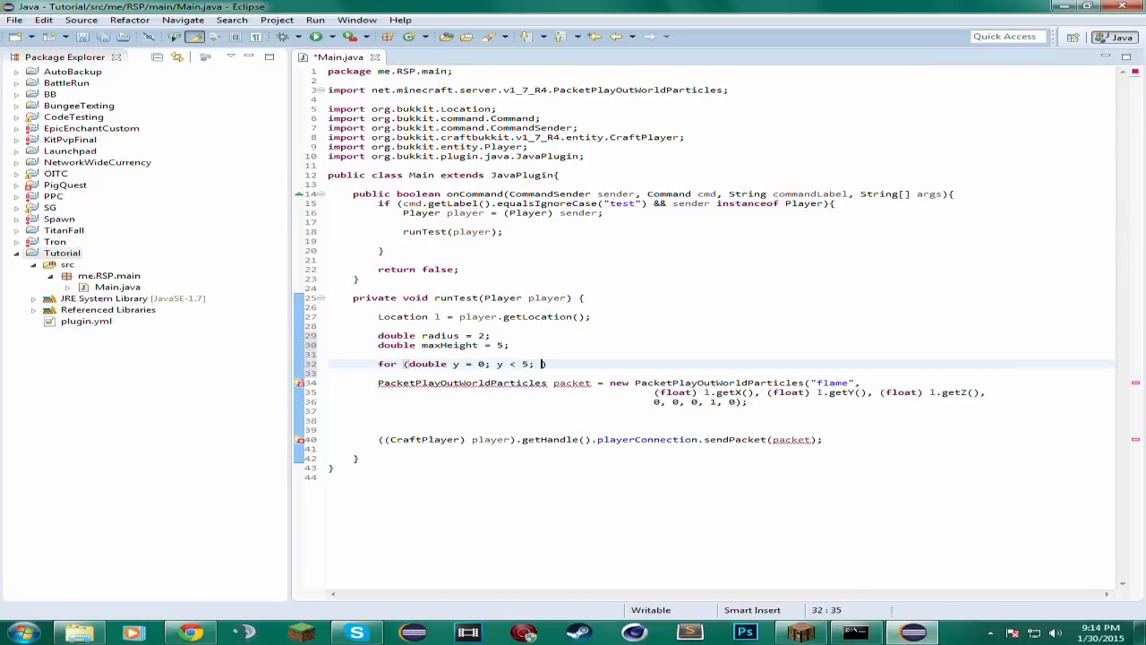
type("y+")
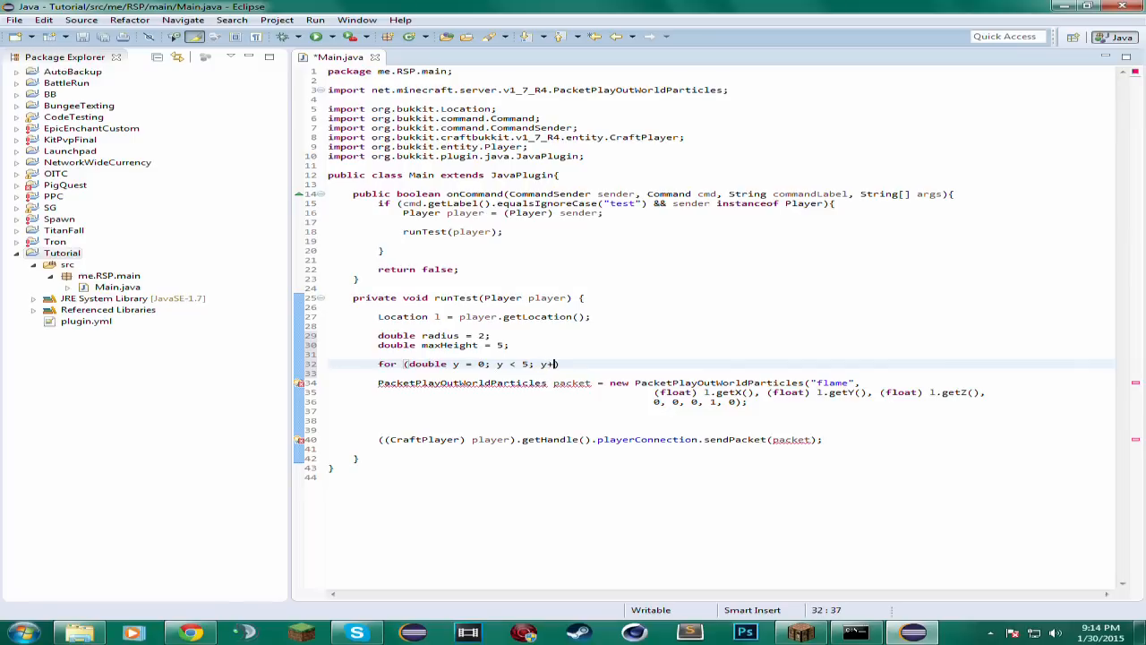
type("=")
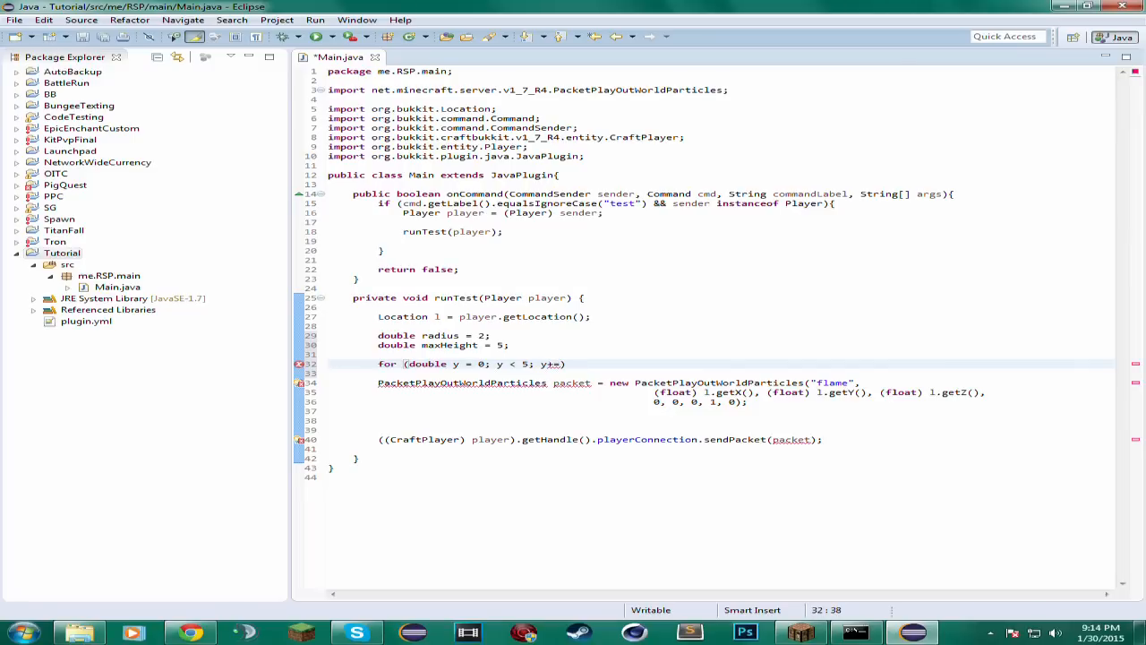
type("0.05")
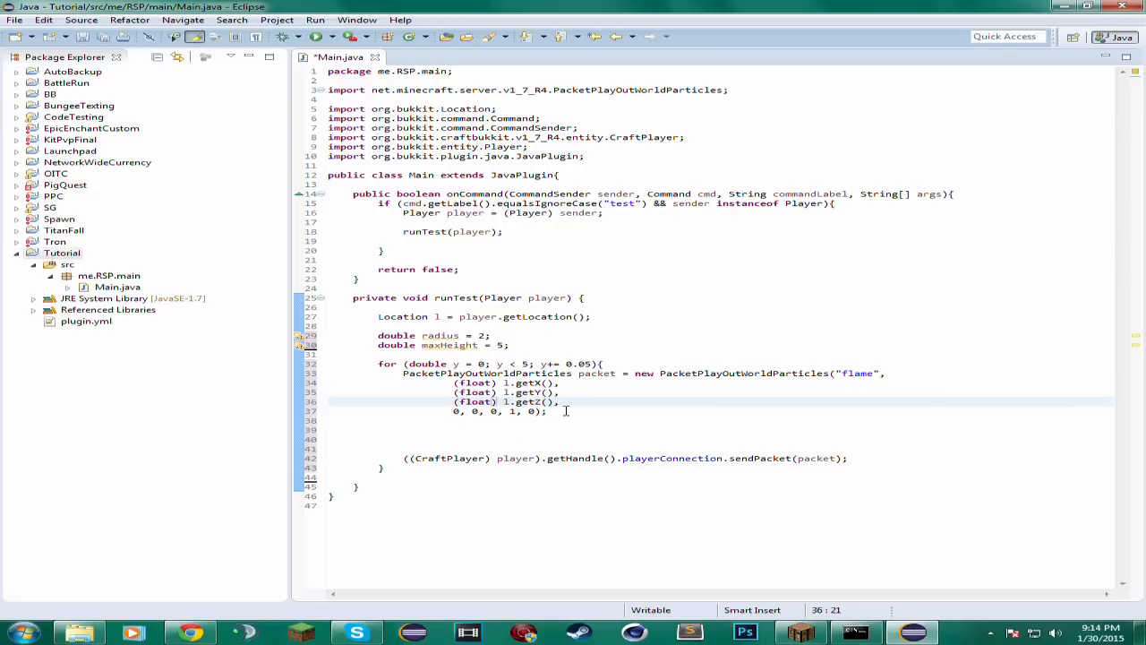
mouse_move(557, 392)
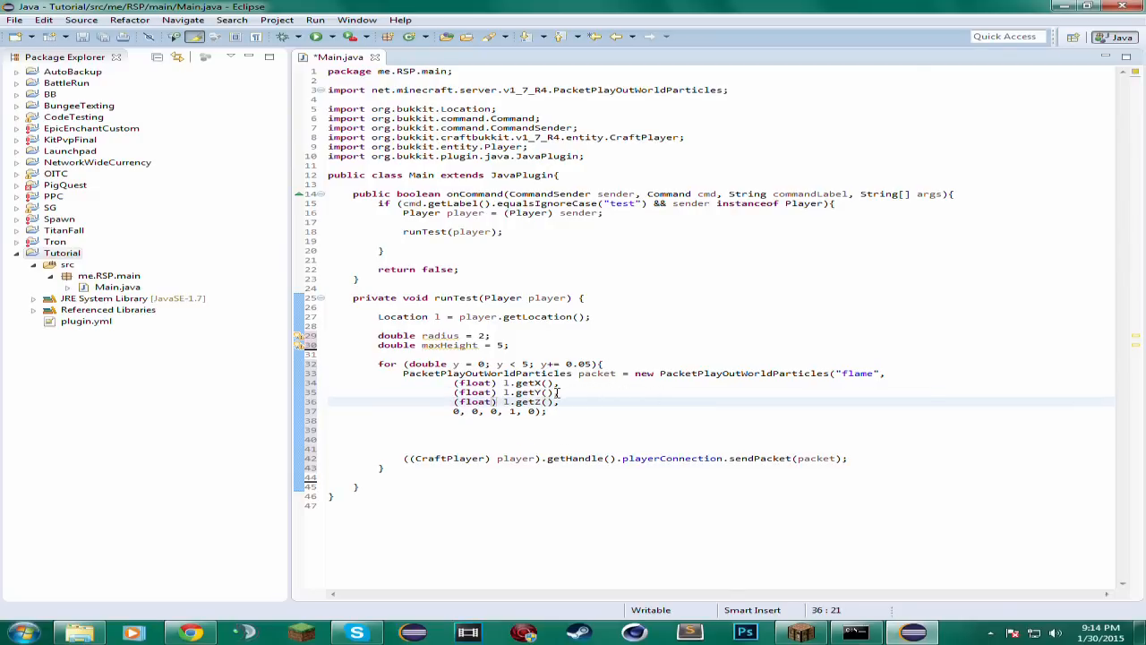
- Add y to the packet's Y argument with a float cast and '+ 3'
type("+ y")
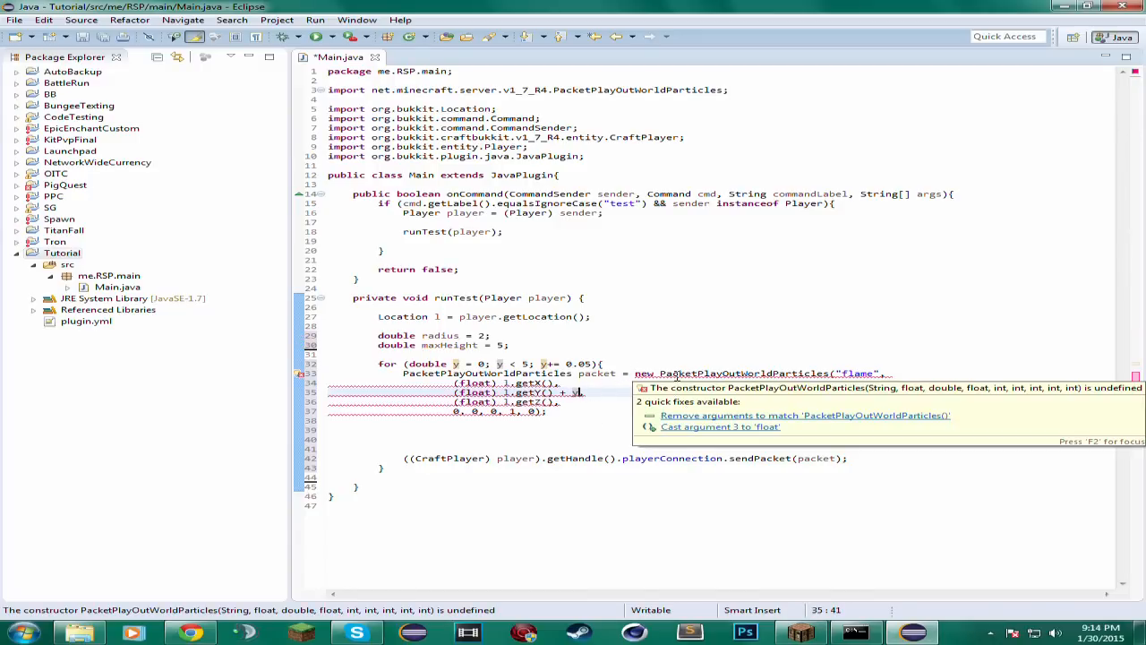
mouse_move(683, 385)
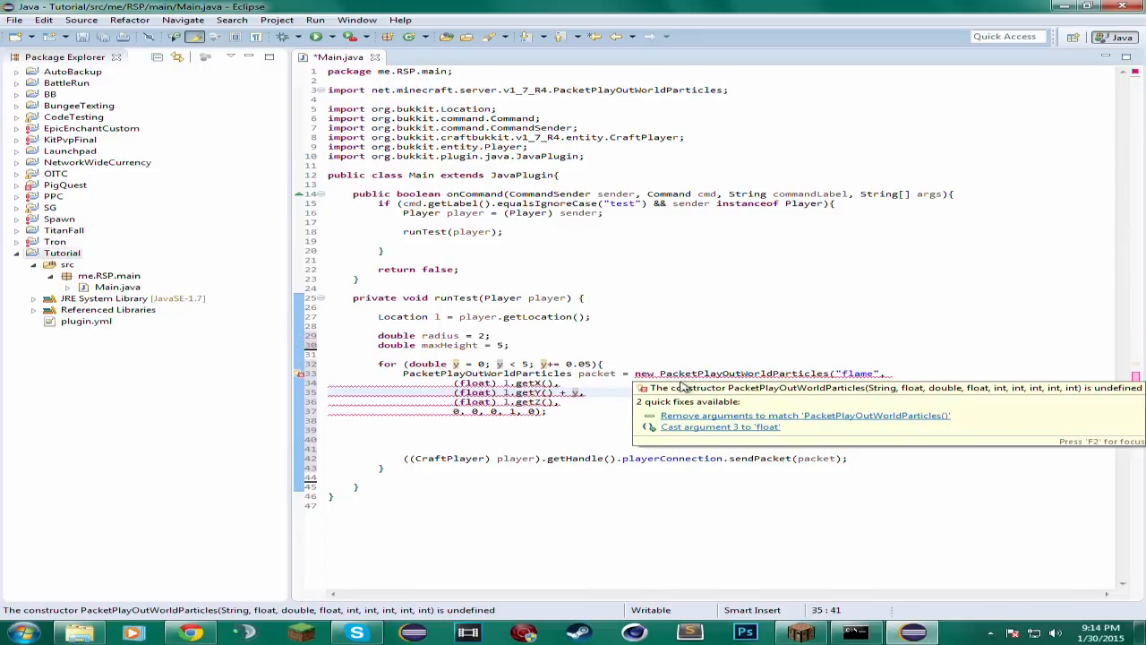
left_click(594, 393)
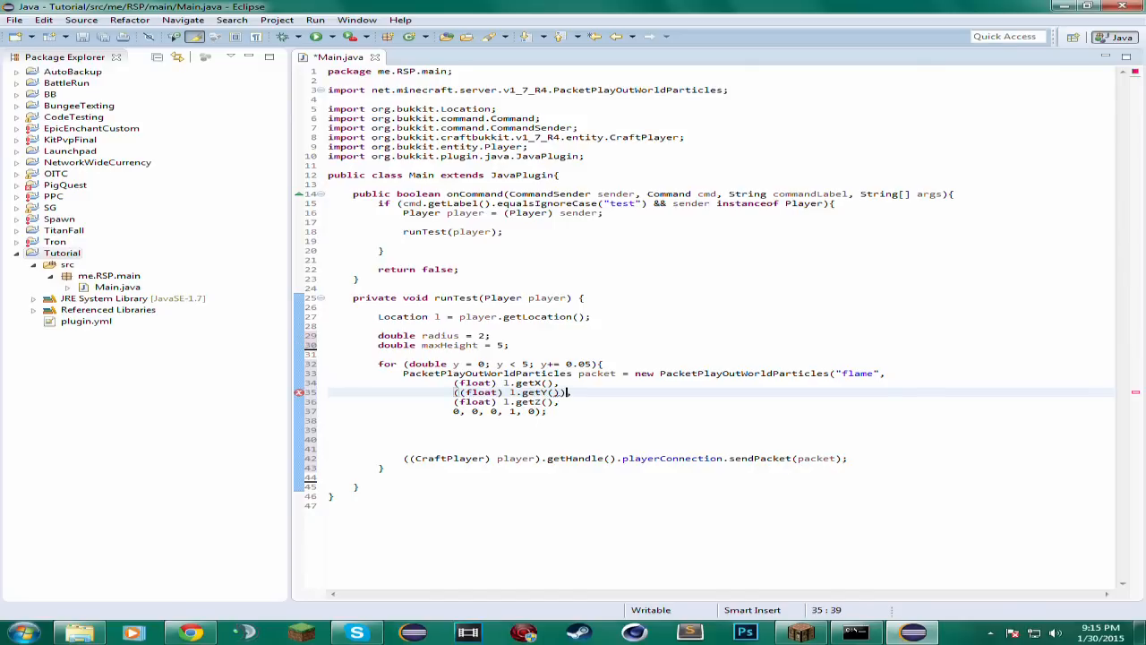
type("+ 3")
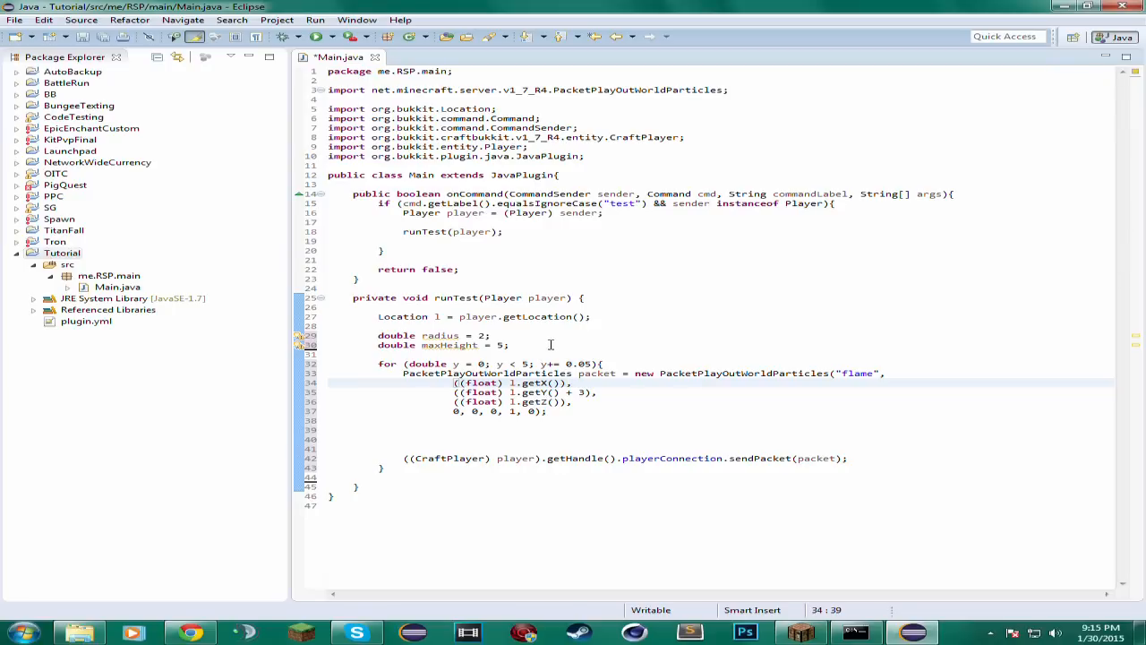
key("Return")
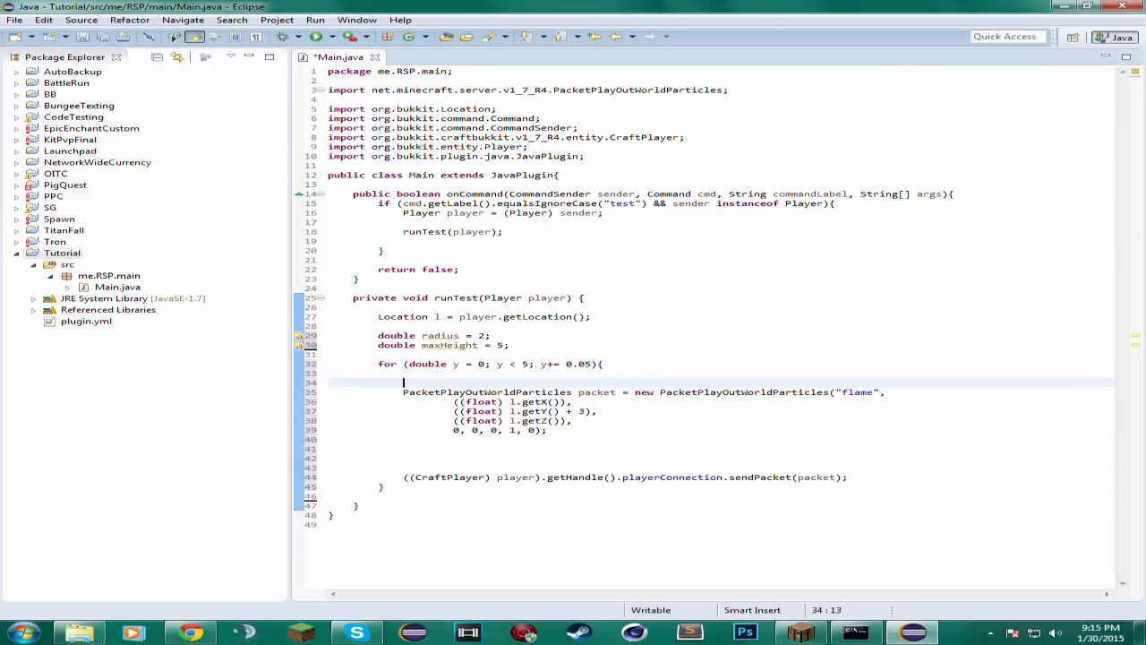
- Declare double x = Math.sin(y) and double z = Math.cos(y) inside the for loop
type("double")
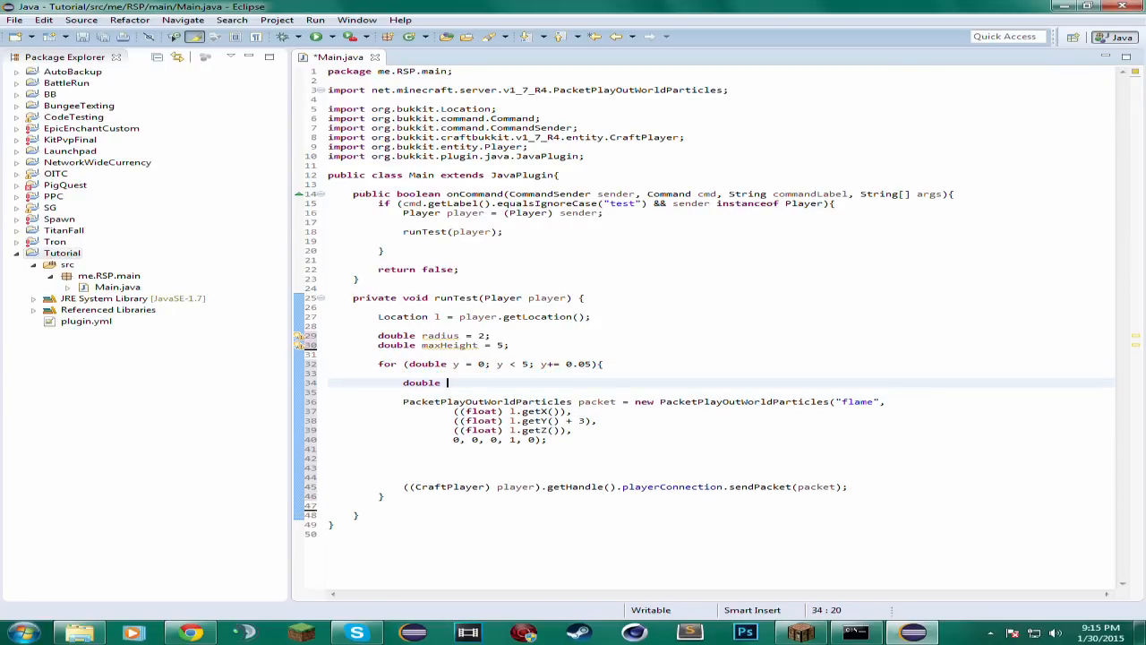
type("x = Math.sin(arg0")
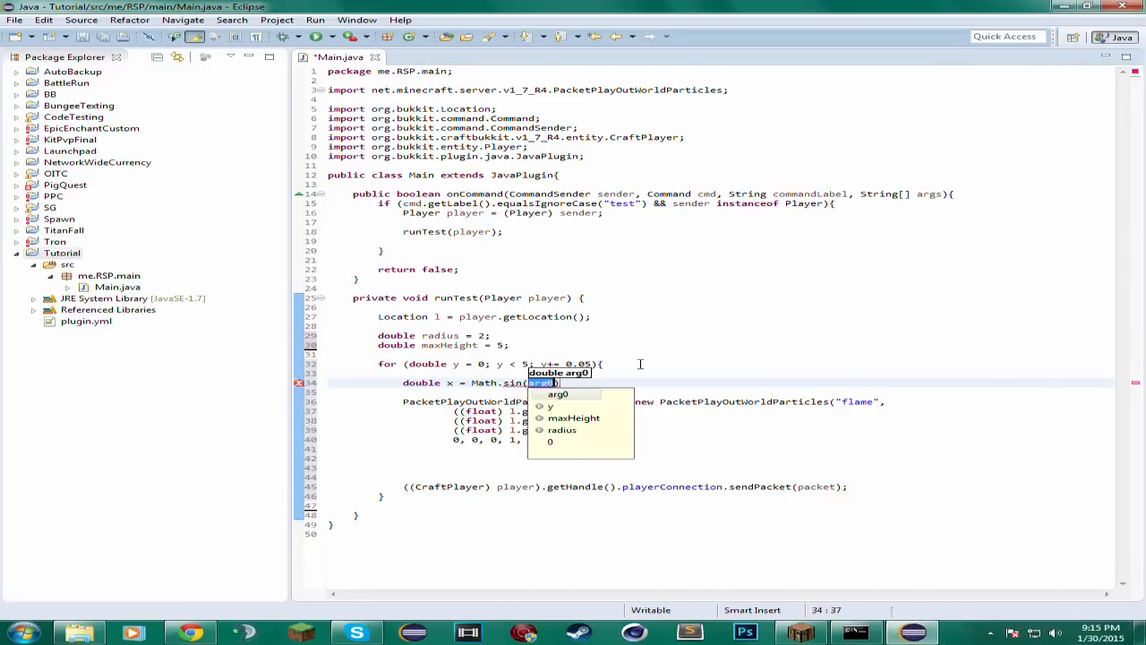
left_click(551, 405)
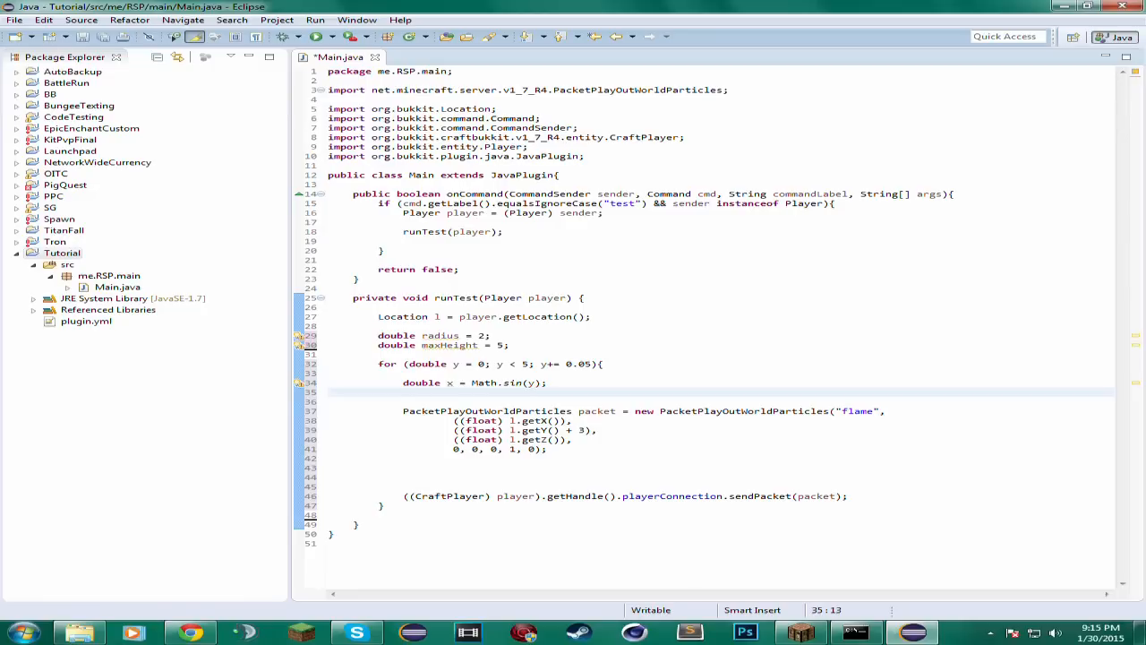
type("double z = Math.cos(y")
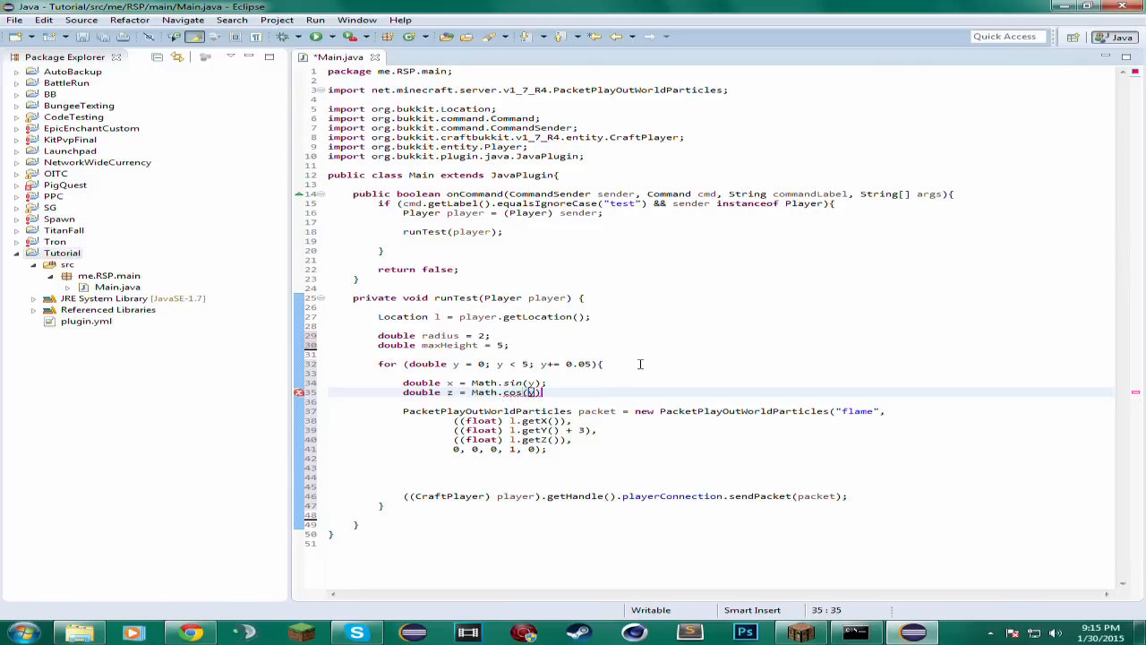
type(";")
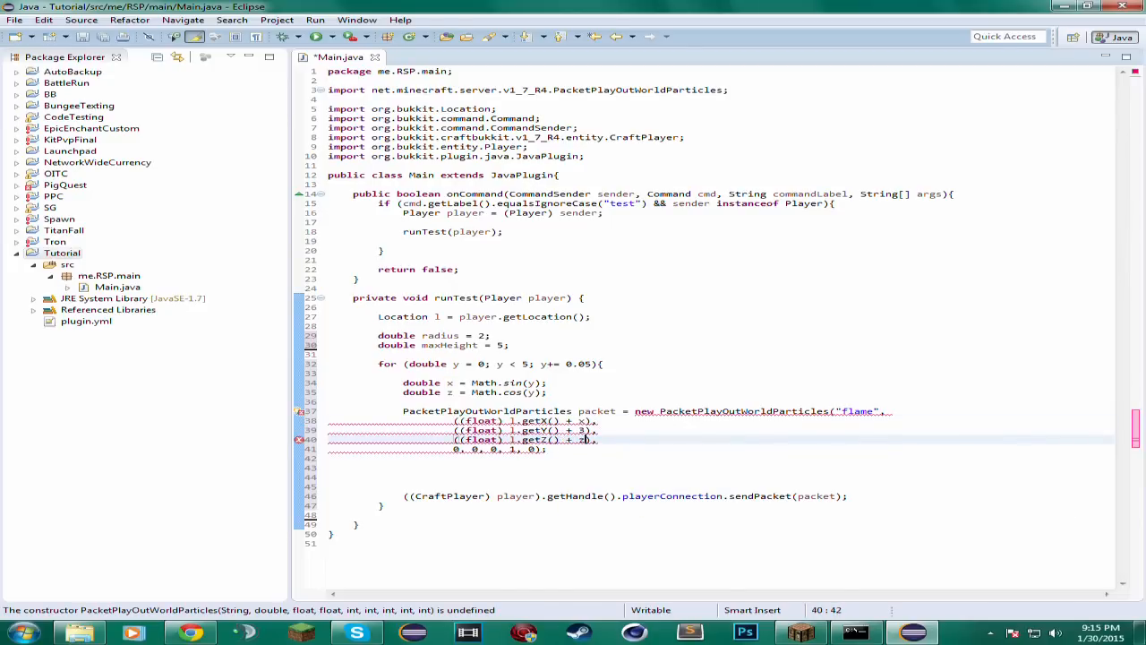
left_click(582, 429)
type("y)")
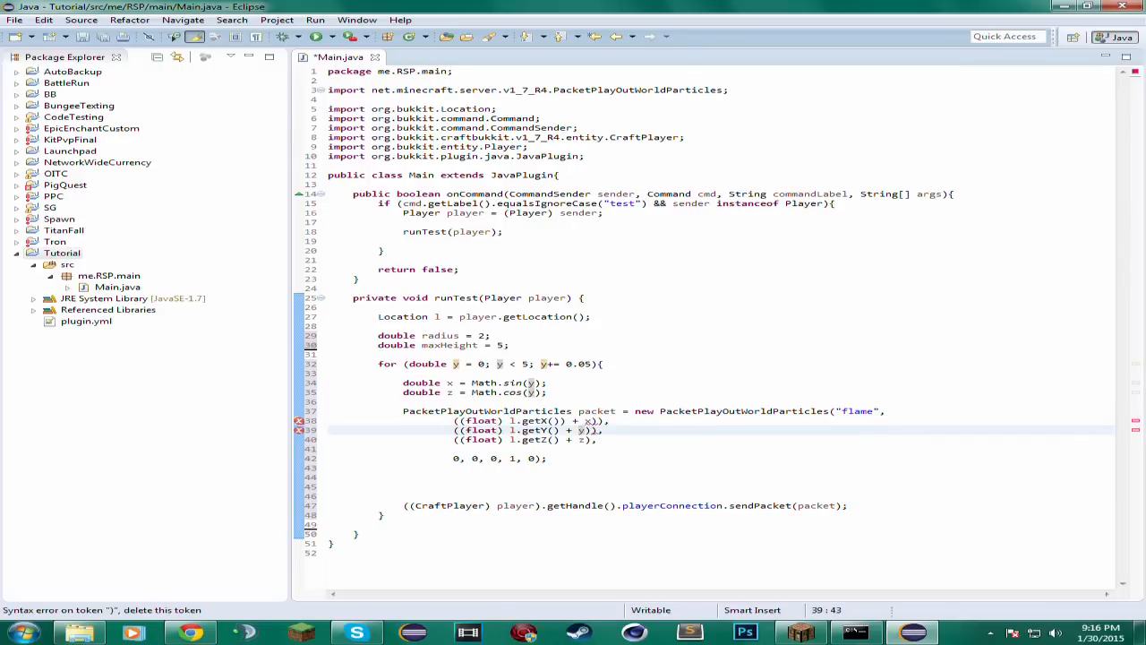
mouse_move(594, 430)
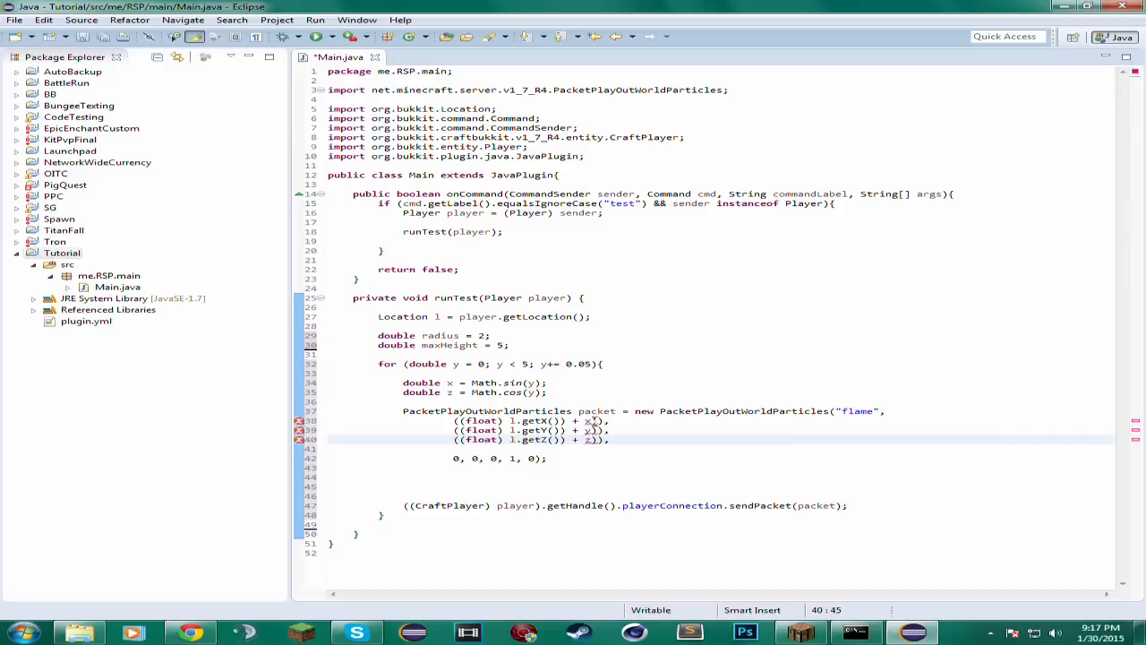
- Rewrite the packet coordinates as (float) (l.getX() + x), (l.getY() + y), (l.getZ() + z)
left_click(595, 430)
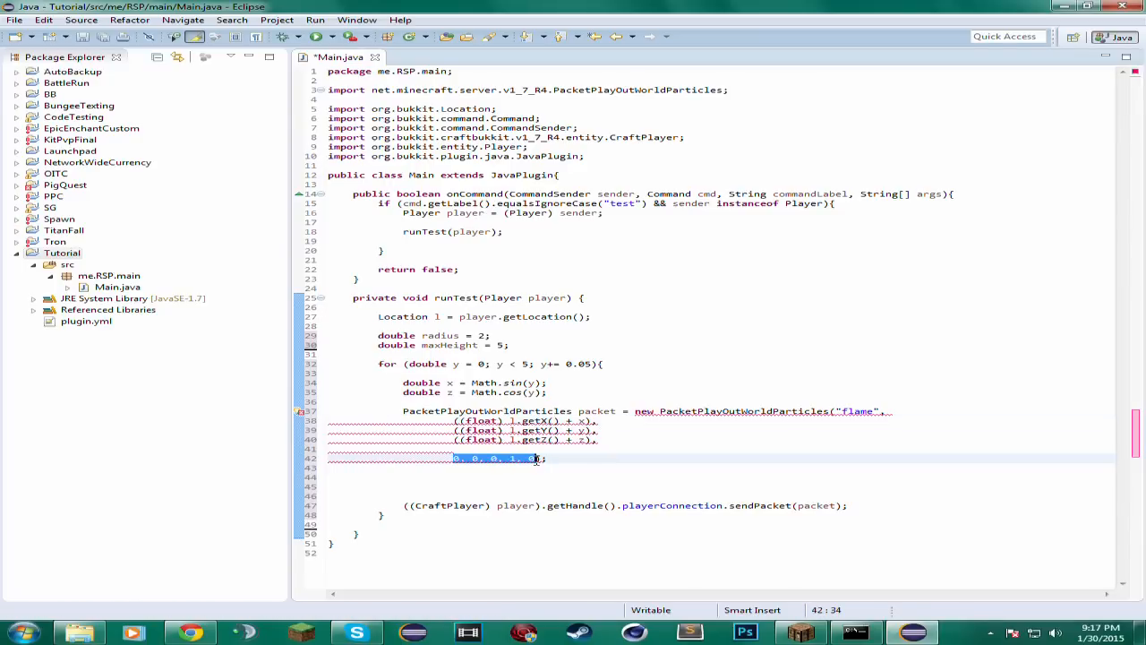
left_click(893, 411)
type("((floa),")
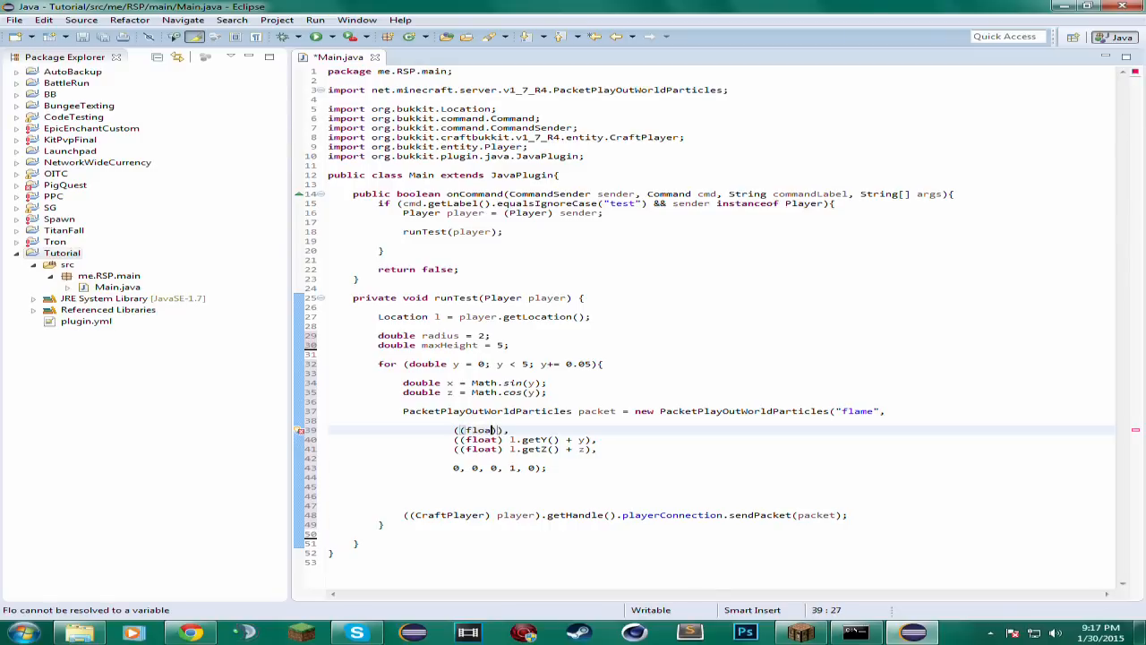
left_click(491, 430)
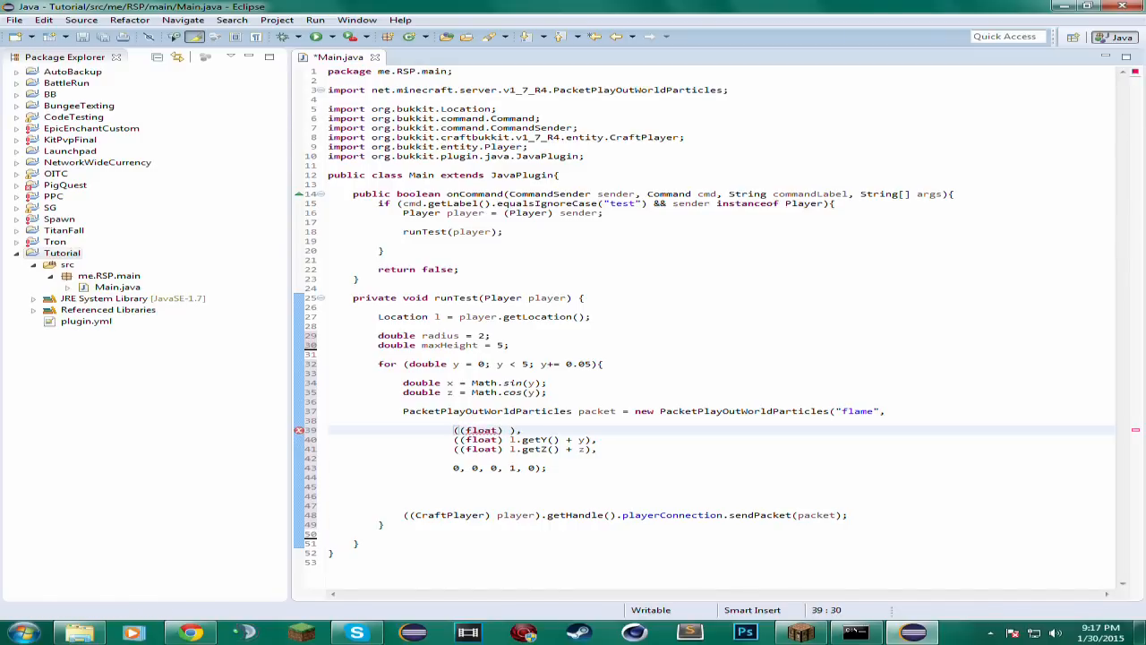
type("l.getX() + x)")
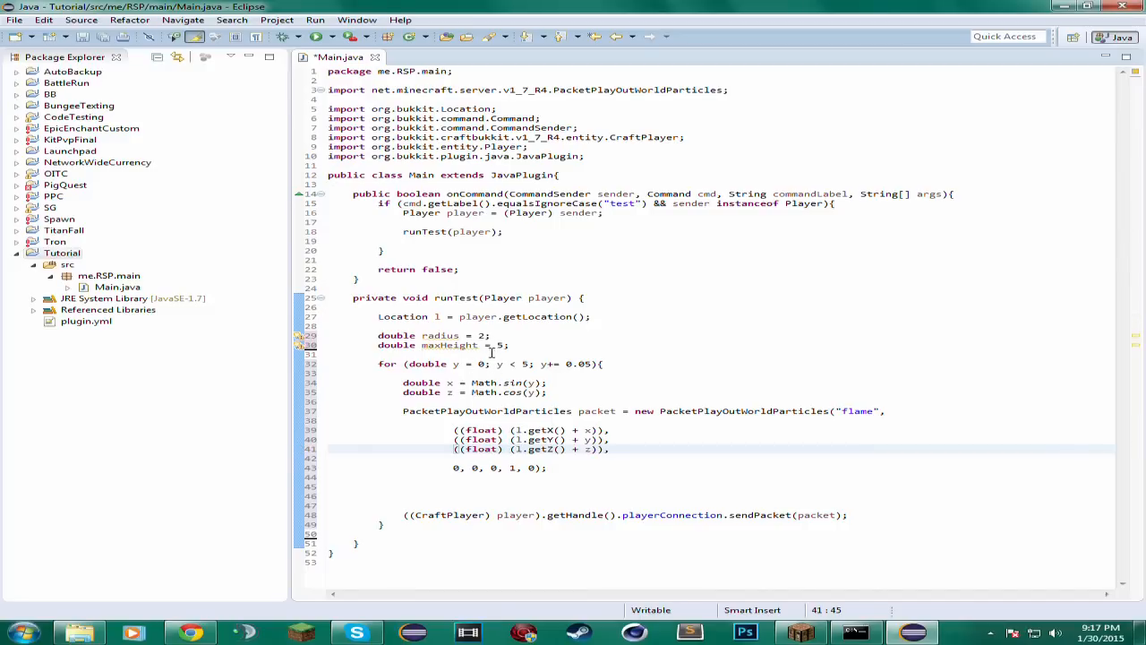
- Insert radius into the sine argument so it multiplies y by radius
left_click(549, 392)
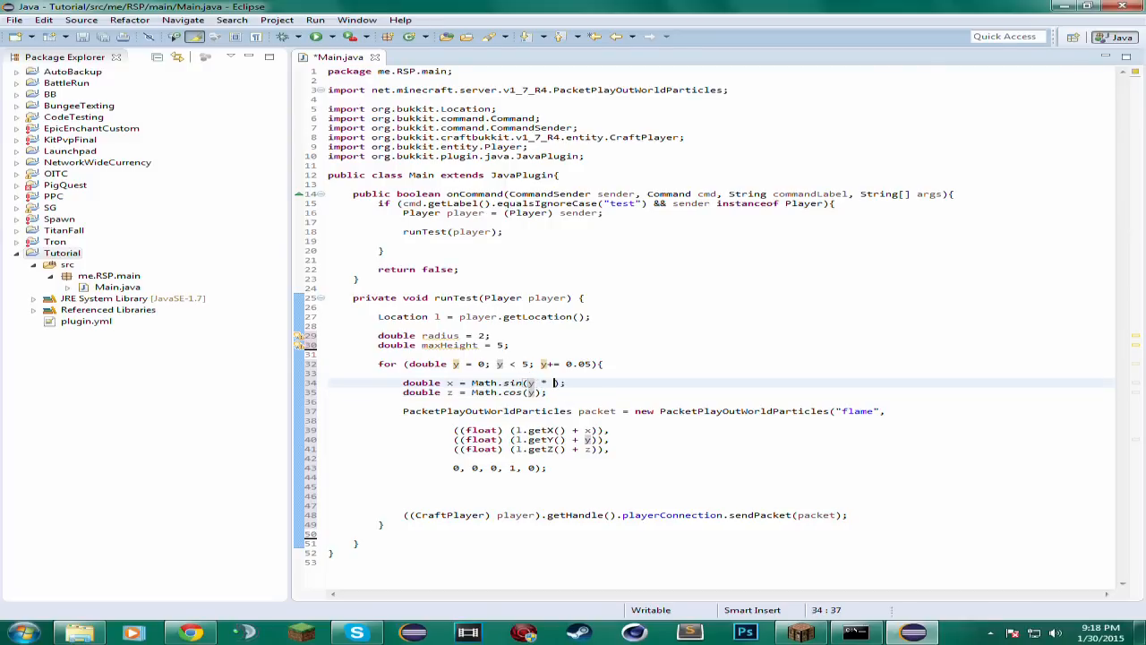
type("radius")
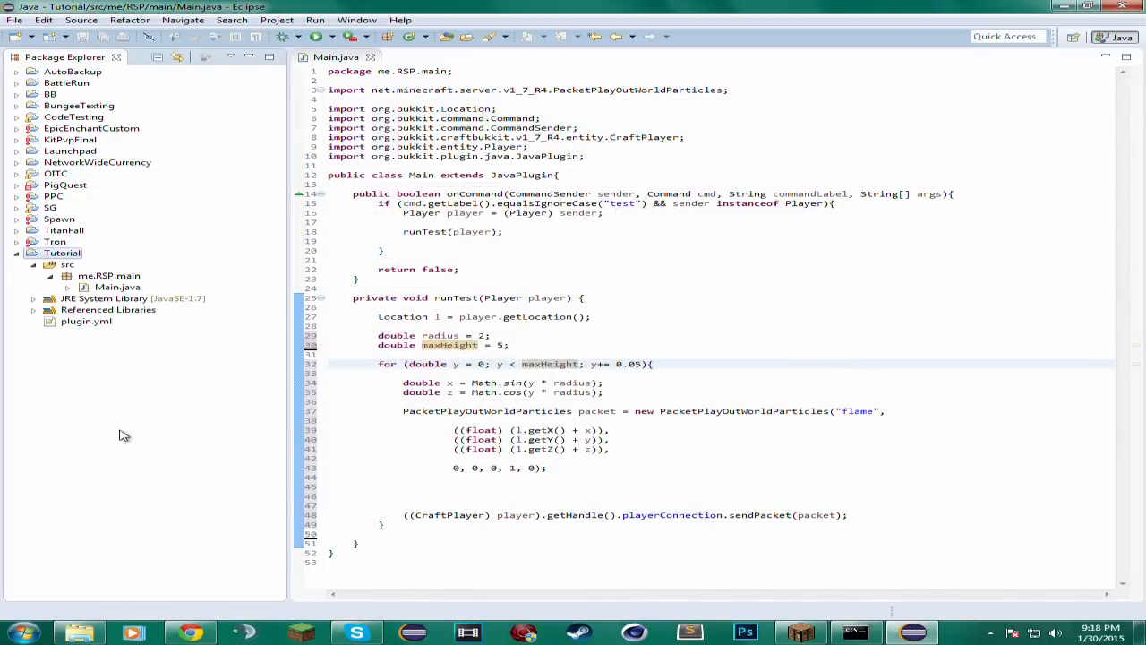
- Test the plugin in Minecraft, view the flame helix, then pause and return to Eclipse
left_click(855, 633)
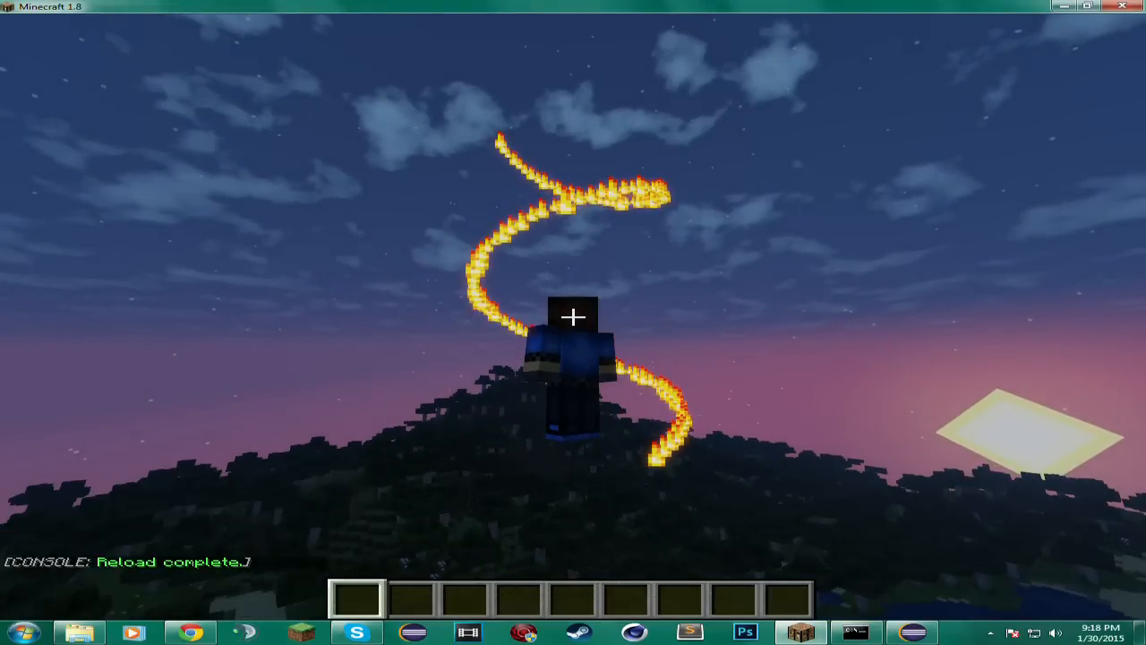
key("Escape")
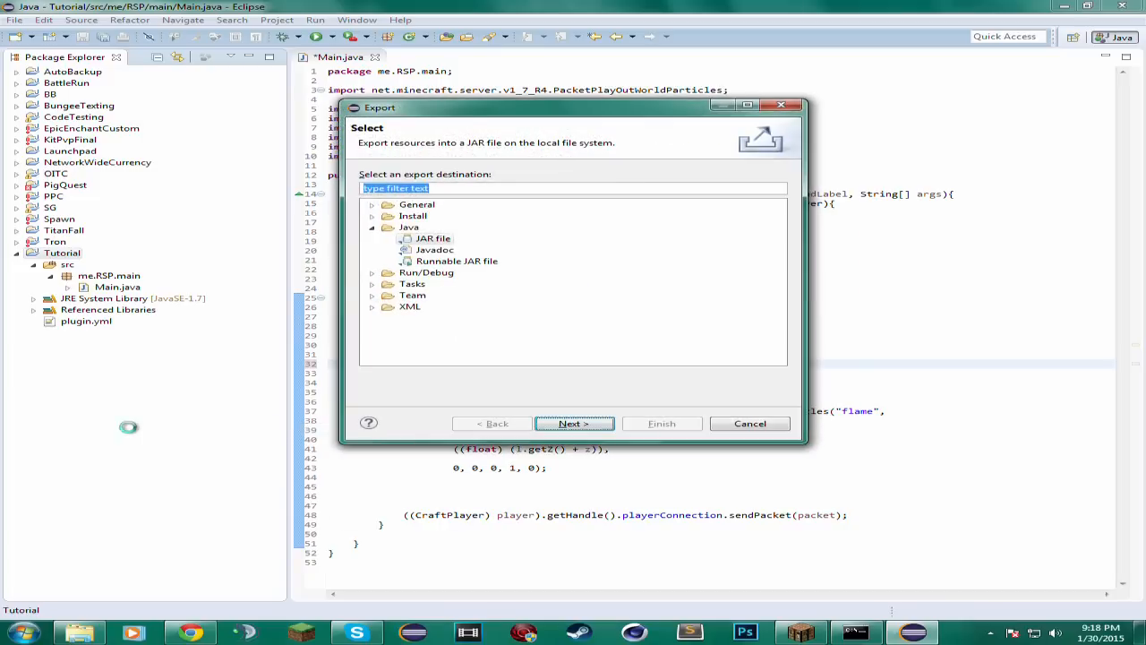
left_click(749, 423)
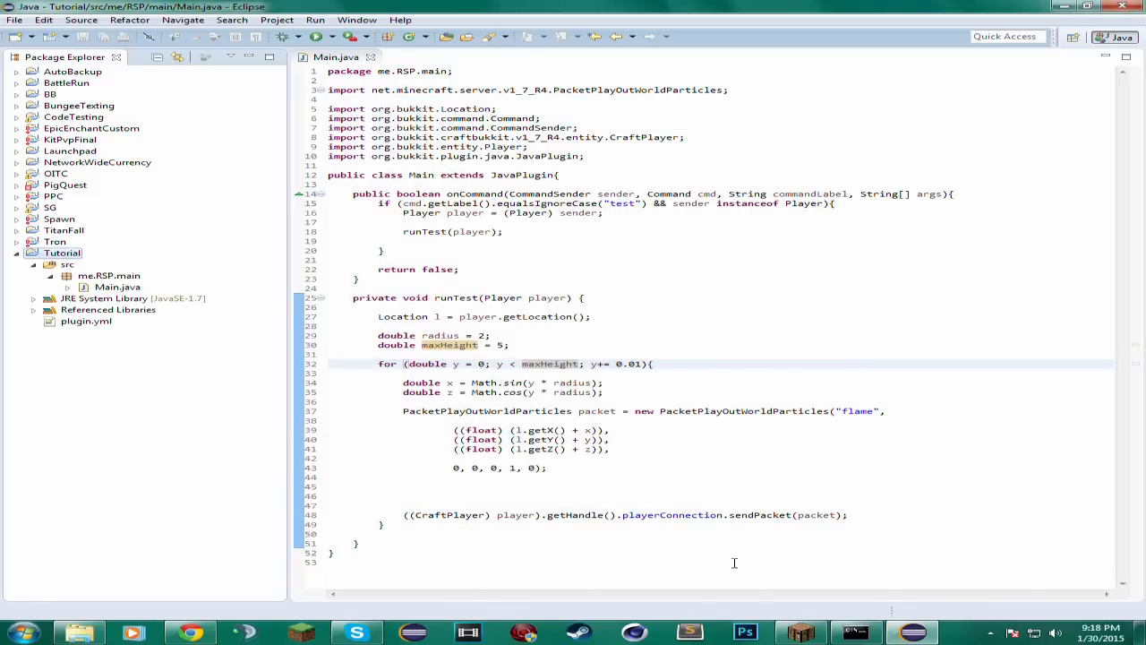
left_click(855, 634)
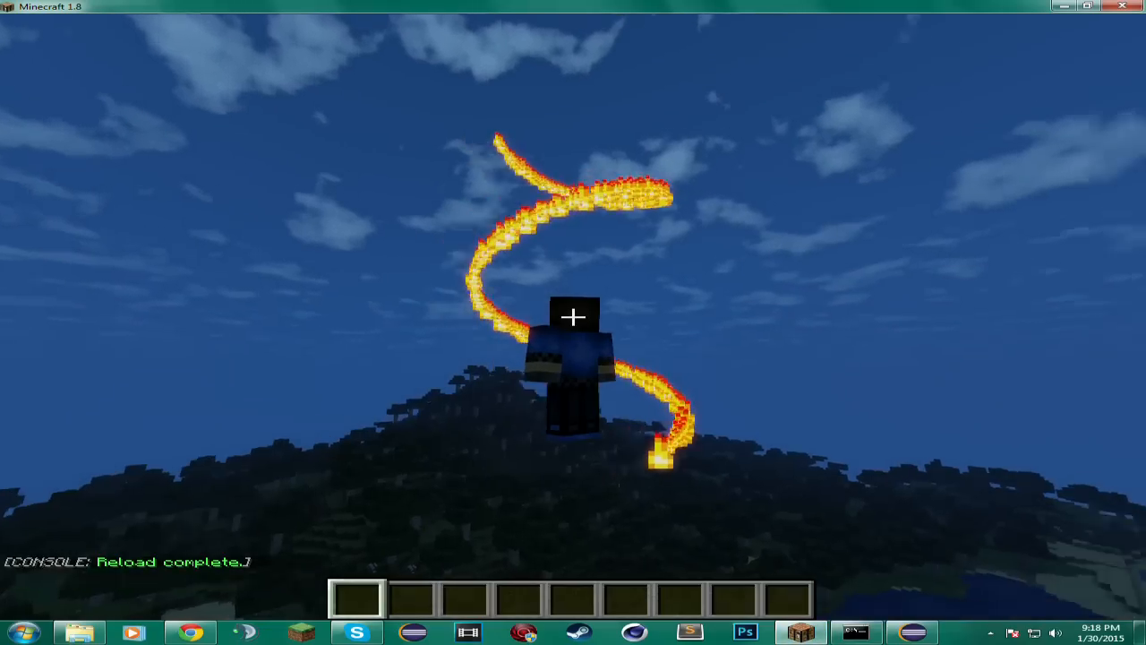
key("Escape")
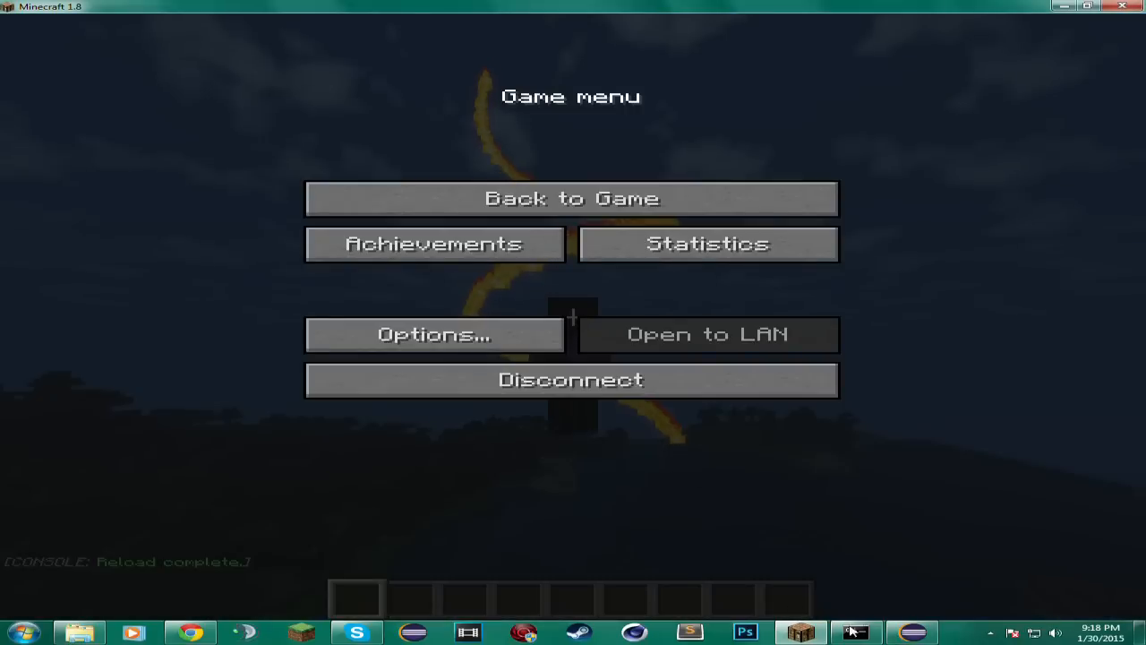
left_click(856, 633)
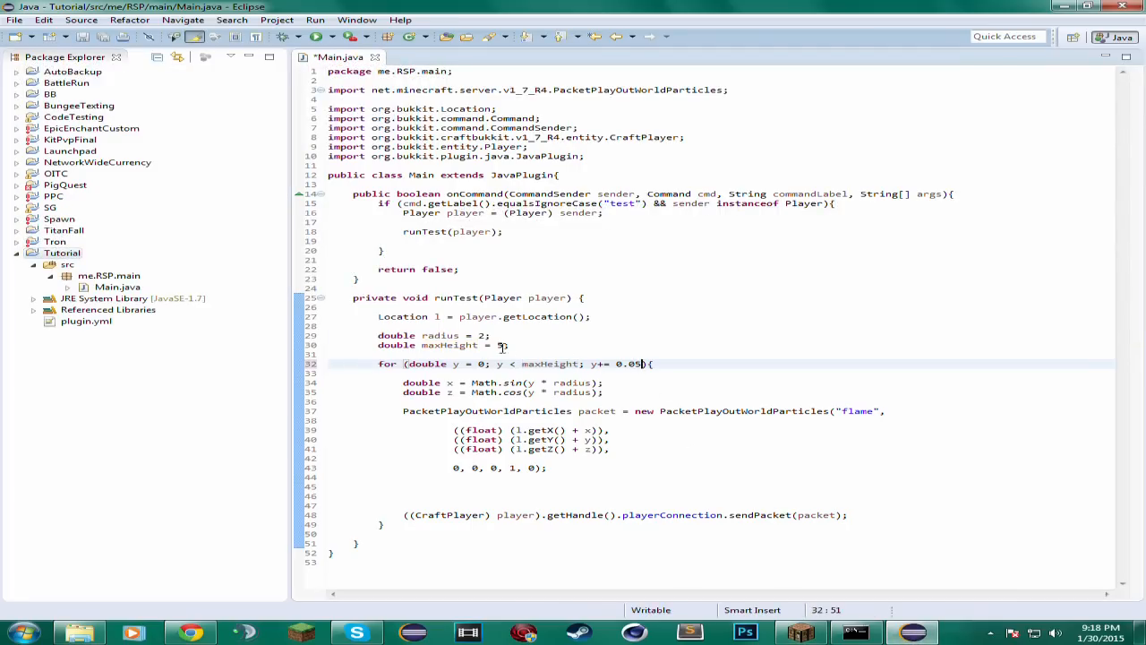
- Change maxHeight from 5 to 100 and select the "flame" particle string
type("100")
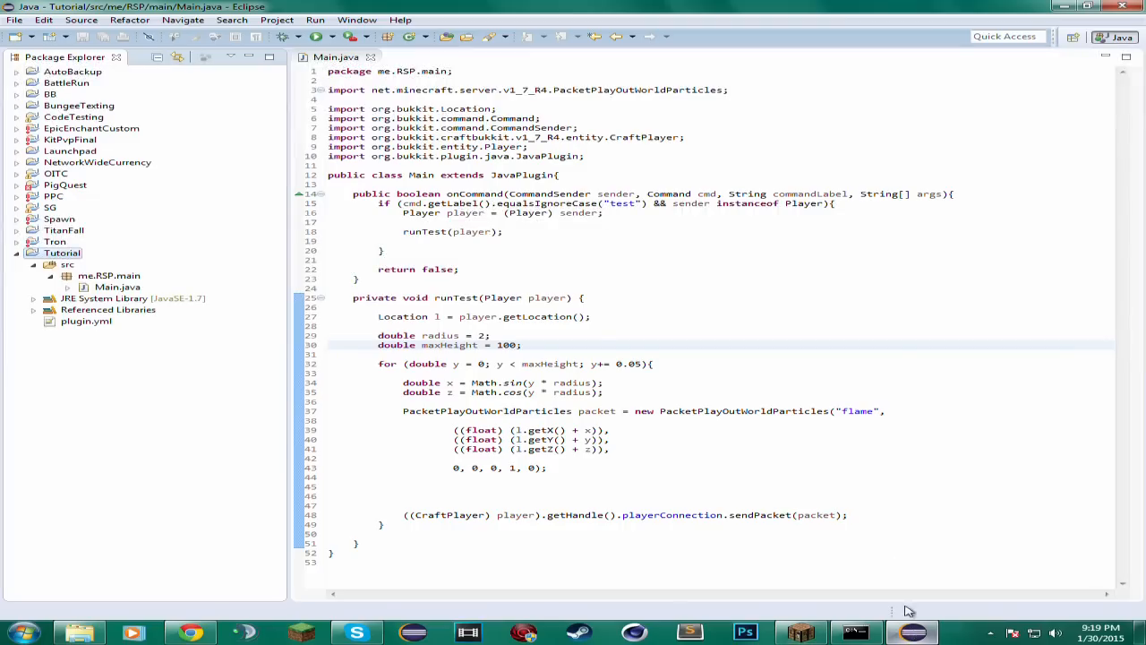
double_click(858, 411)
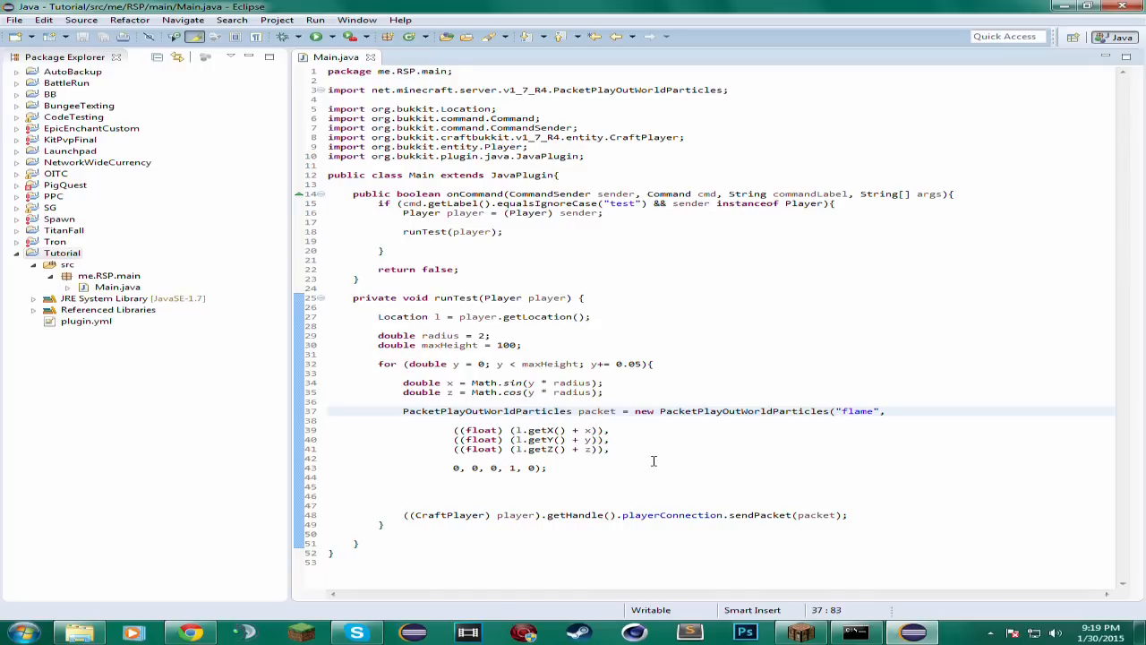
mouse_move(650, 473)
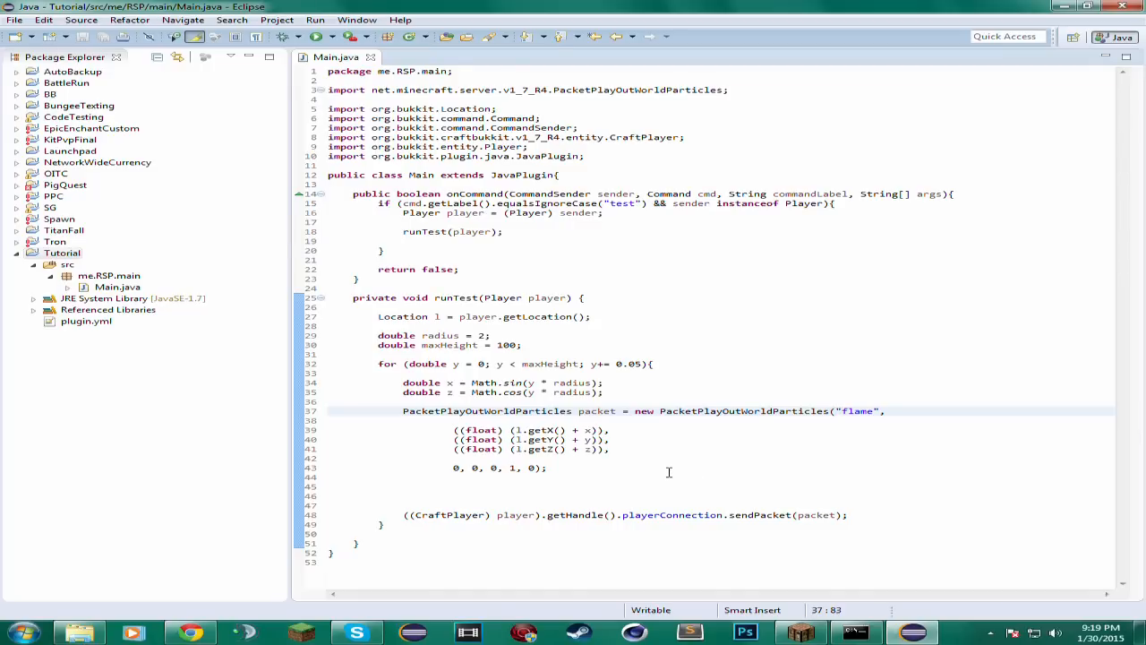
mouse_move(852, 455)
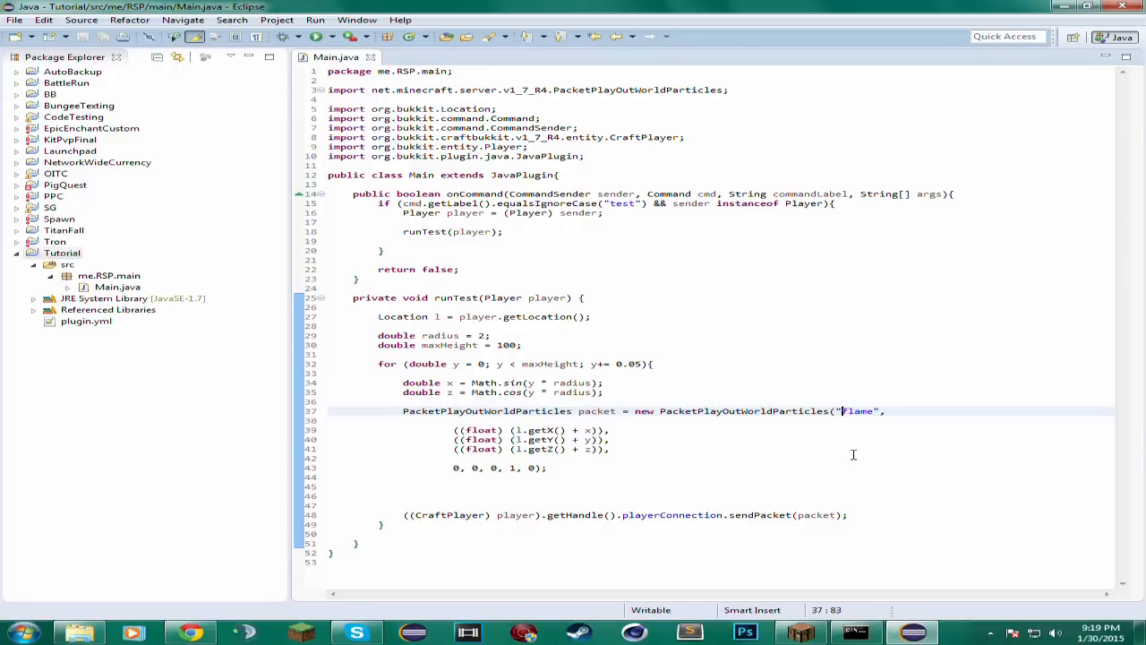
mouse_move(356, 297)
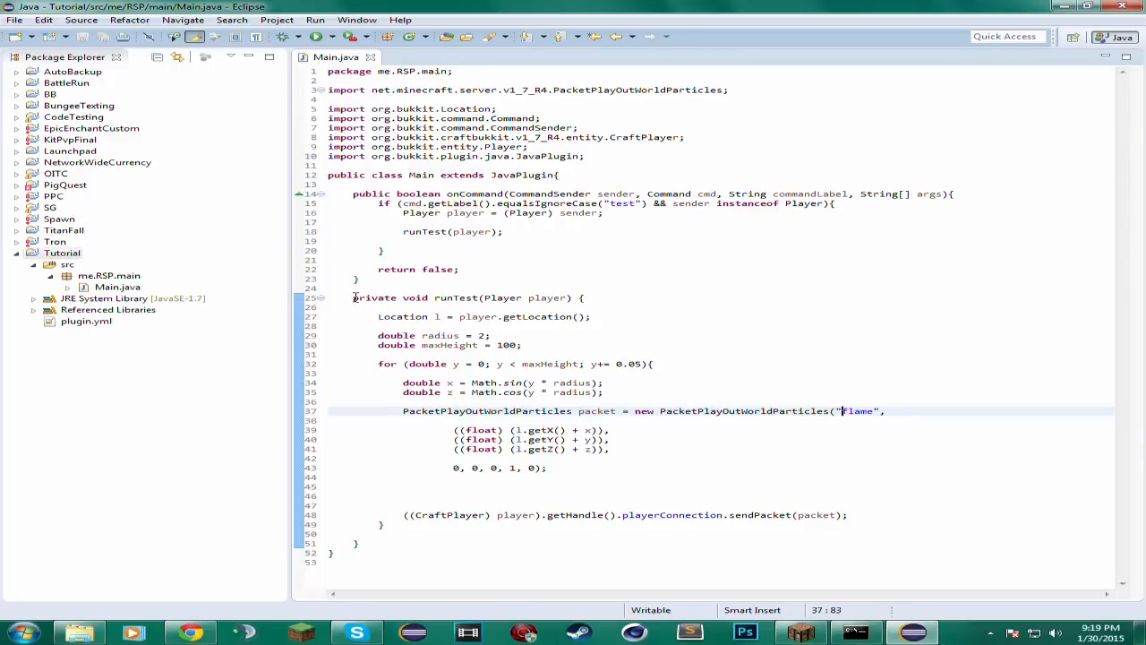